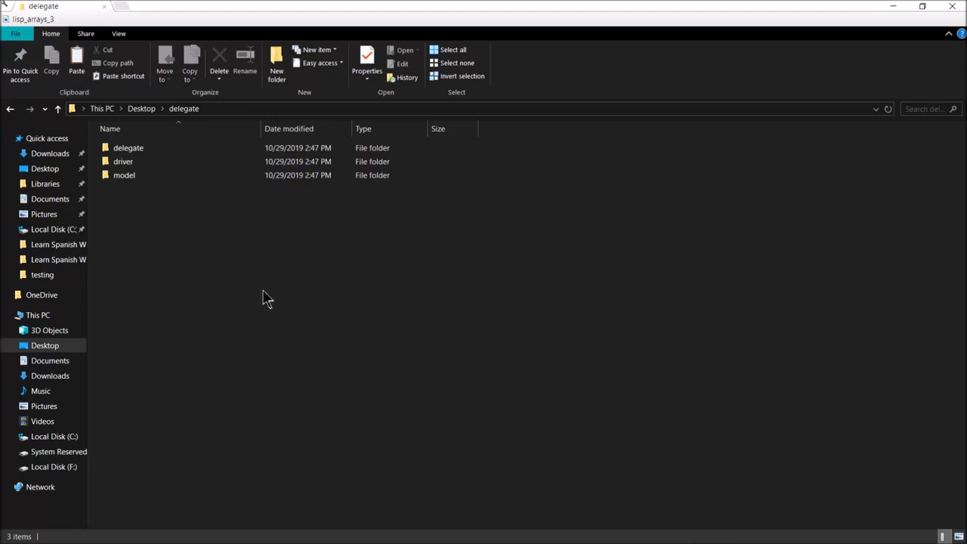
Browse into the delegate subfolder and then the driver folder holding Driver.class and Driver.java
click(129, 148)
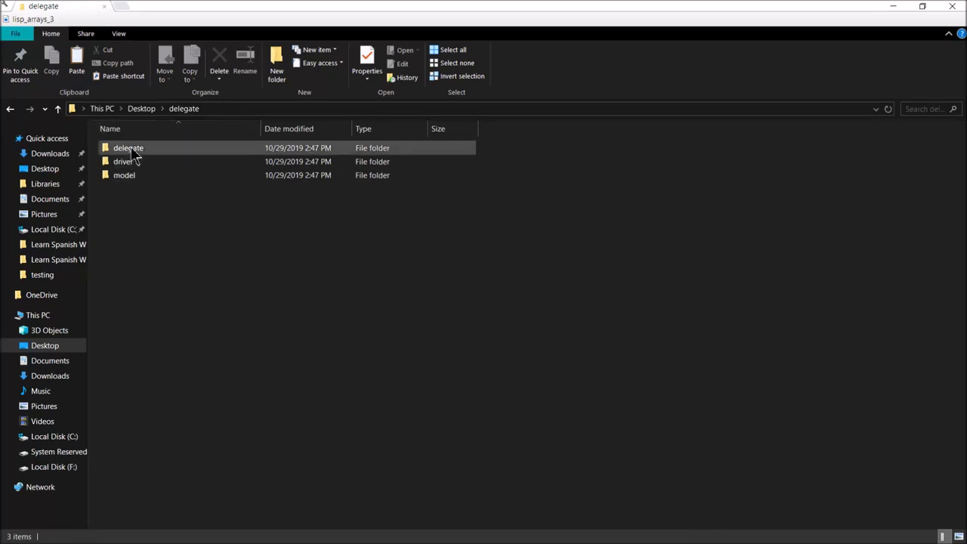
mouse_move(134, 210)
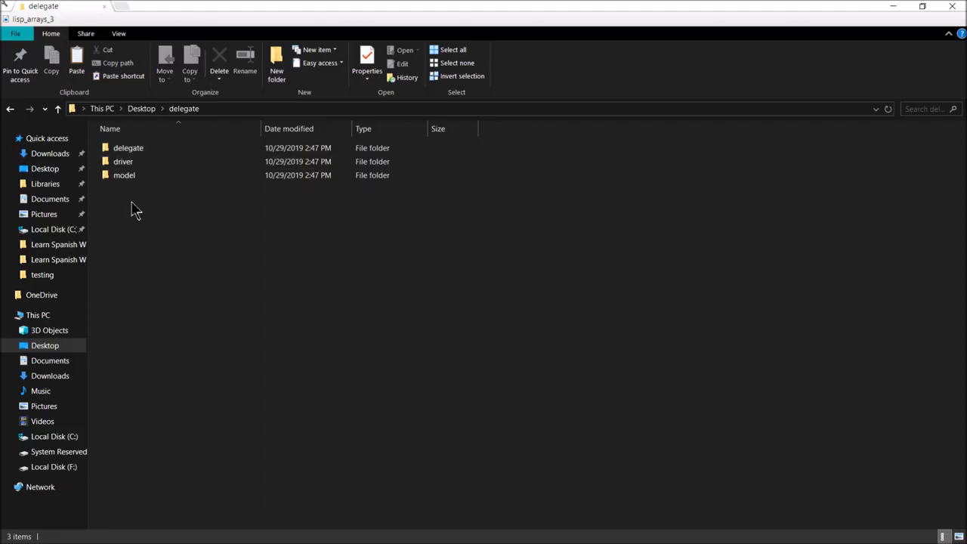
click(126, 148)
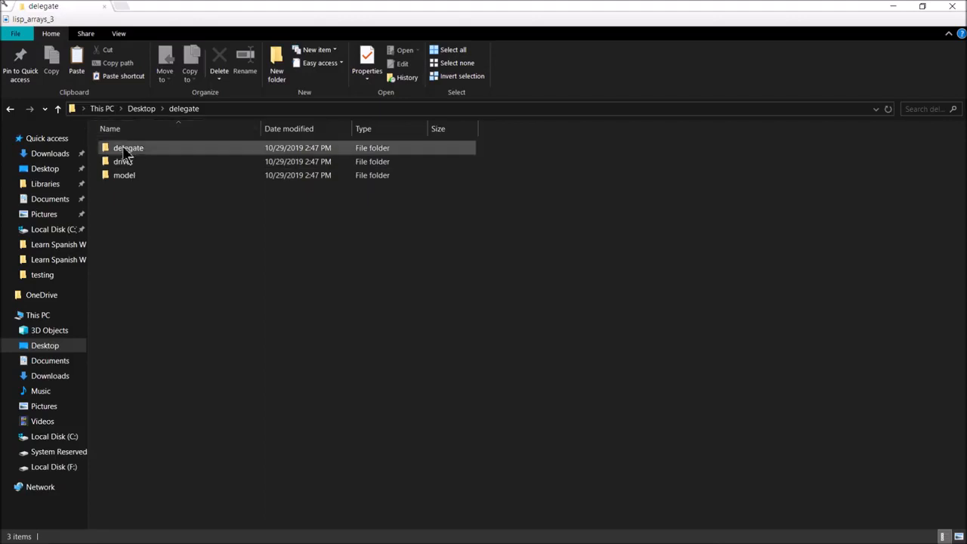
double_click(127, 148)
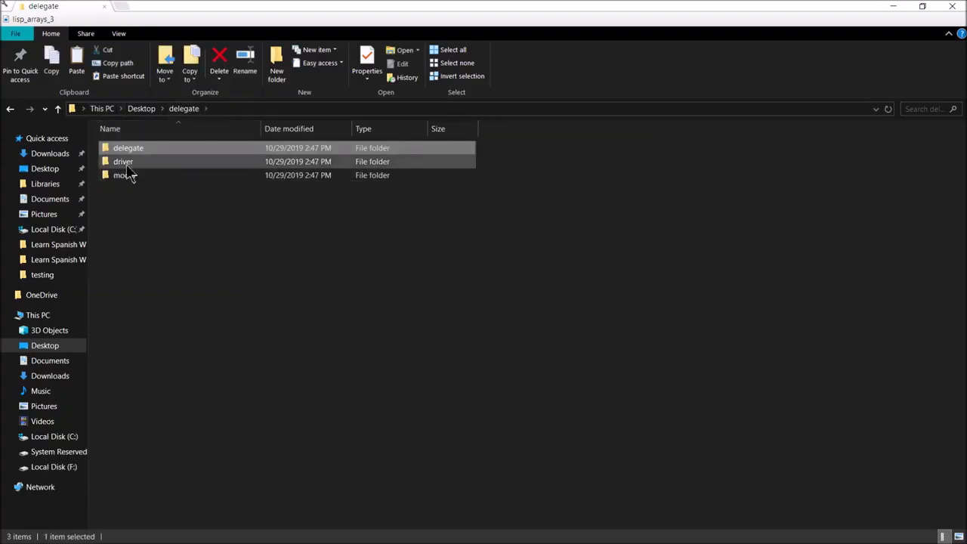
mouse_move(124, 175)
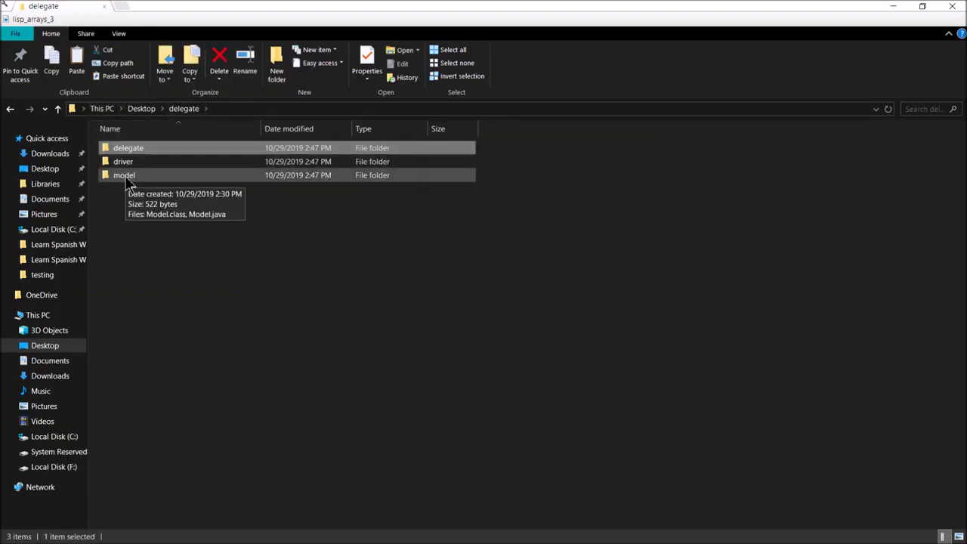
double_click(124, 175)
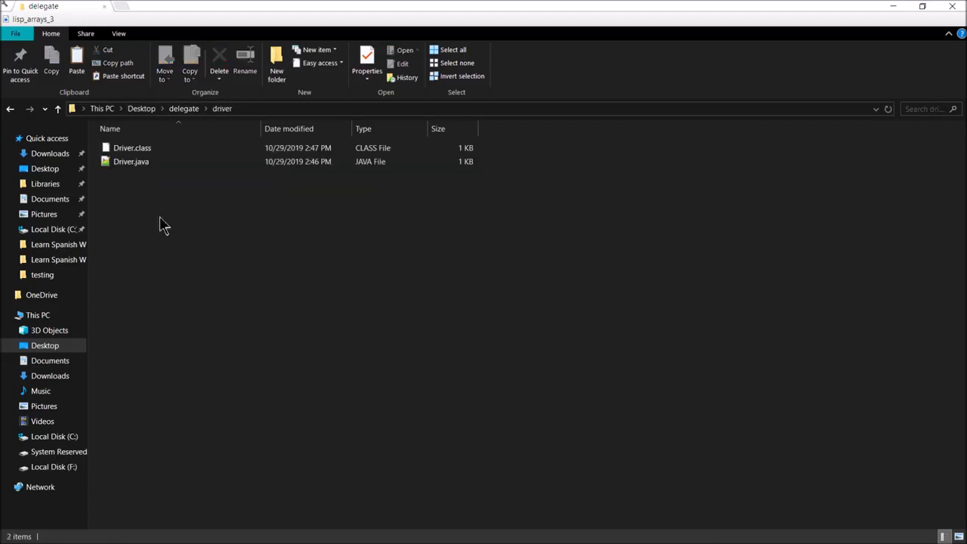
click(129, 161)
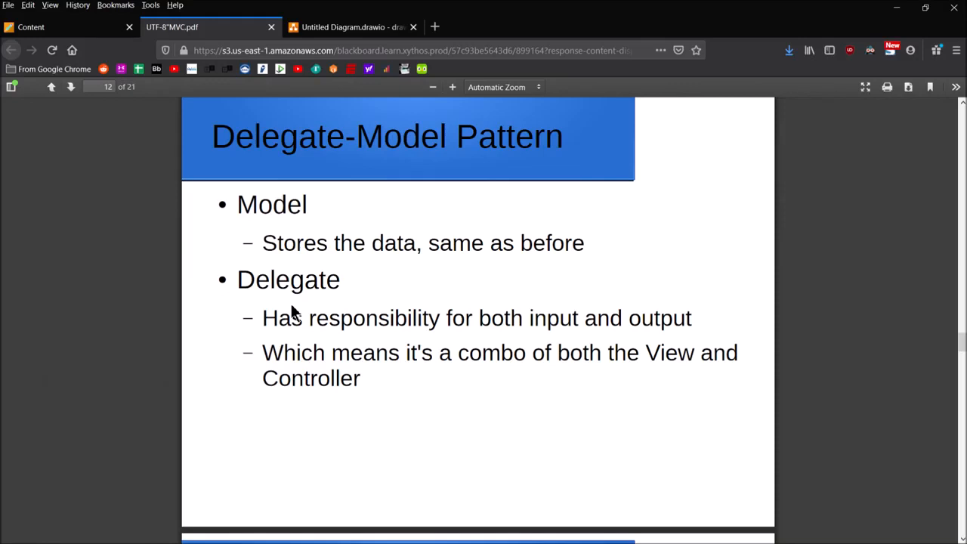
mouse_move(640, 215)
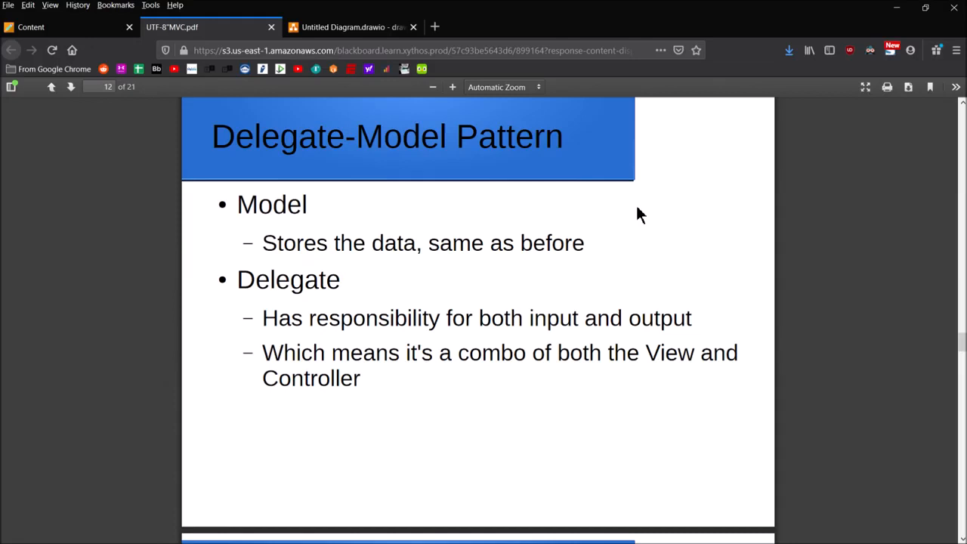
Switch to the diagram tab and place Model and Delegate rectangles for the Delegate-Model diagram
click(351, 28)
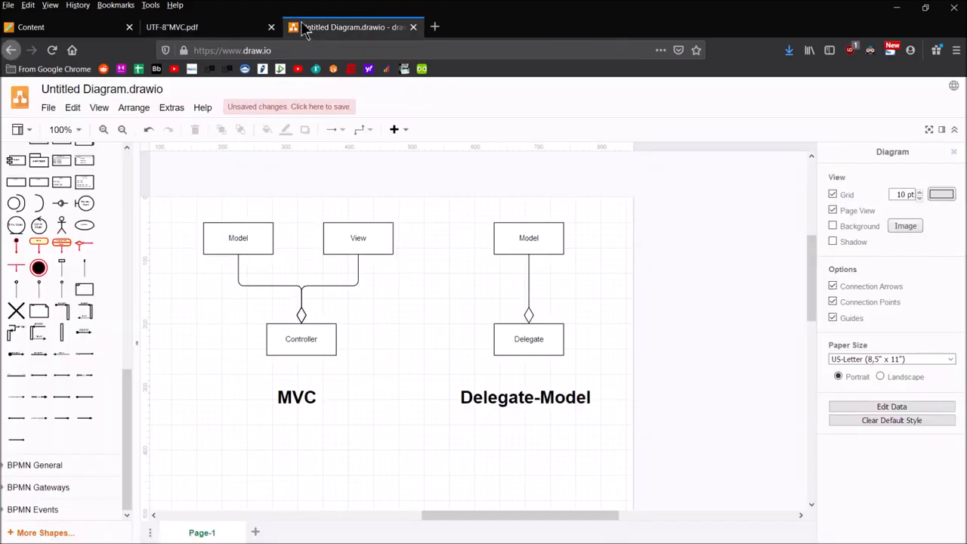
mouse_move(360, 187)
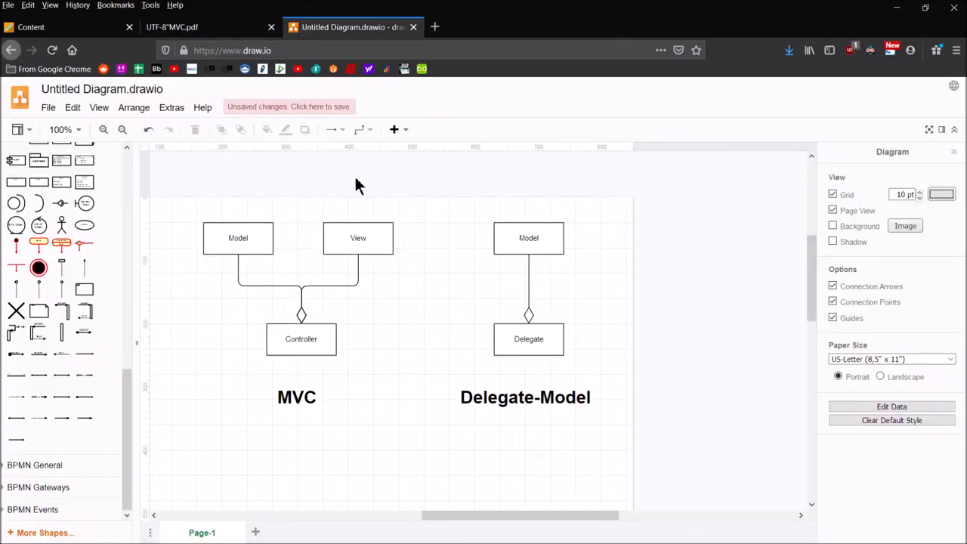
mouse_move(323, 177)
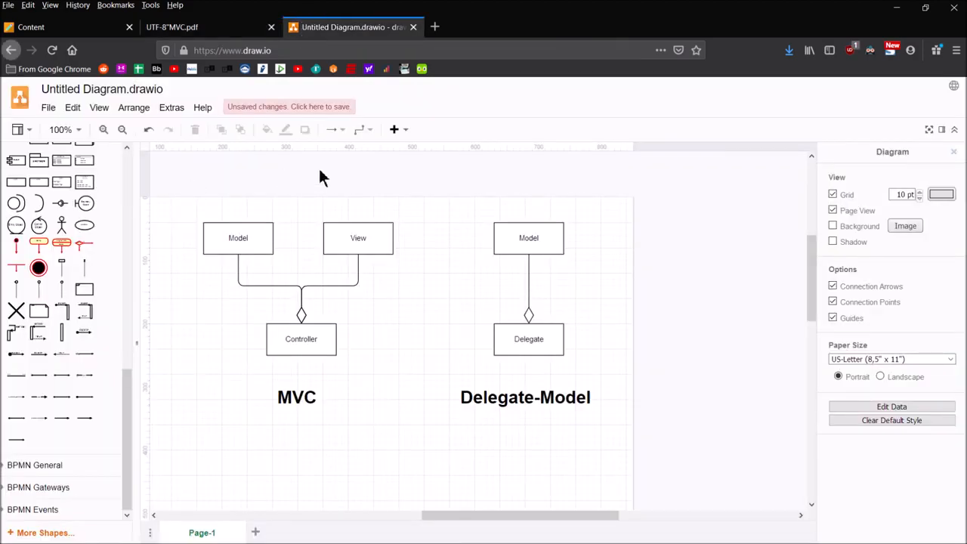
mouse_move(378, 433)
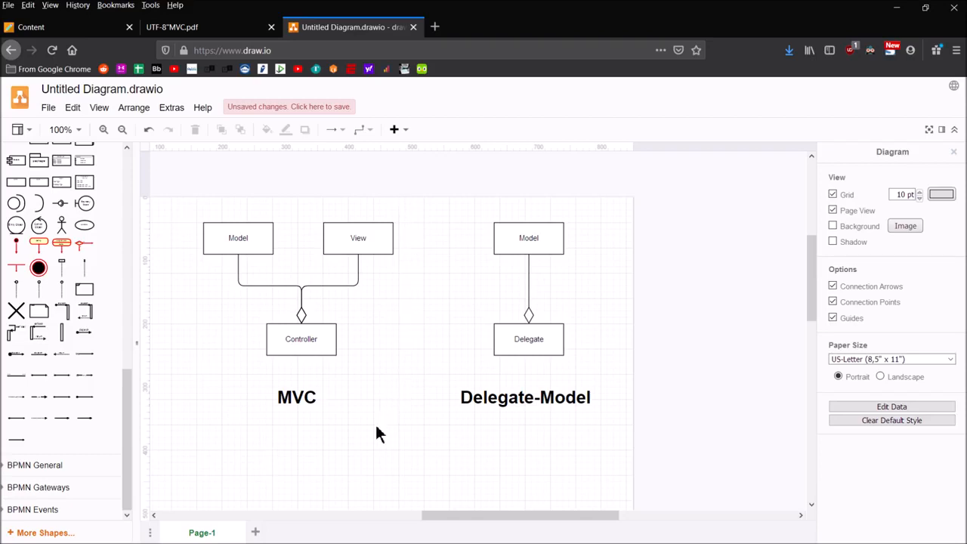
mouse_move(347, 435)
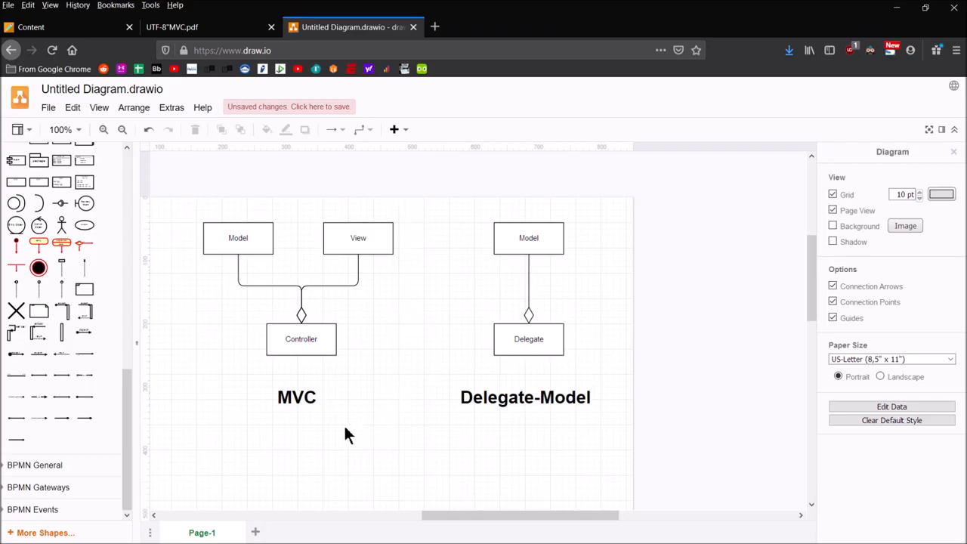
mouse_move(290, 459)
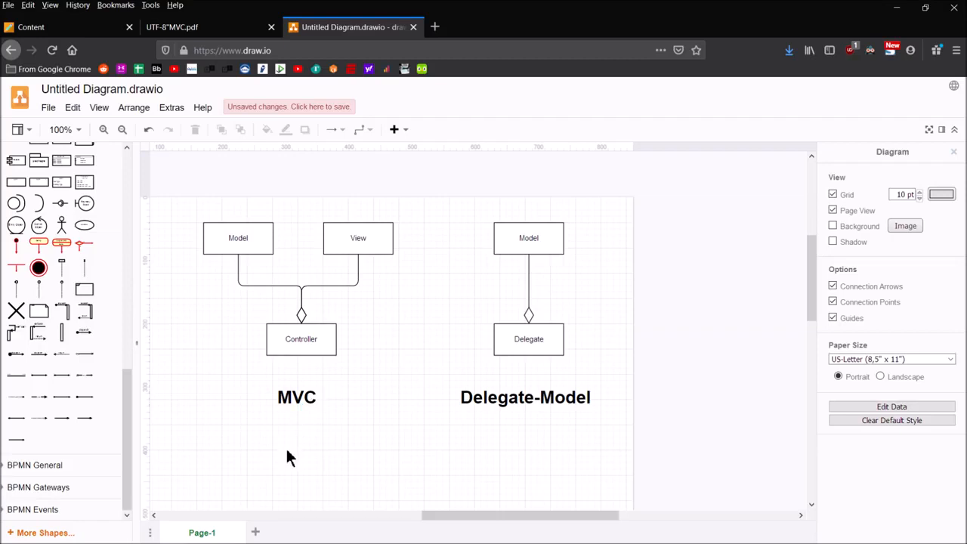
click(301, 338)
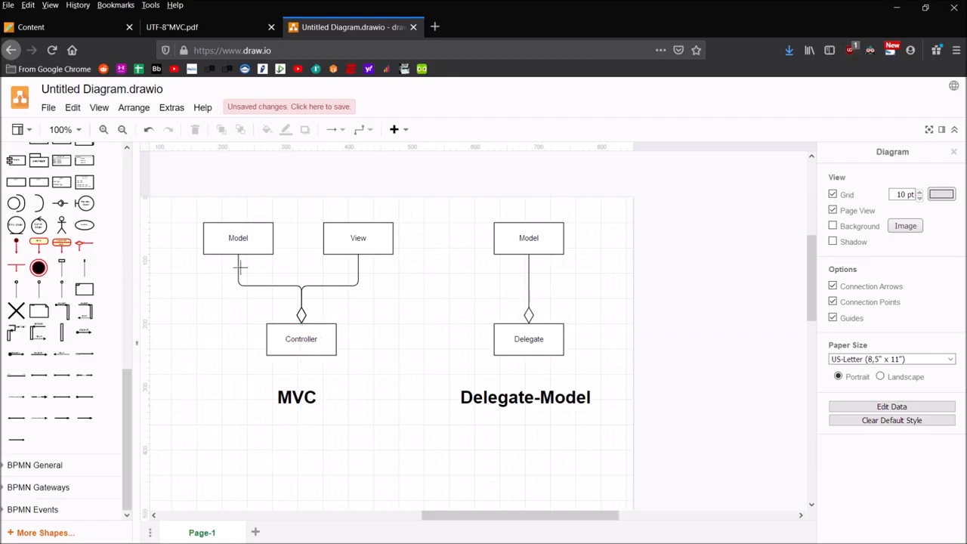
mouse_move(381, 370)
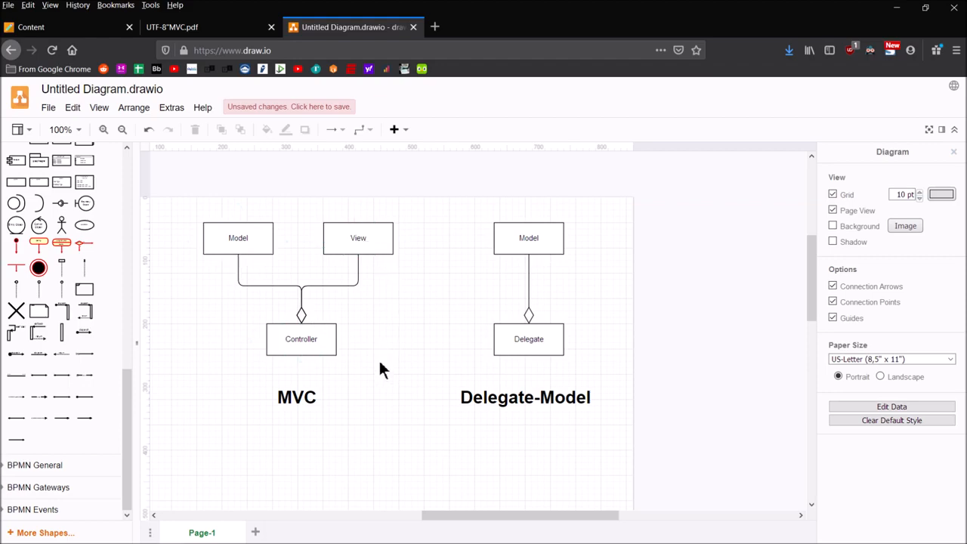
click(300, 339)
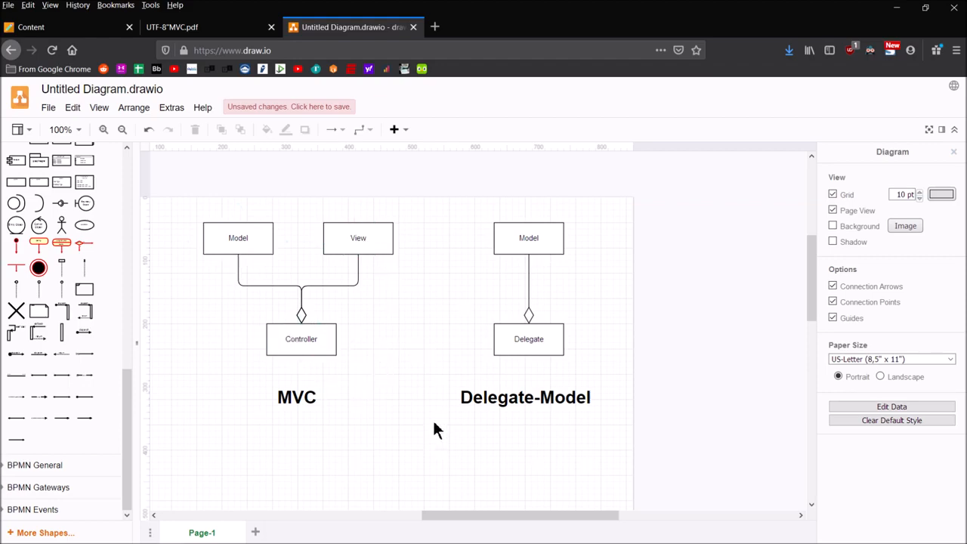
mouse_move(426, 422)
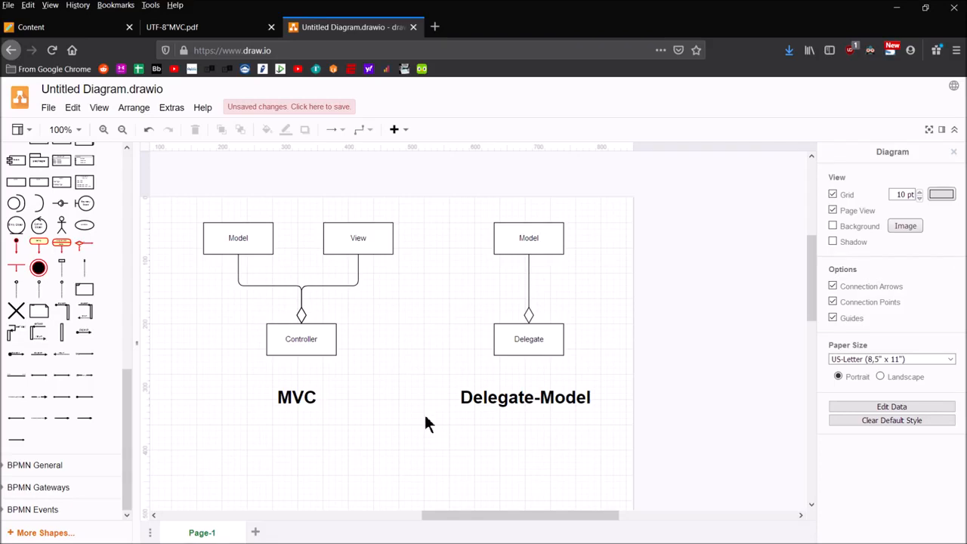
mouse_move(422, 423)
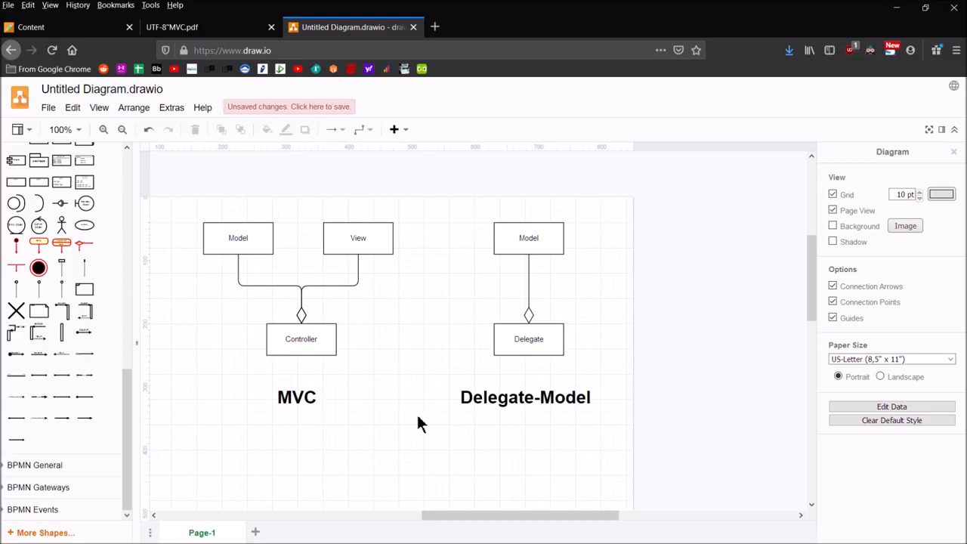
mouse_move(577, 220)
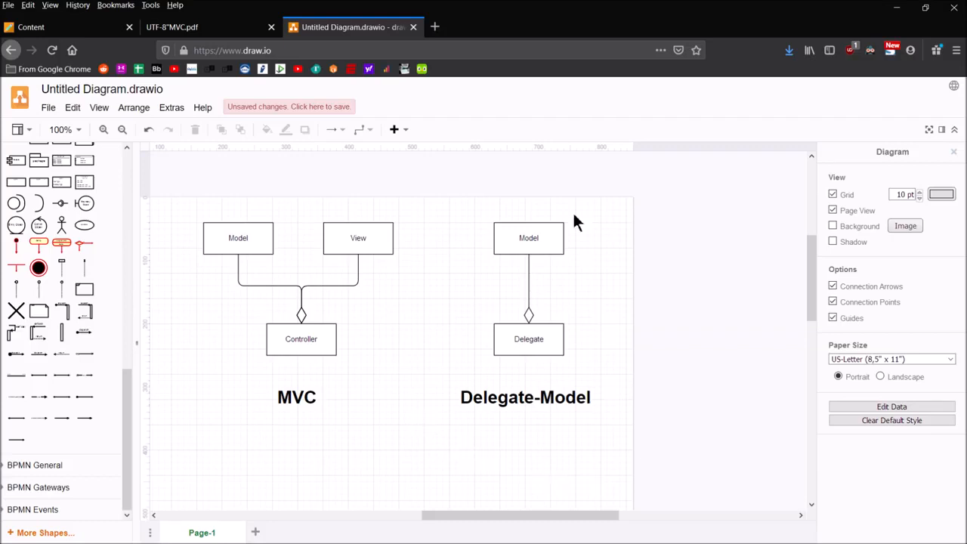
mouse_move(468, 208)
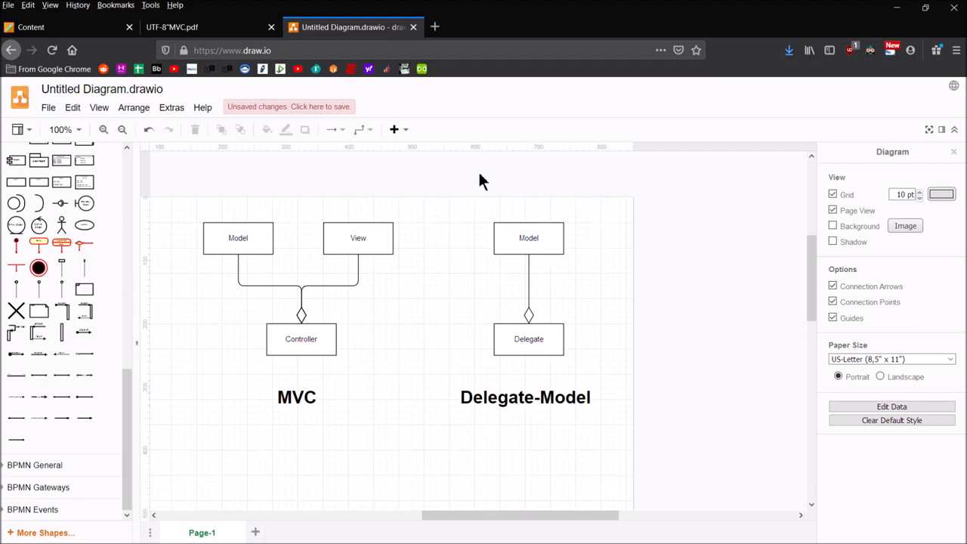
mouse_move(567, 493)
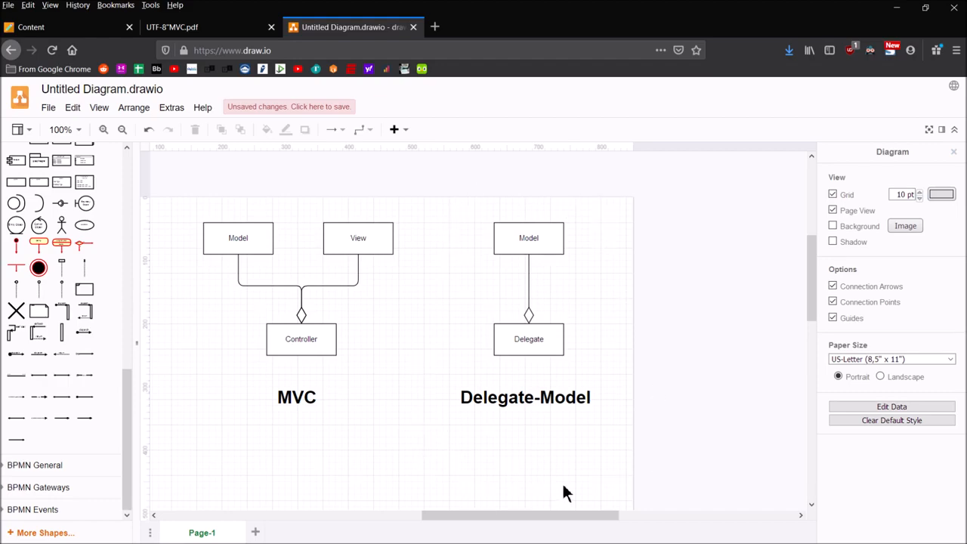
mouse_move(601, 483)
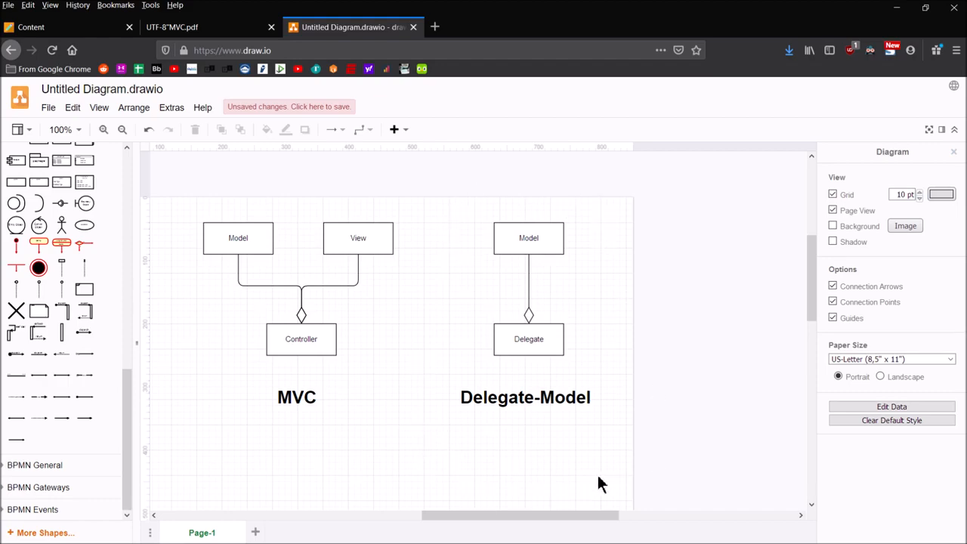
click(529, 339)
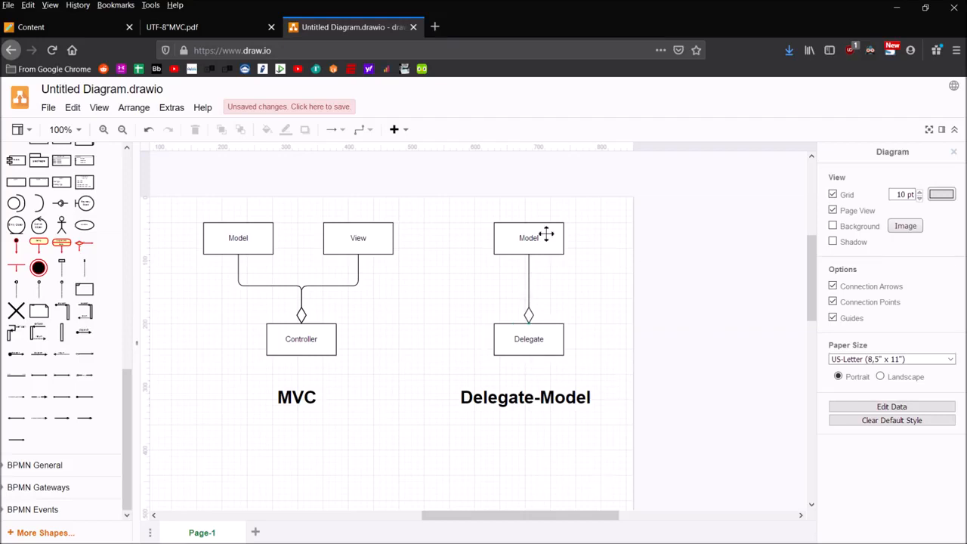
click(529, 237)
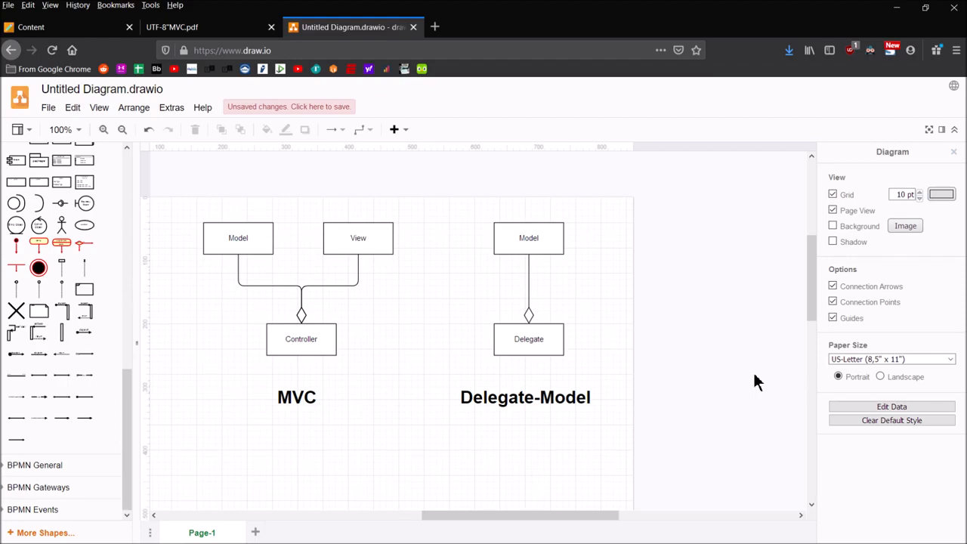
mouse_move(689, 362)
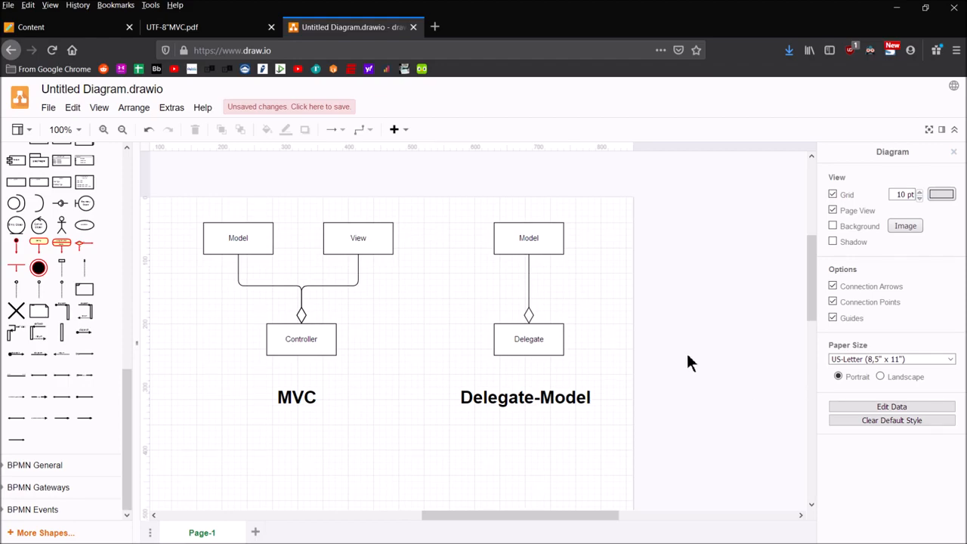
mouse_move(688, 347)
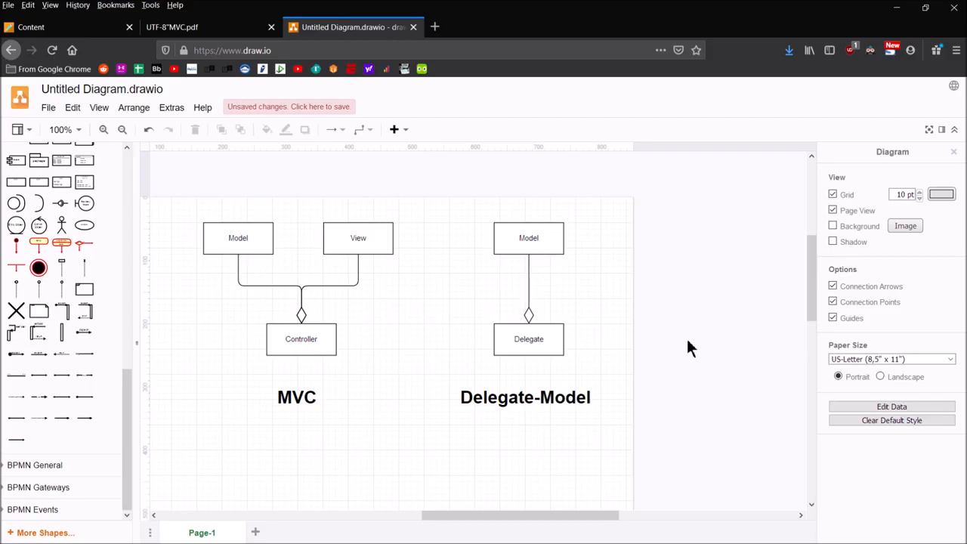
mouse_move(620, 326)
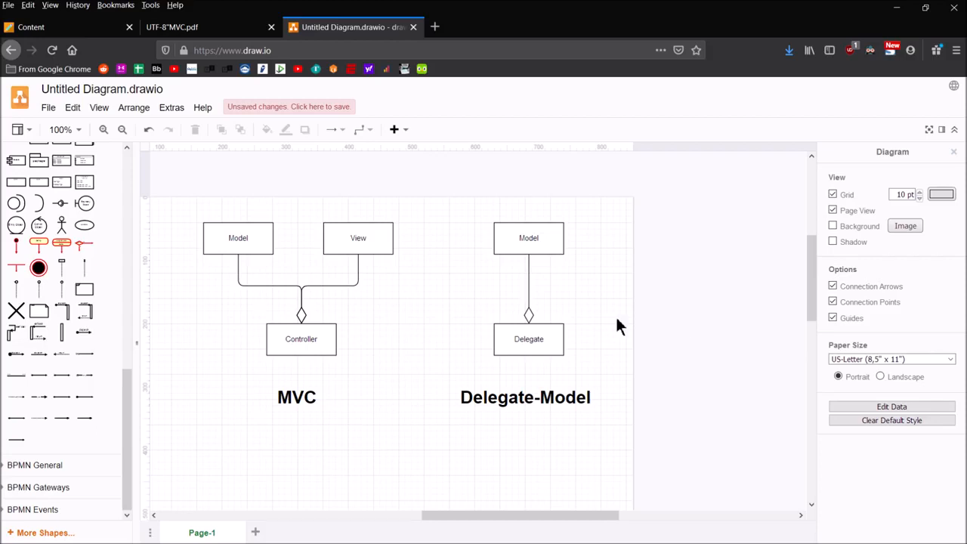
mouse_move(672, 248)
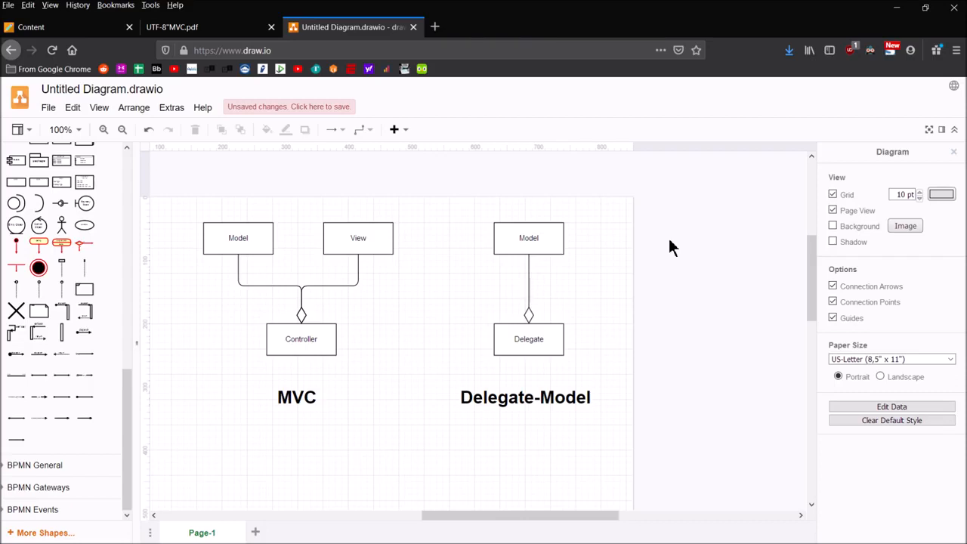
mouse_move(393, 200)
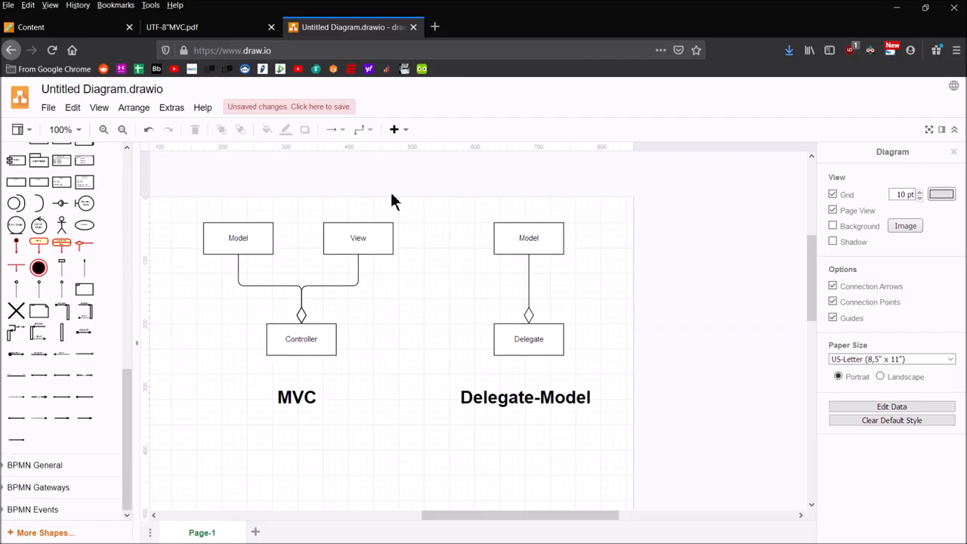
mouse_move(172, 27)
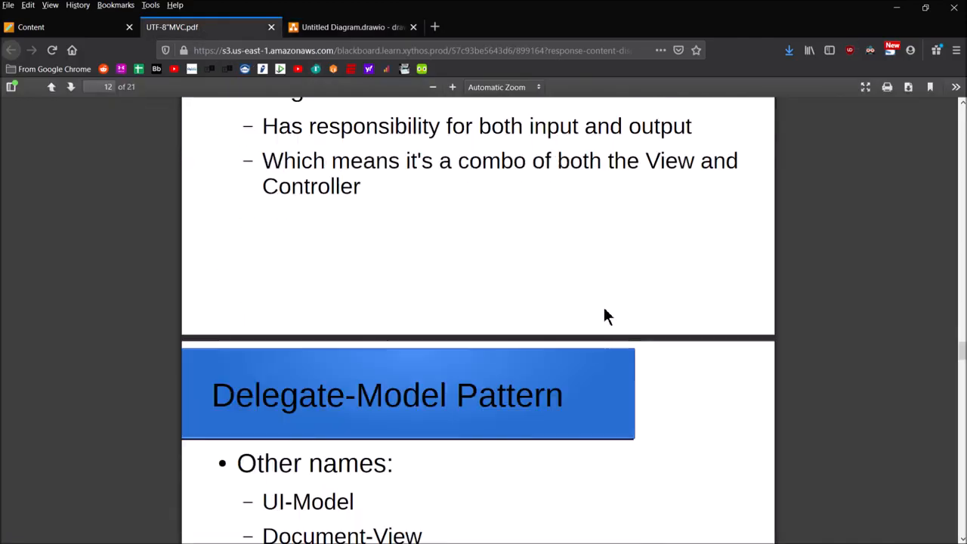
Scroll the slides down to the Delegate-Model Pattern slide naming UI-Model and Document-View
scroll(down, 3)
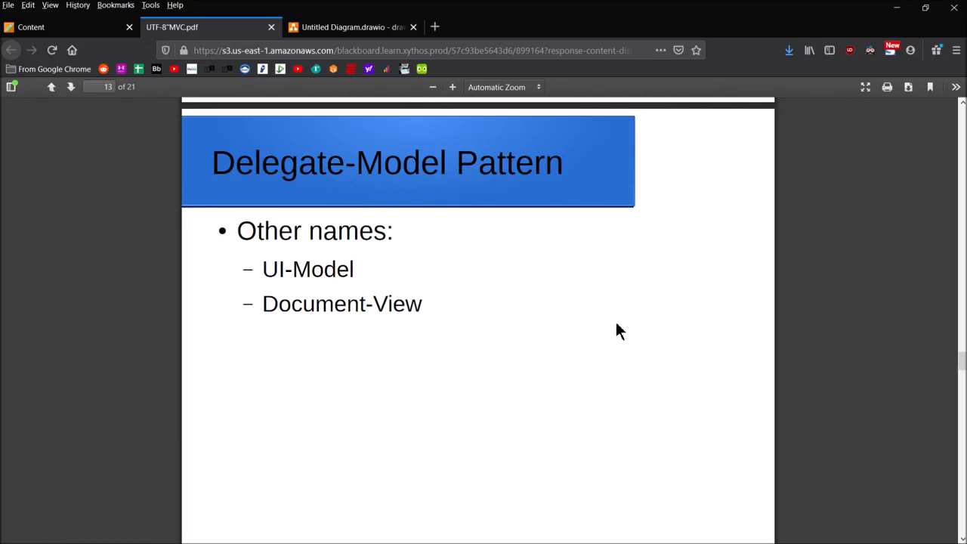
scroll(down, 3)
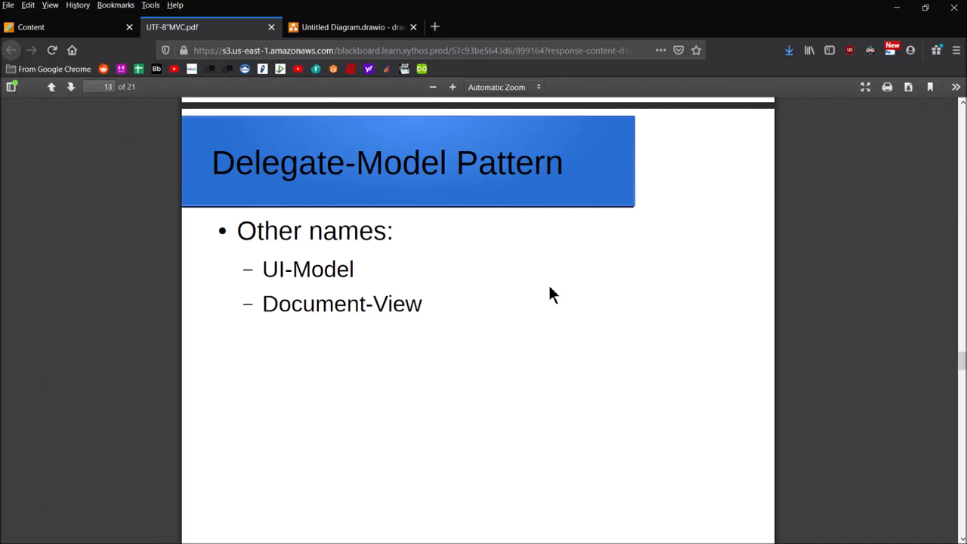
mouse_move(577, 290)
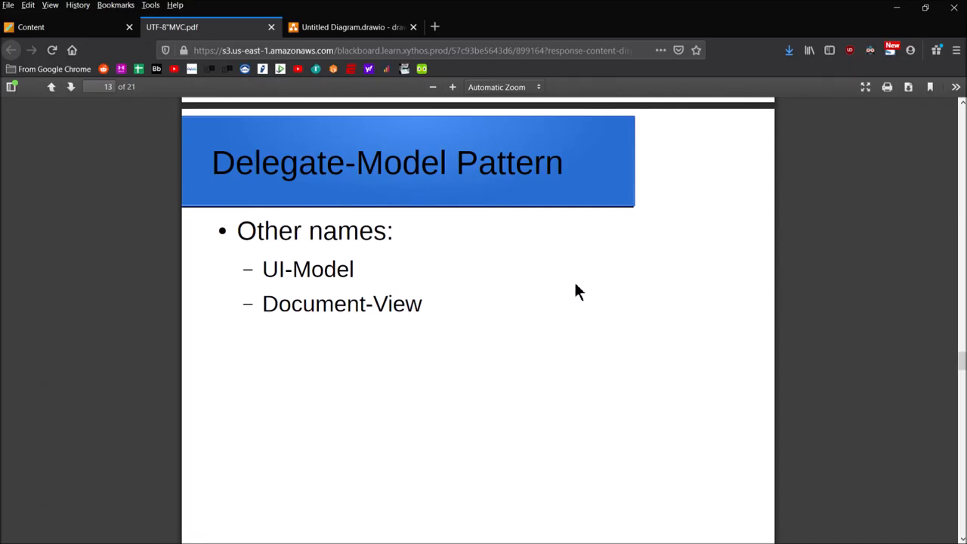
scroll(down, 3)
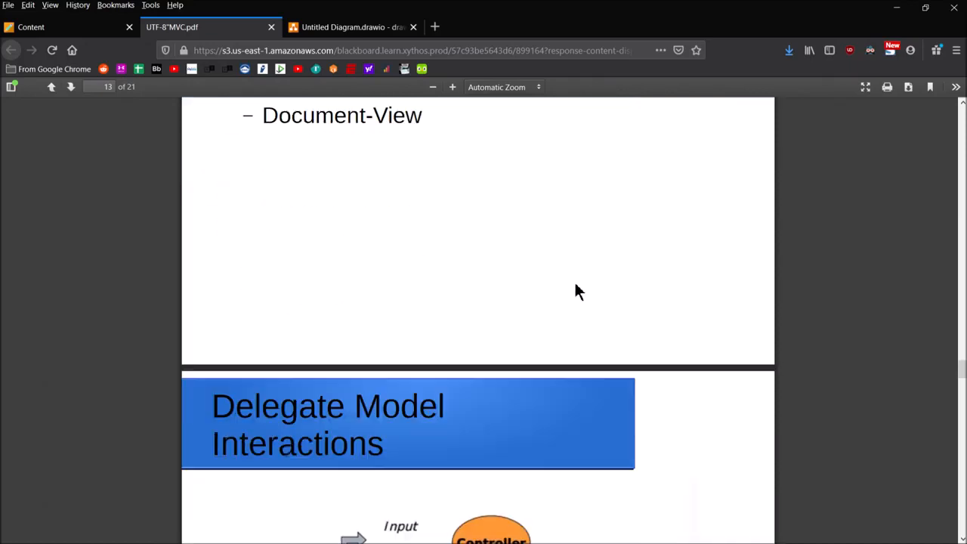
Scroll through the Delegate Model Interactions slides grouping Controller and View as the Delegate
scroll(down, 3)
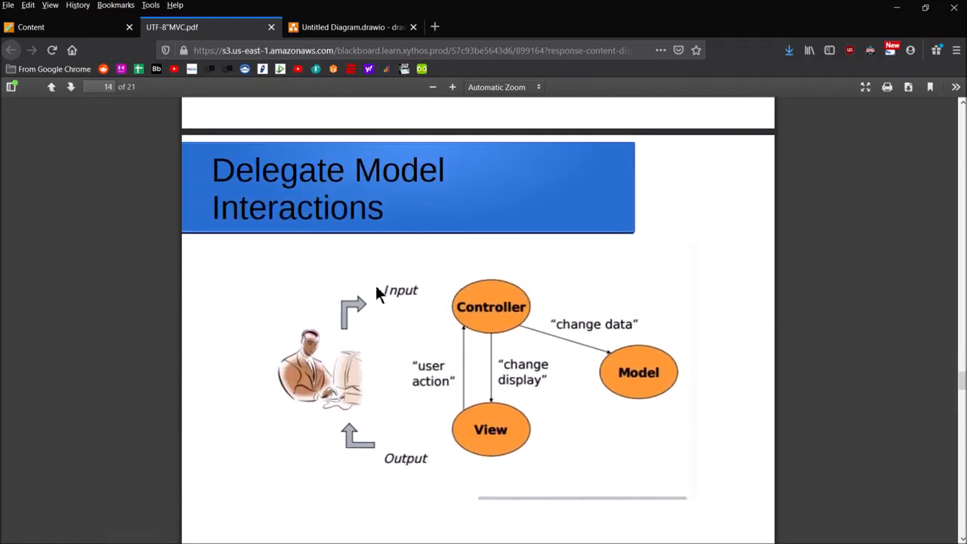
mouse_move(785, 349)
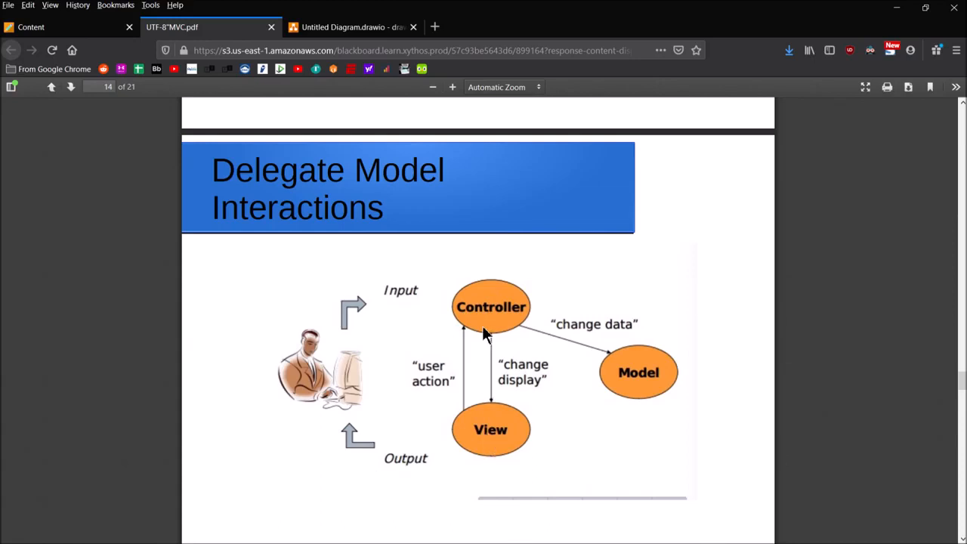
mouse_move(491, 378)
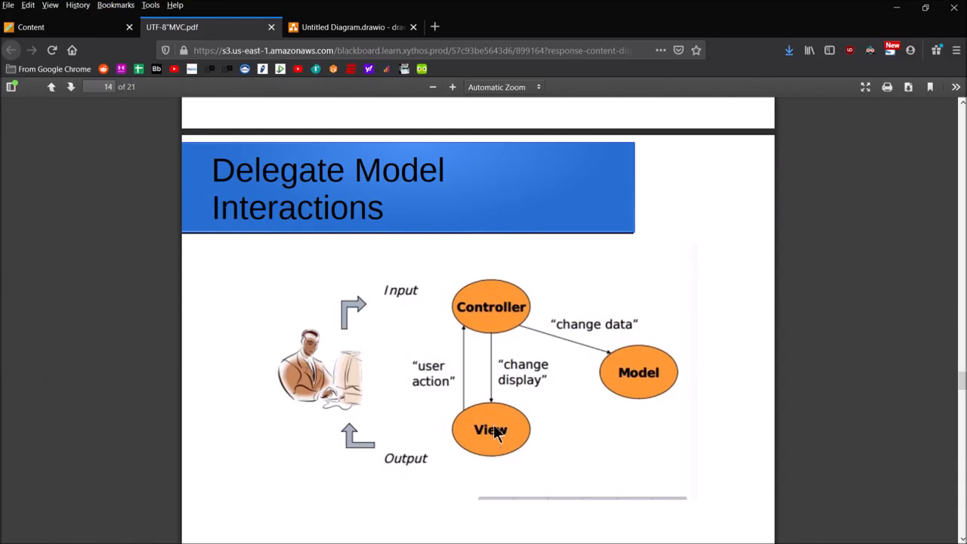
mouse_move(656, 355)
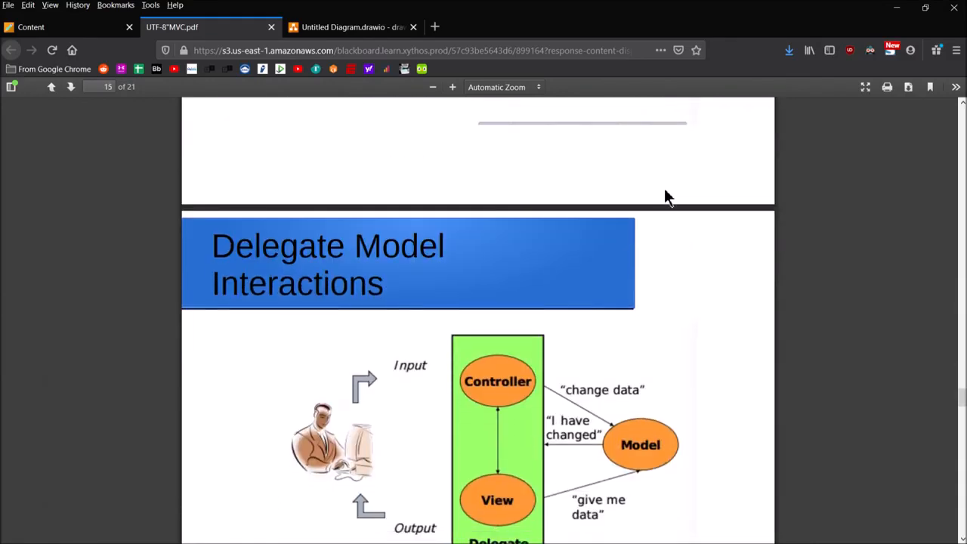
scroll(down, 3)
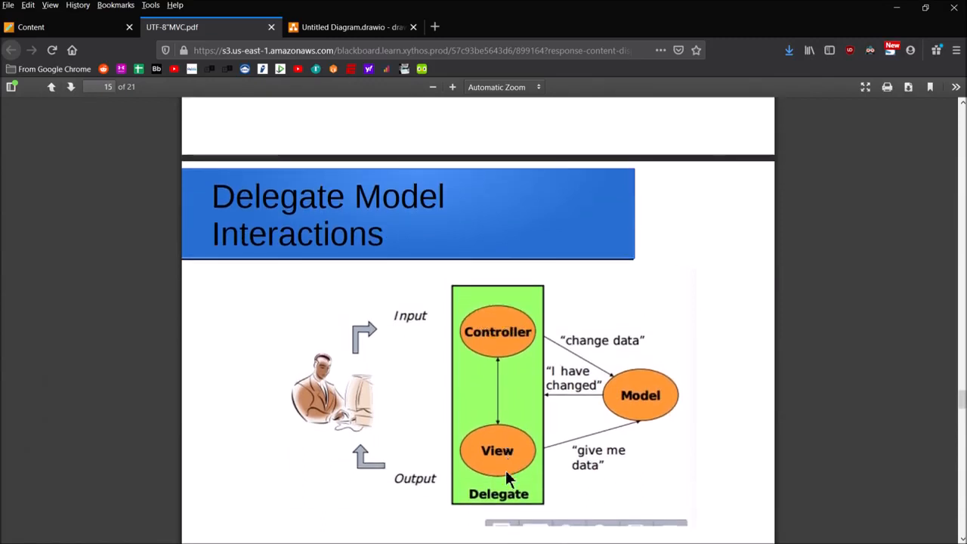
mouse_move(465, 506)
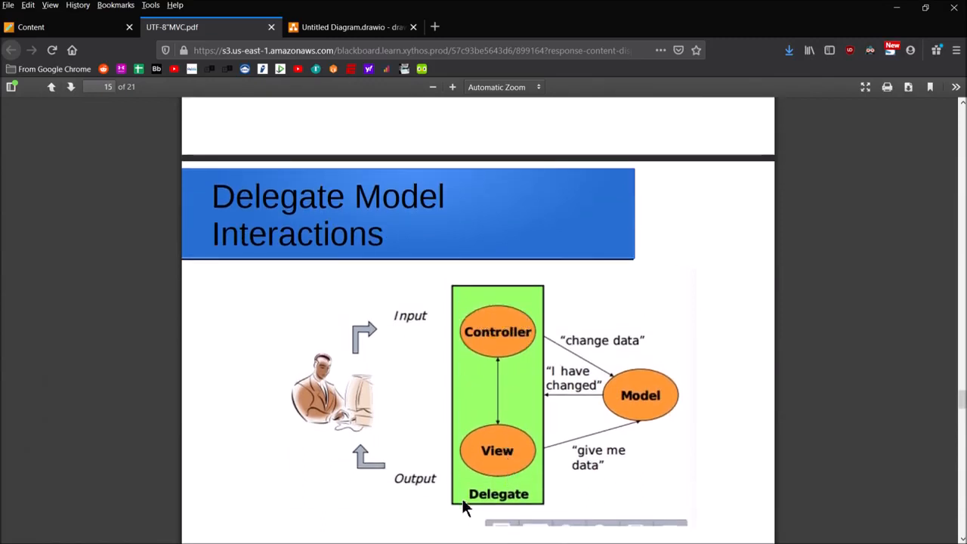
mouse_move(465, 450)
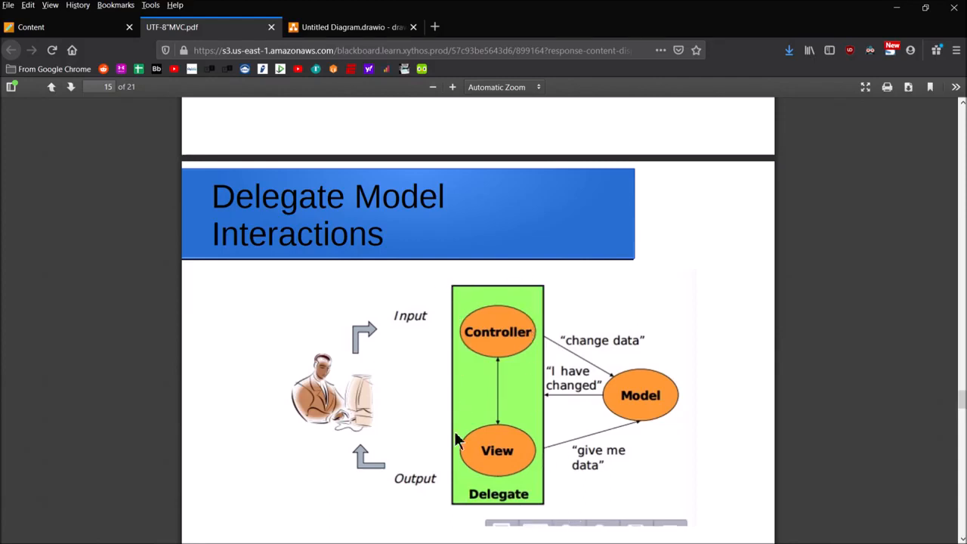
mouse_move(676, 487)
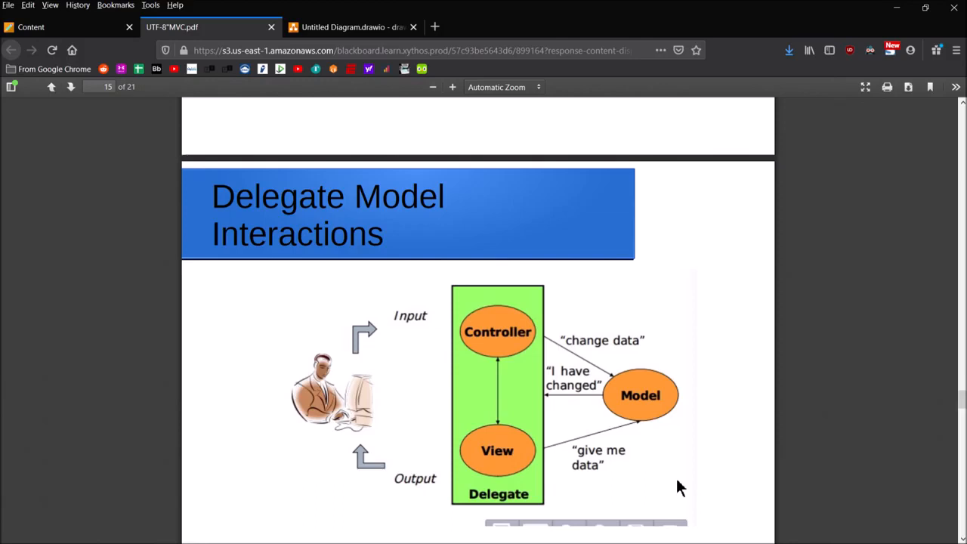
mouse_move(628, 251)
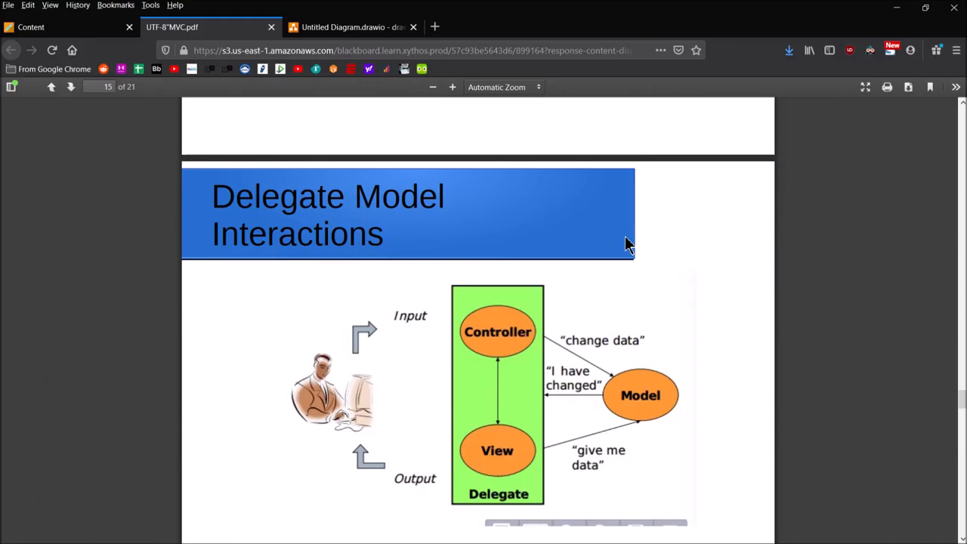
mouse_move(637, 414)
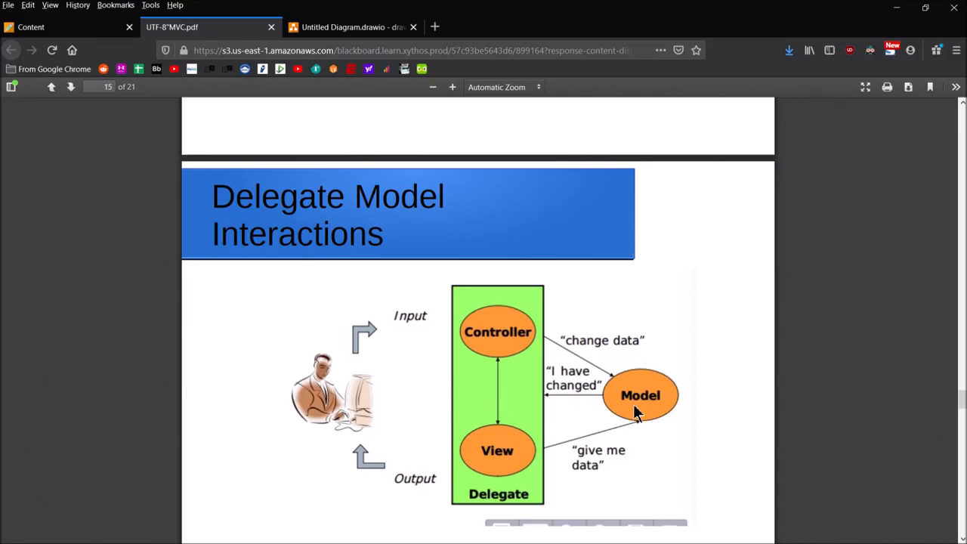
mouse_move(517, 372)
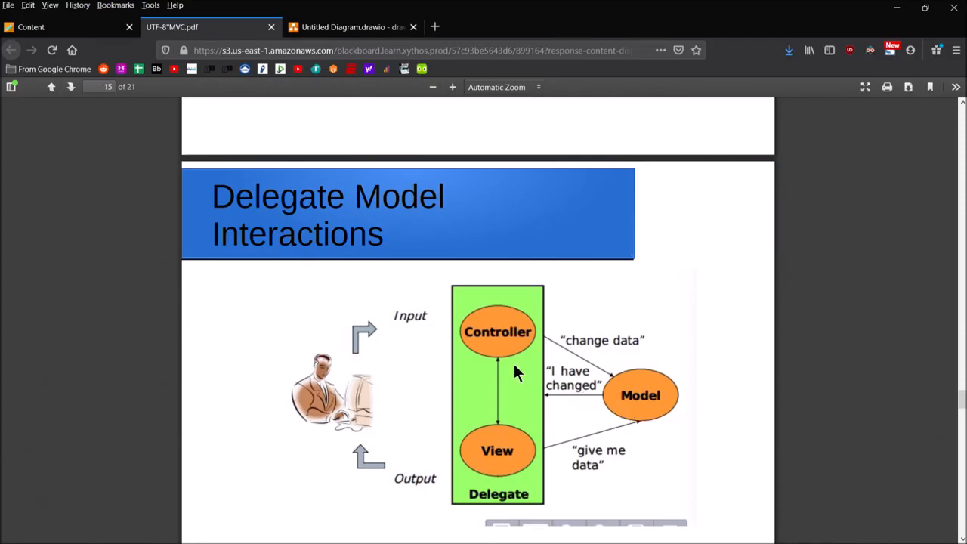
mouse_move(722, 420)
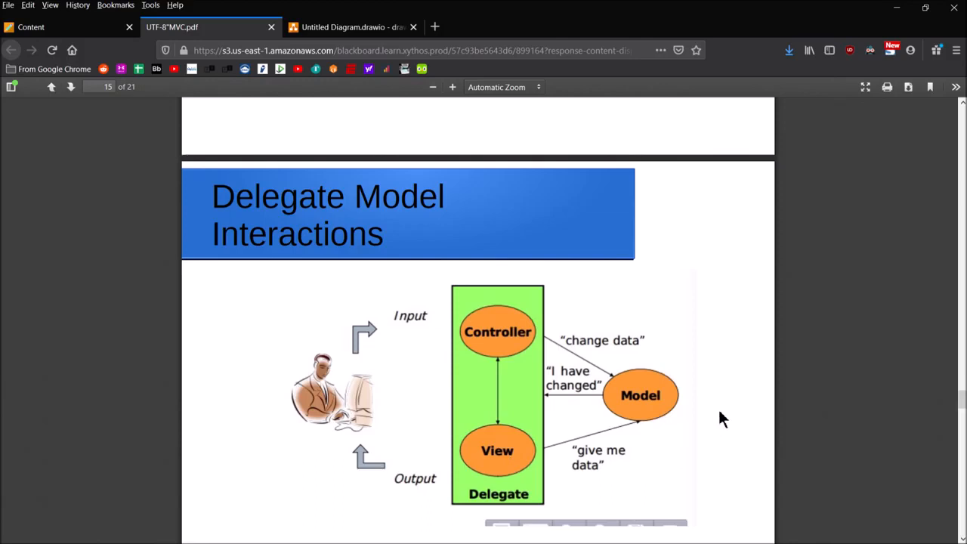
mouse_move(486, 422)
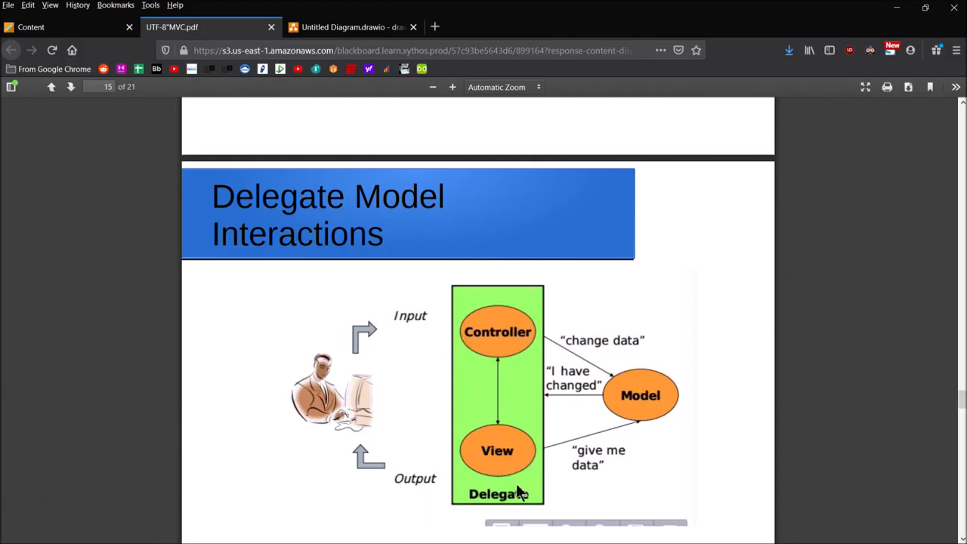
mouse_move(431, 329)
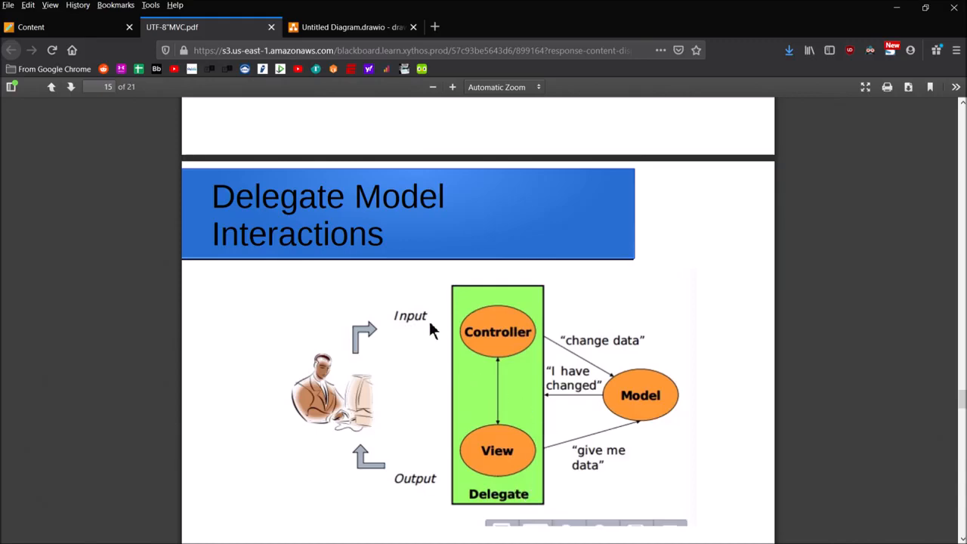
scroll(down, 3)
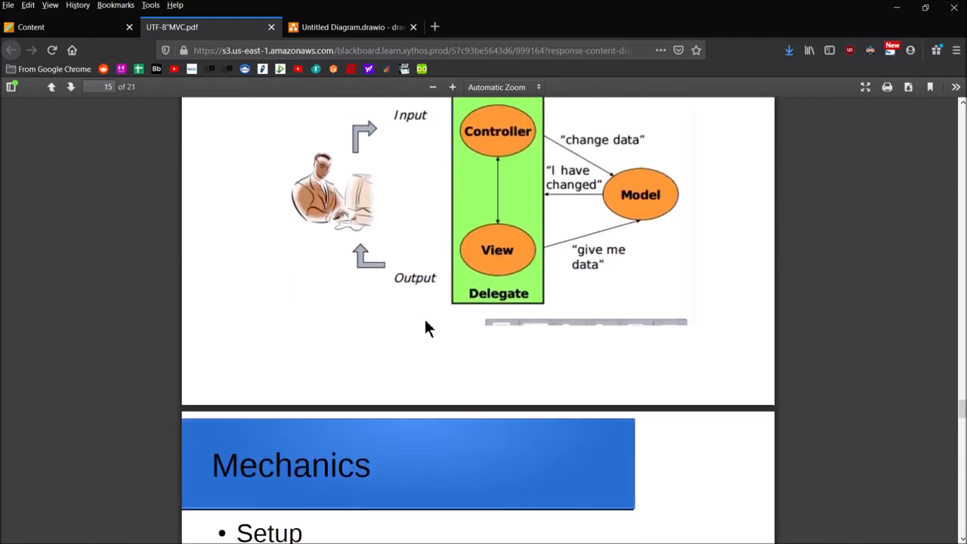
Scroll down to the Mechanics slide on setup and execution of the pattern
scroll(down, 3)
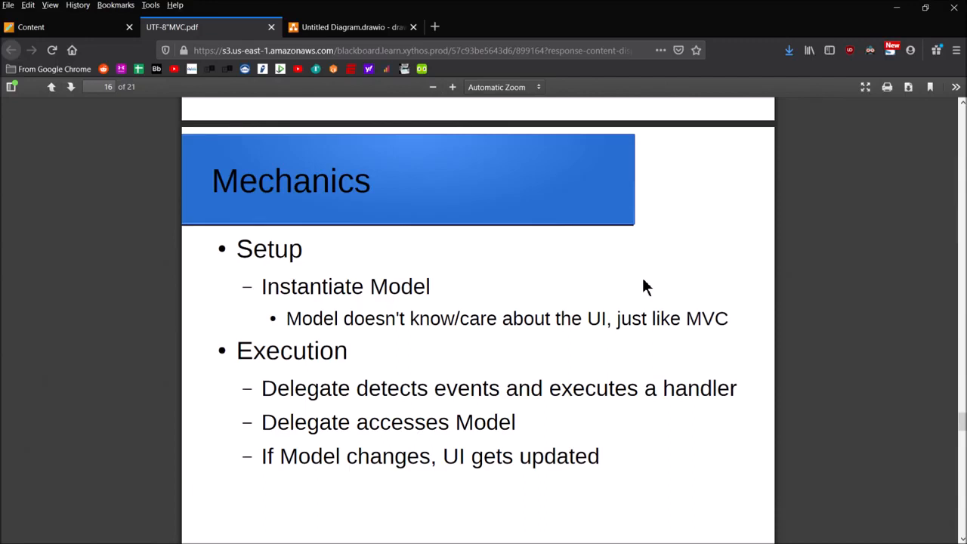
mouse_move(668, 338)
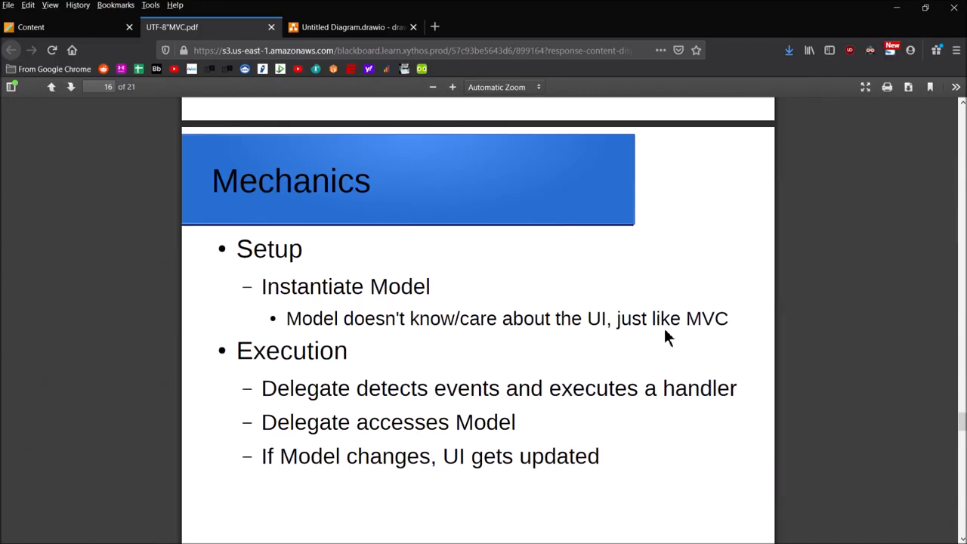
mouse_move(556, 253)
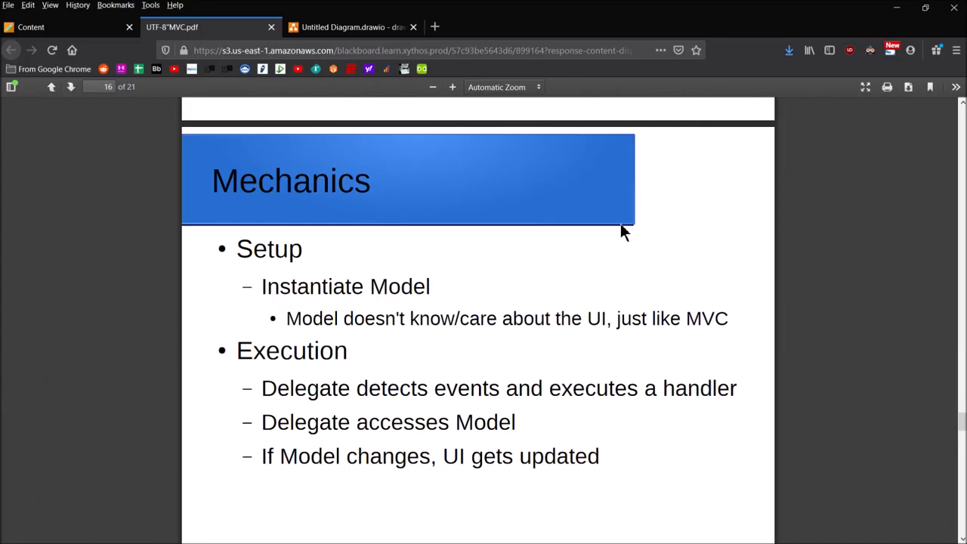
mouse_move(637, 266)
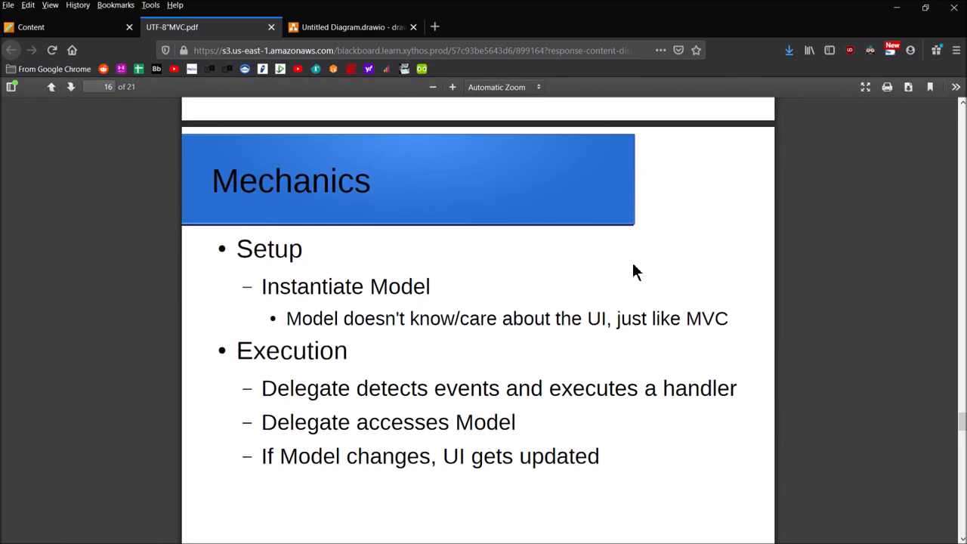
scroll(down, 3)
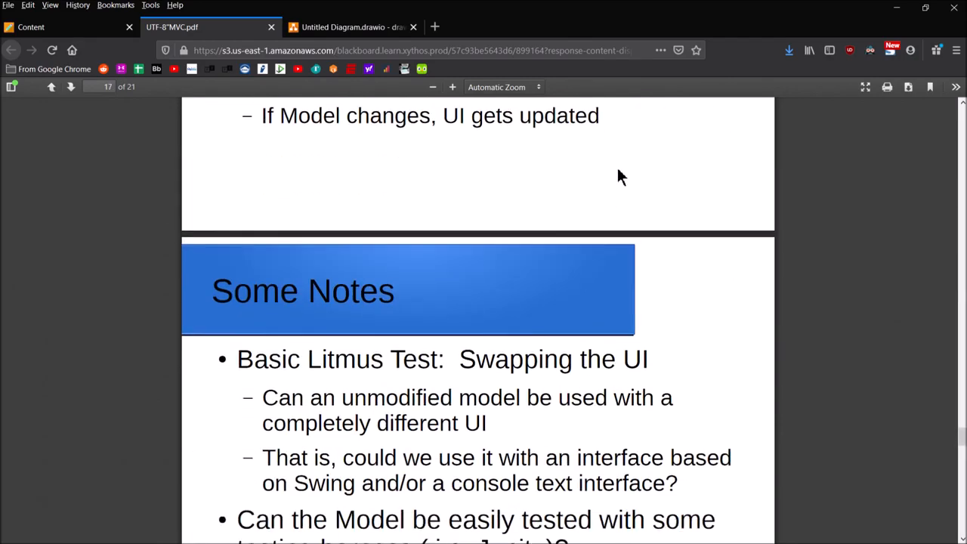
Scroll to the Some Notes slide on swapping the UI and testing the model with a harness
scroll(down, 3)
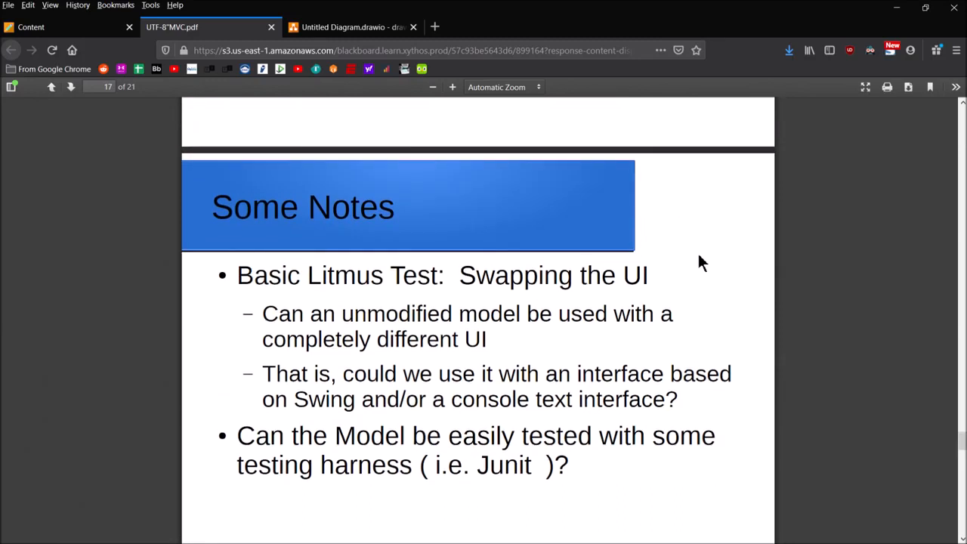
mouse_move(723, 251)
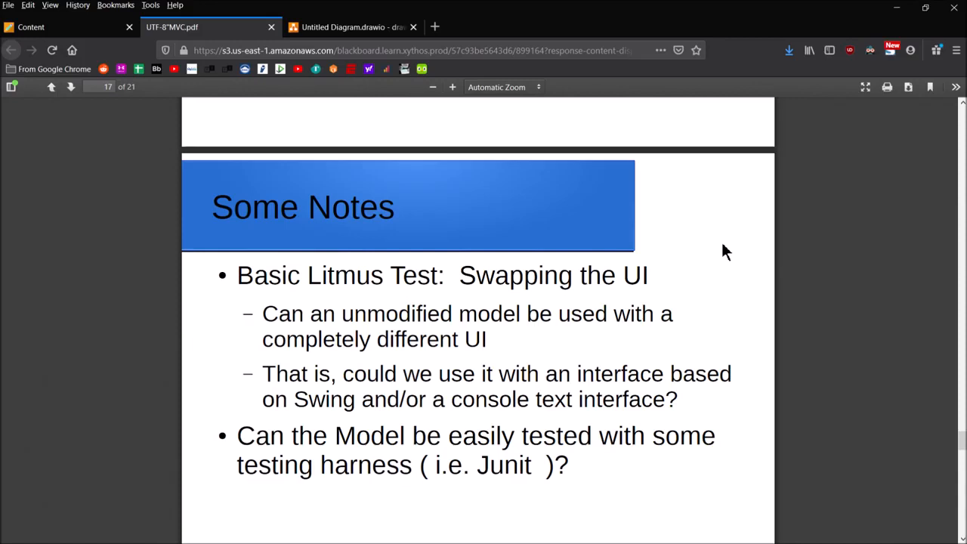
mouse_move(611, 218)
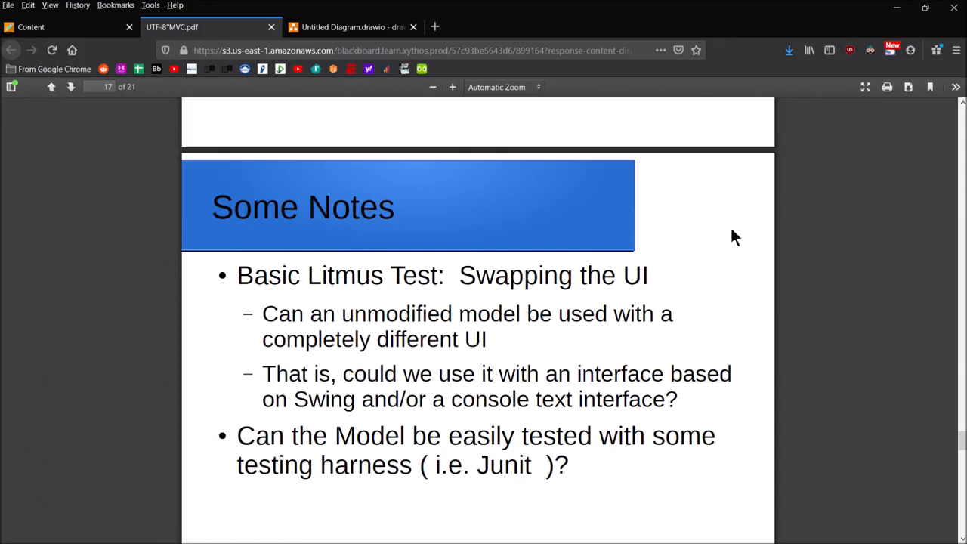
mouse_move(737, 272)
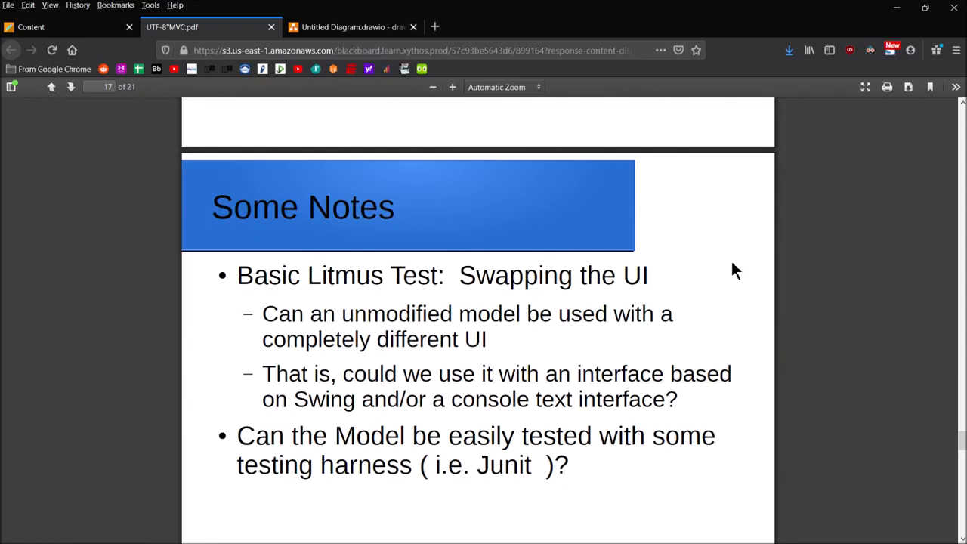
mouse_move(728, 290)
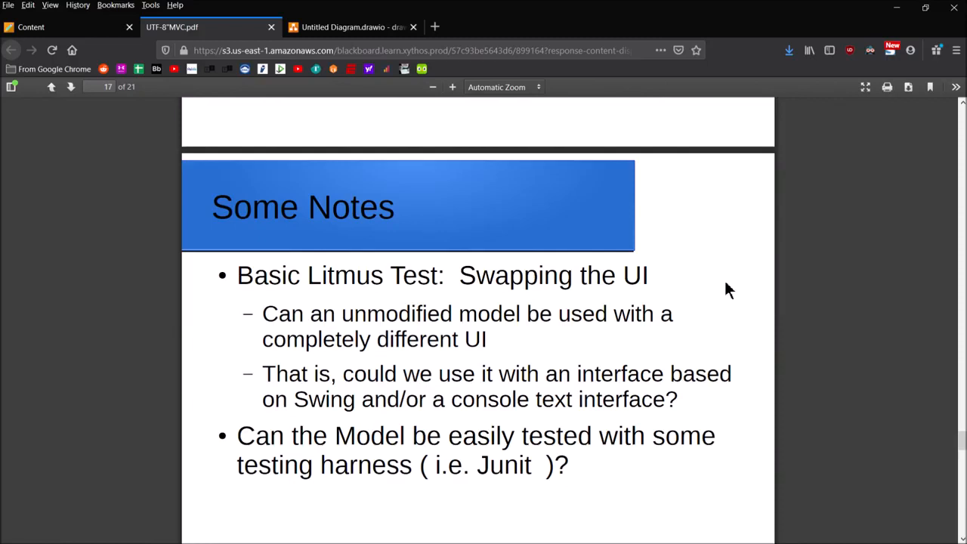
Scroll past the multithreading notes slide until Let's Summarize begins
scroll(down, 3)
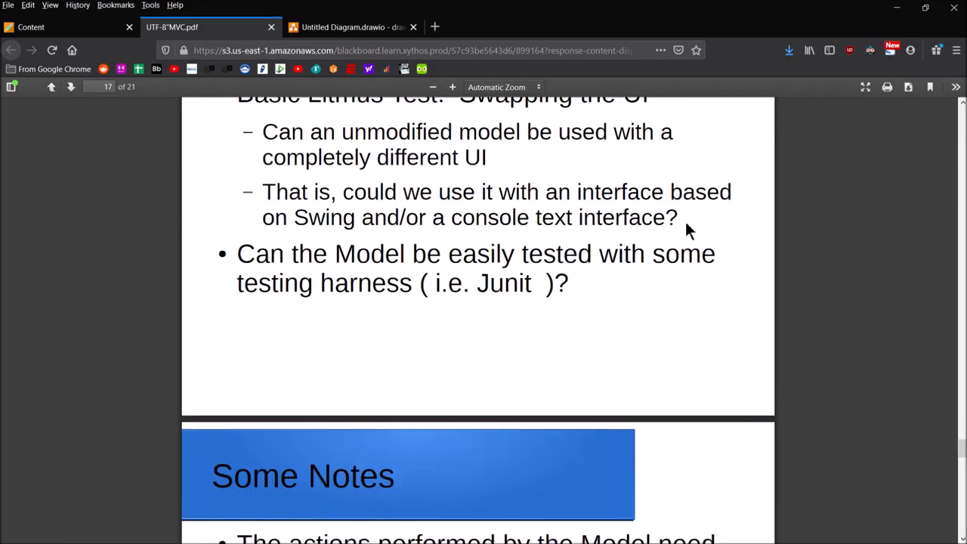
scroll(down, 3)
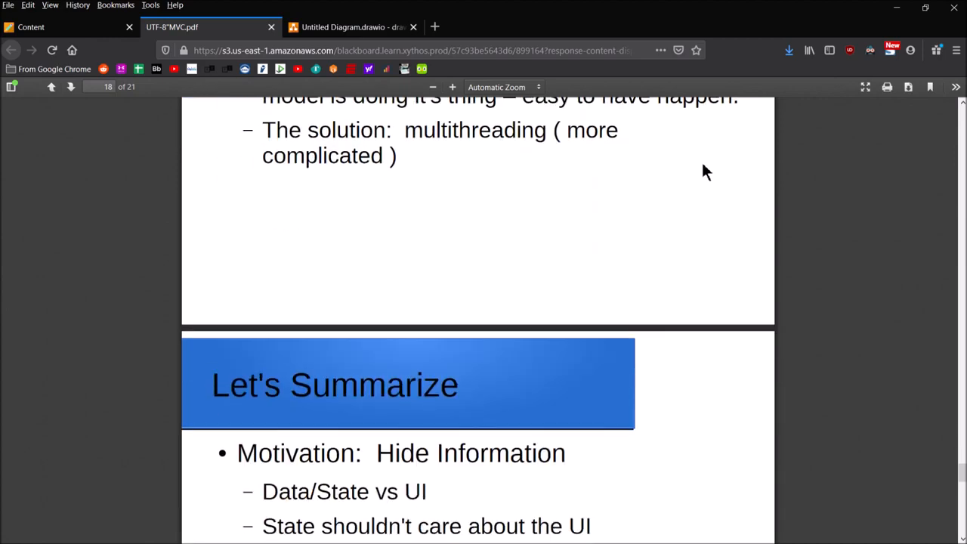
Scroll to the Let's Summarize slide on hiding information and the MVC roles
scroll(down, 3)
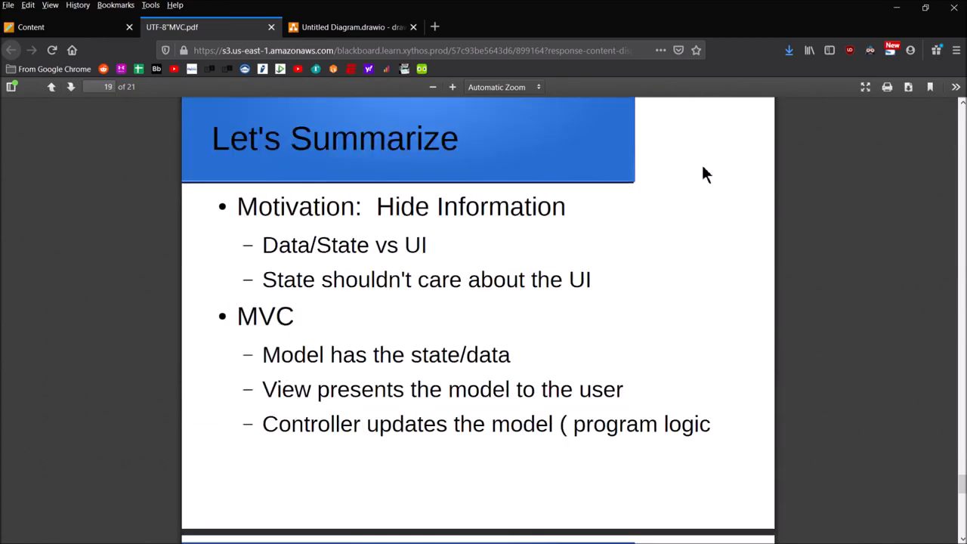
mouse_move(682, 240)
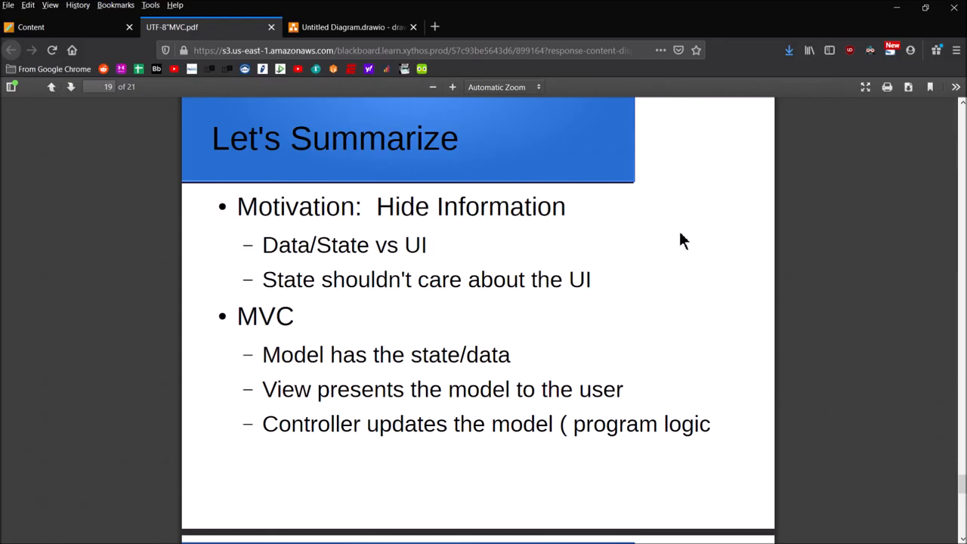
mouse_move(508, 353)
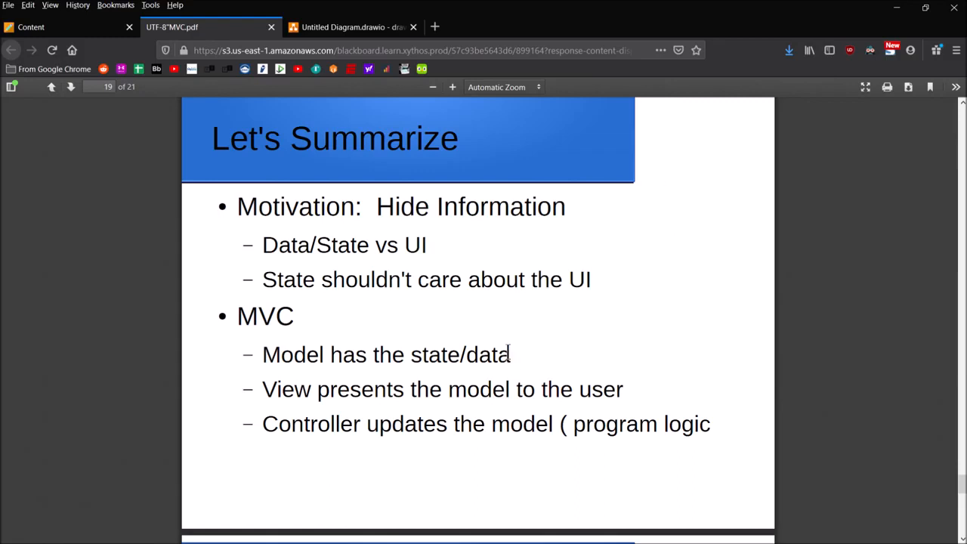
Scroll to the final summary slide on UI-Model coupling and separation
scroll(down, 3)
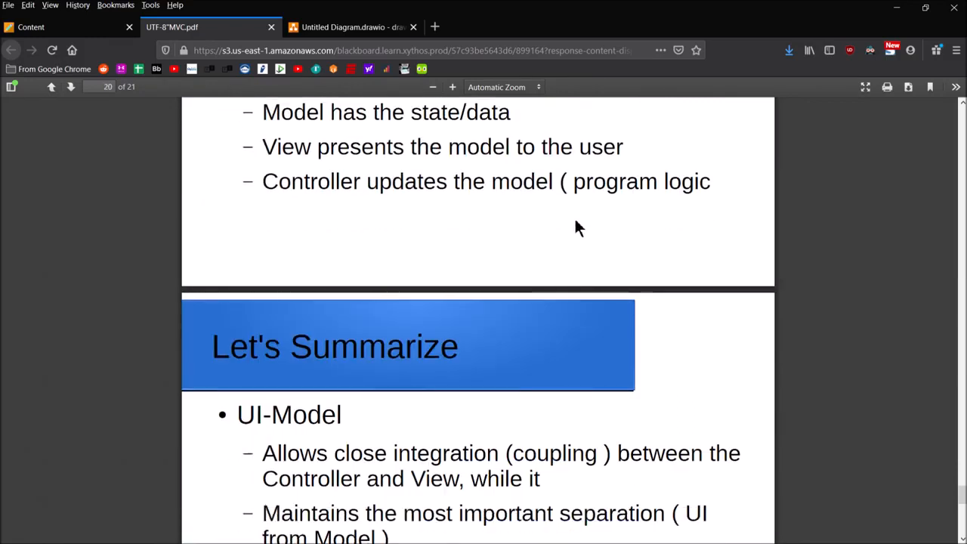
scroll(down, 3)
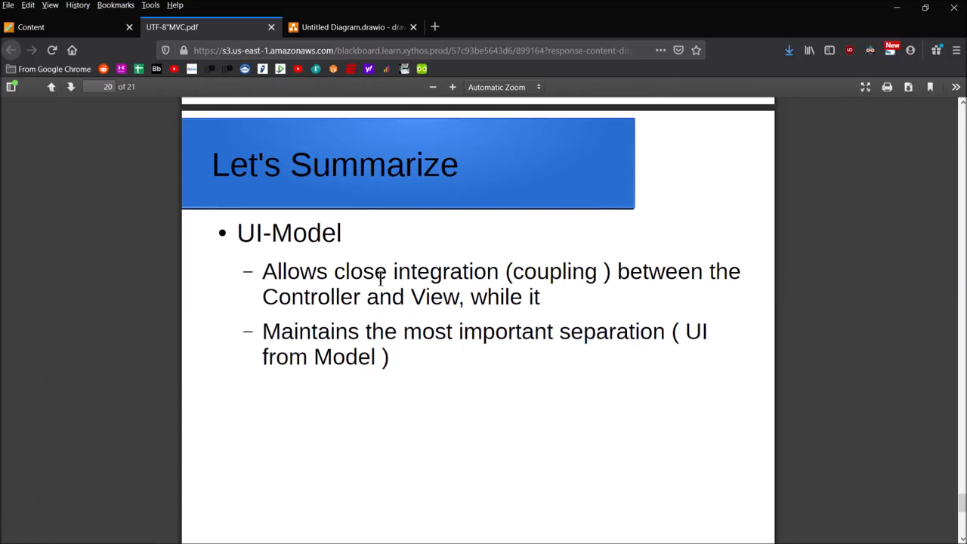
mouse_move(378, 249)
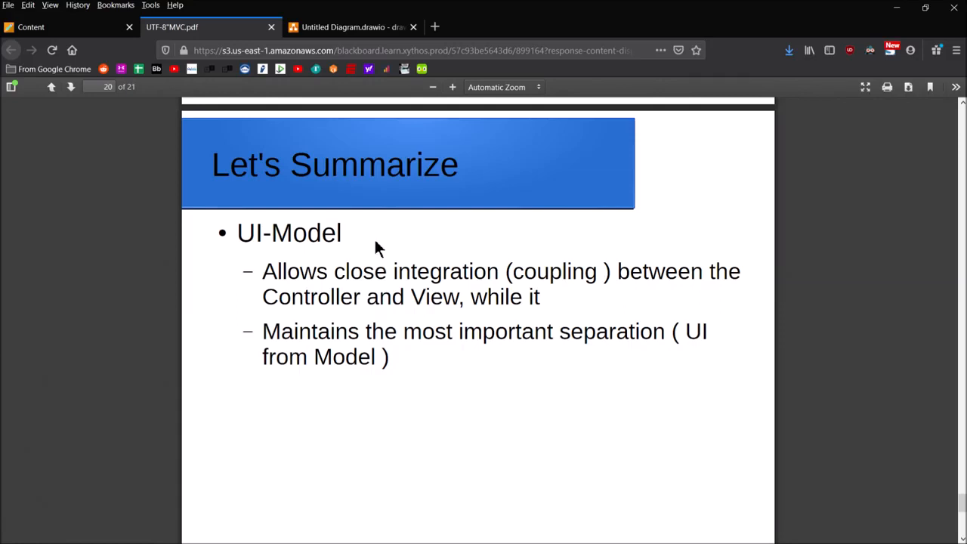
mouse_move(423, 273)
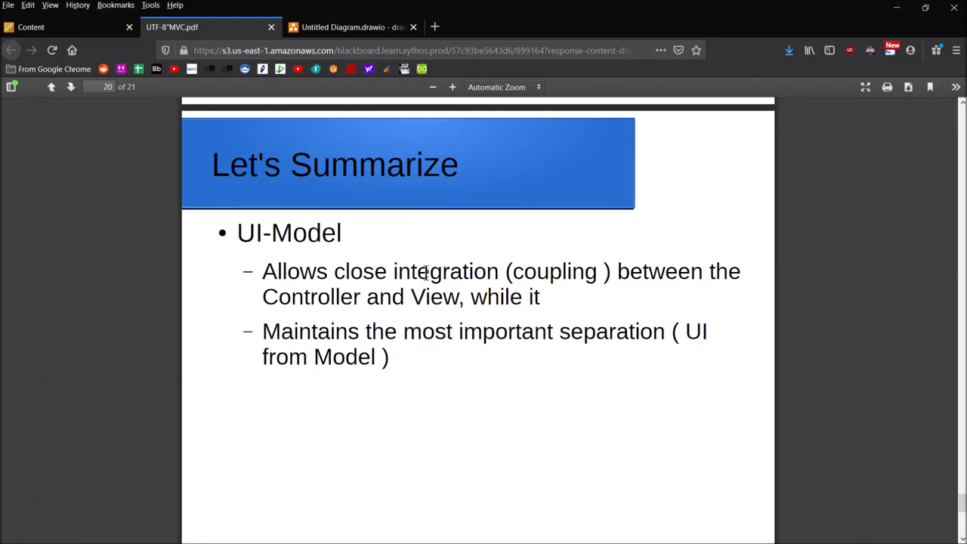
mouse_move(490, 232)
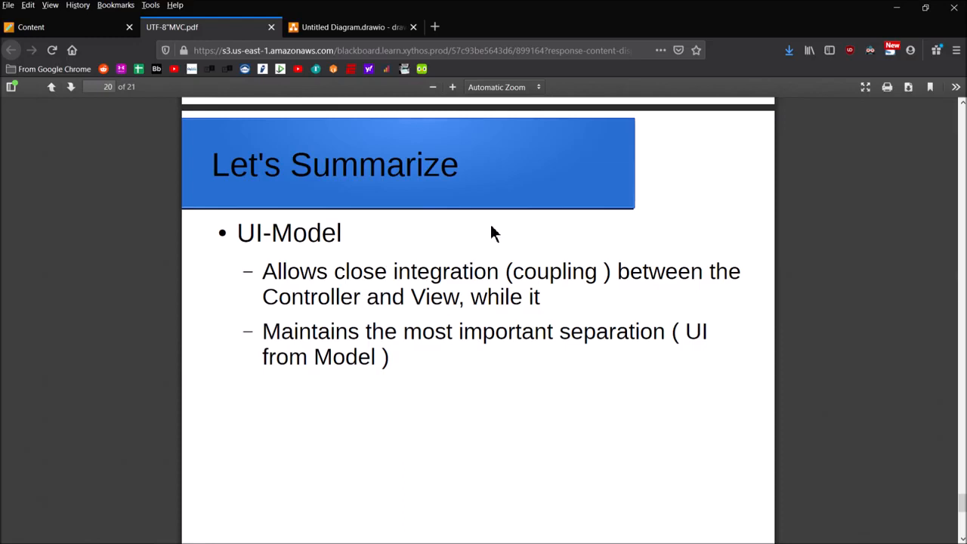
mouse_move(444, 367)
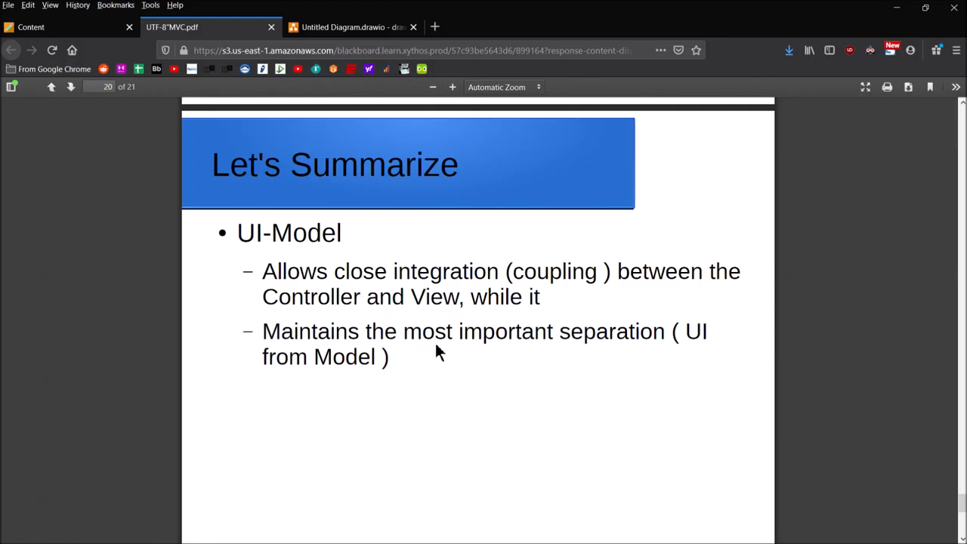
scroll(down, 3)
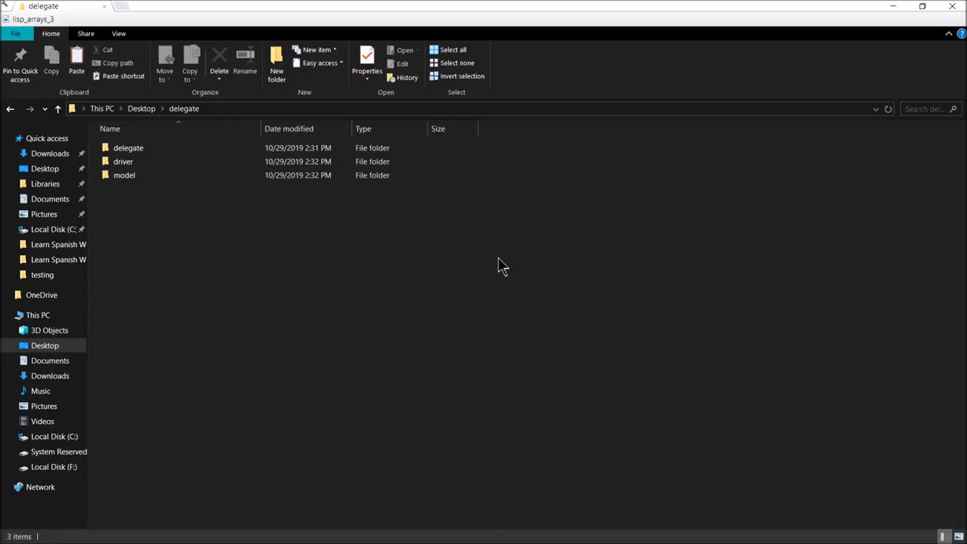
mouse_move(365, 263)
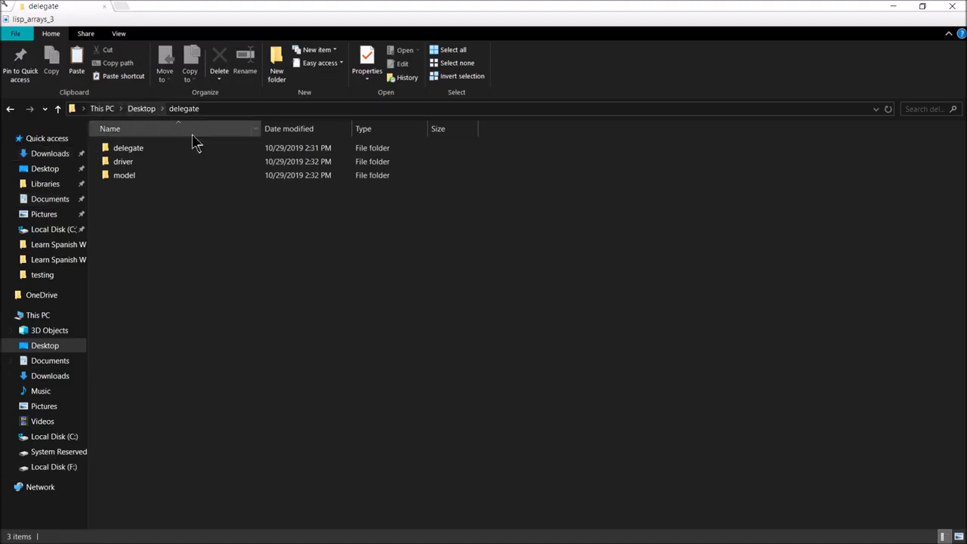
Browse the delegate project's folders and bring up Delegate.java in Notepad++ beside the Command Prompt
click(129, 148)
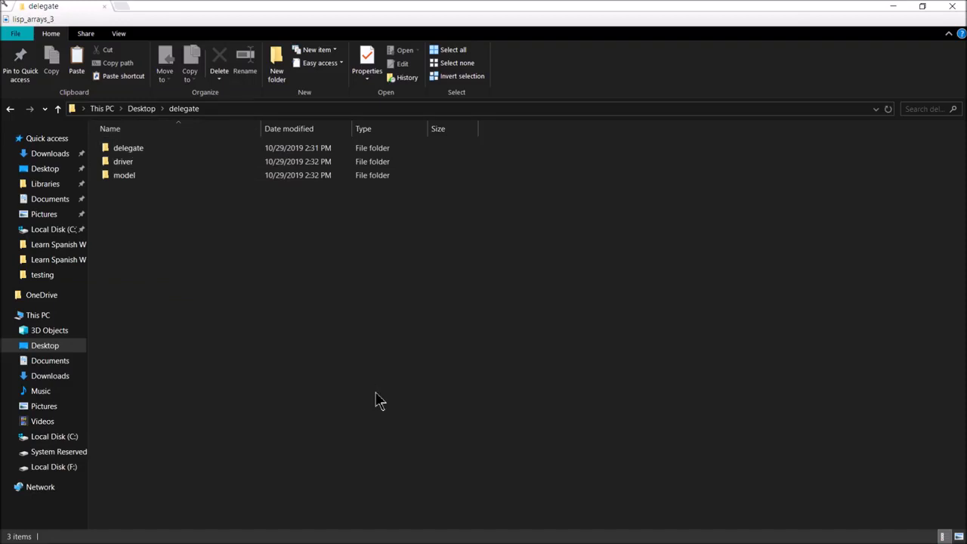
mouse_move(313, 333)
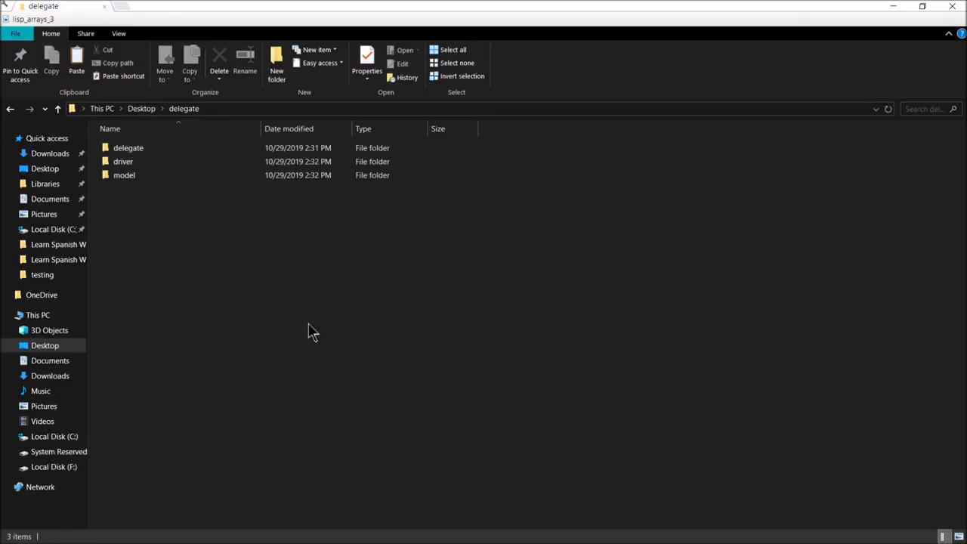
mouse_move(168, 256)
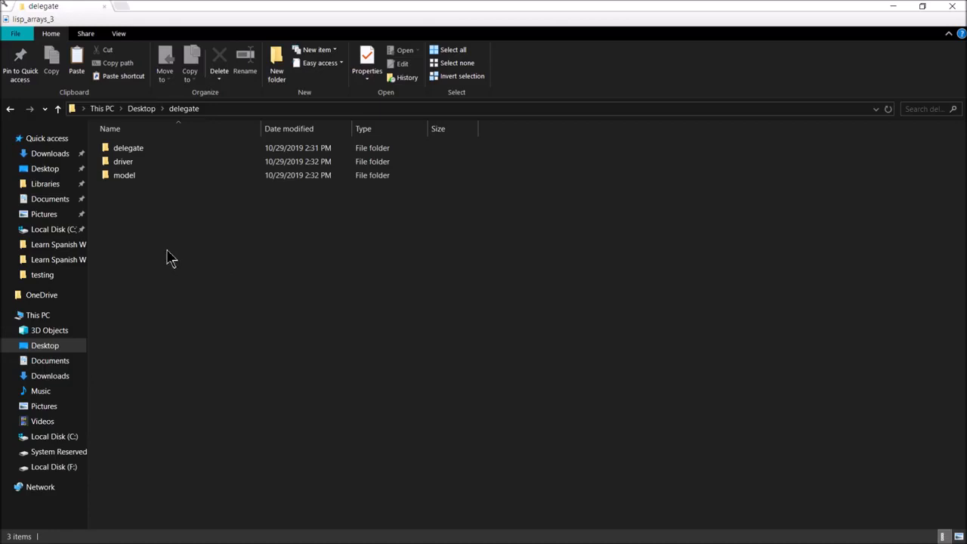
mouse_move(148, 234)
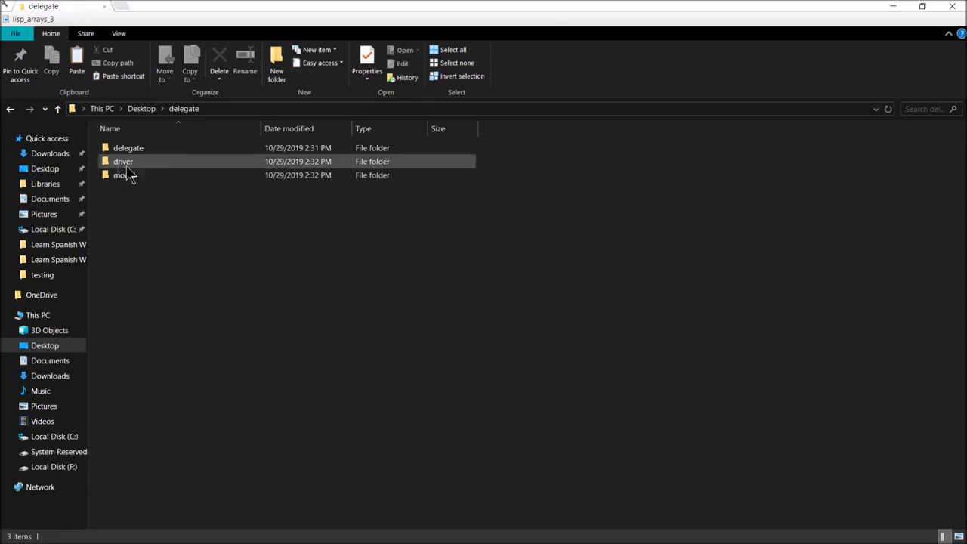
click(124, 175)
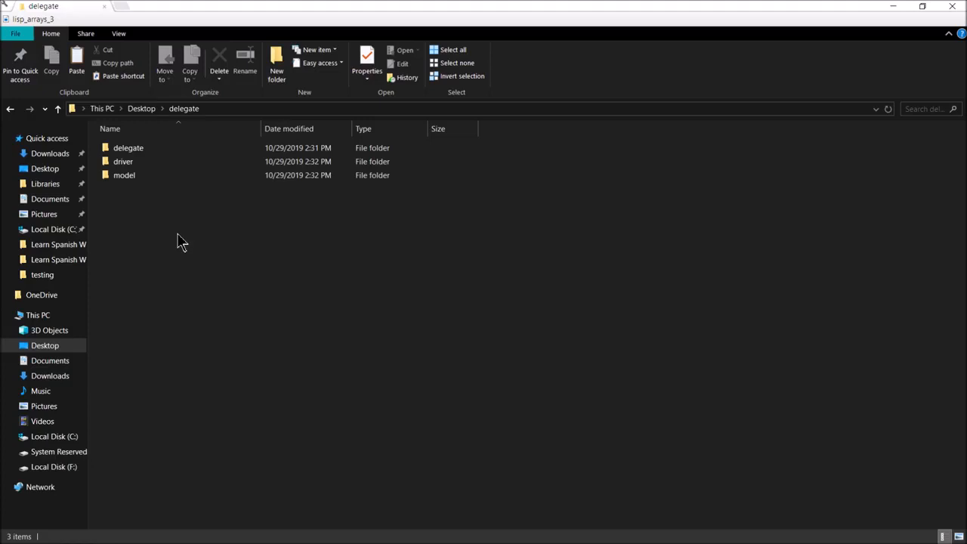
mouse_move(118, 196)
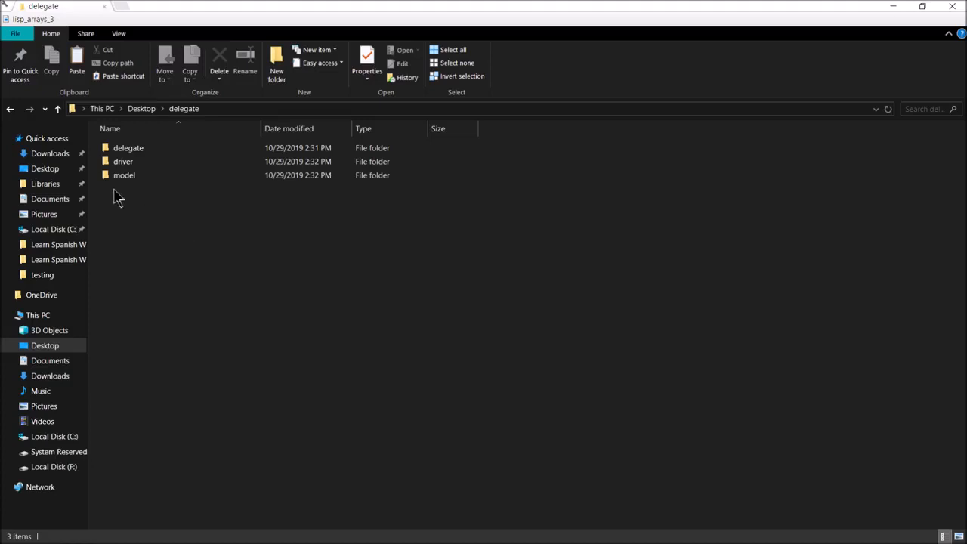
mouse_move(123, 175)
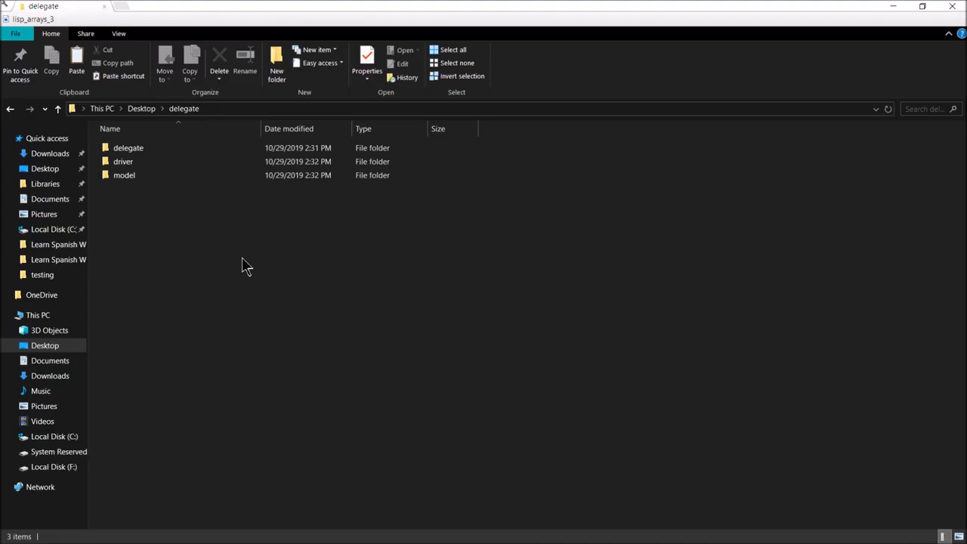
mouse_move(241, 250)
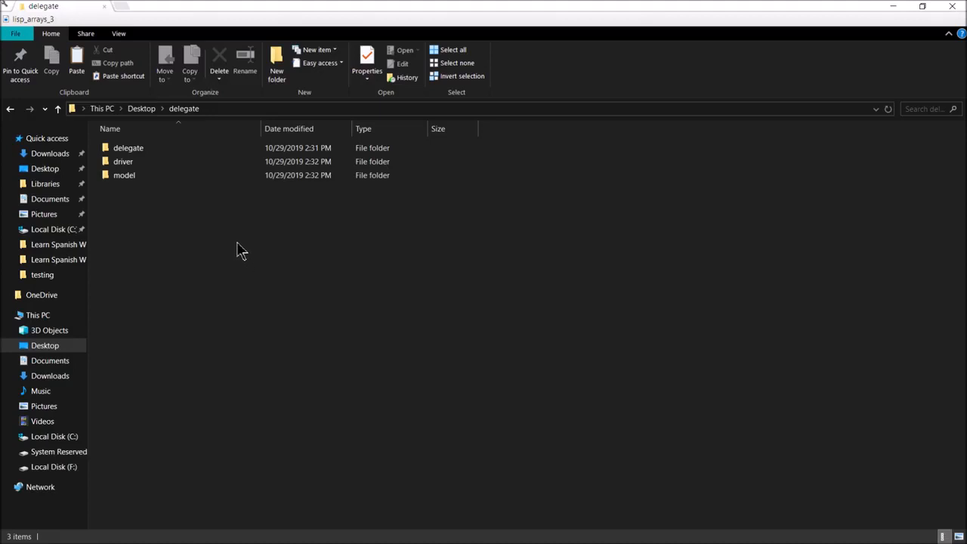
click(129, 148)
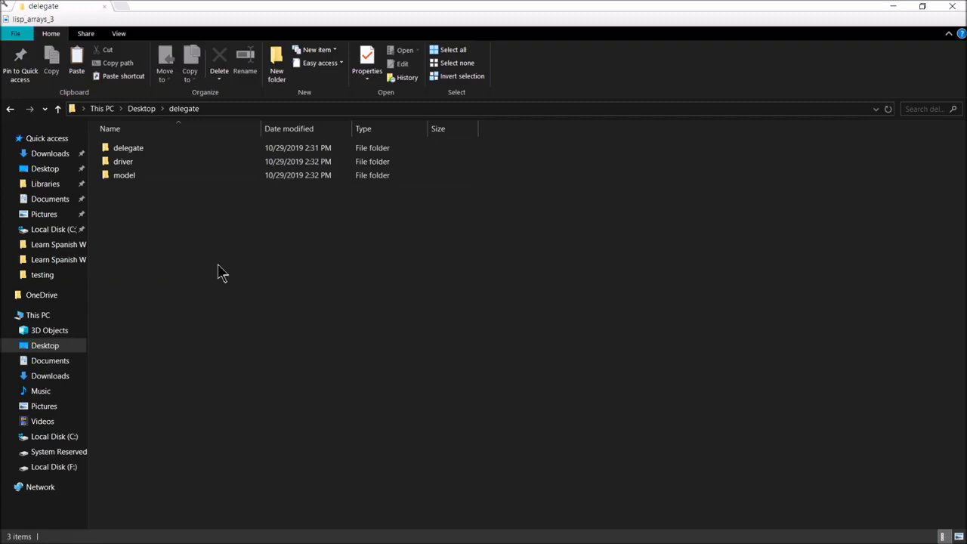
click(126, 148)
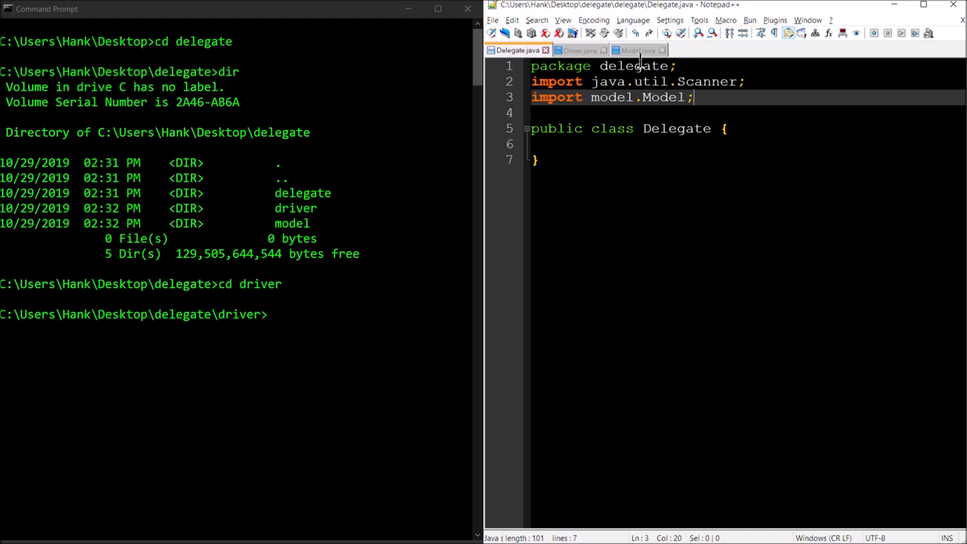
Switch to the Model.java tab and view the Model class with its x field accessors
click(638, 50)
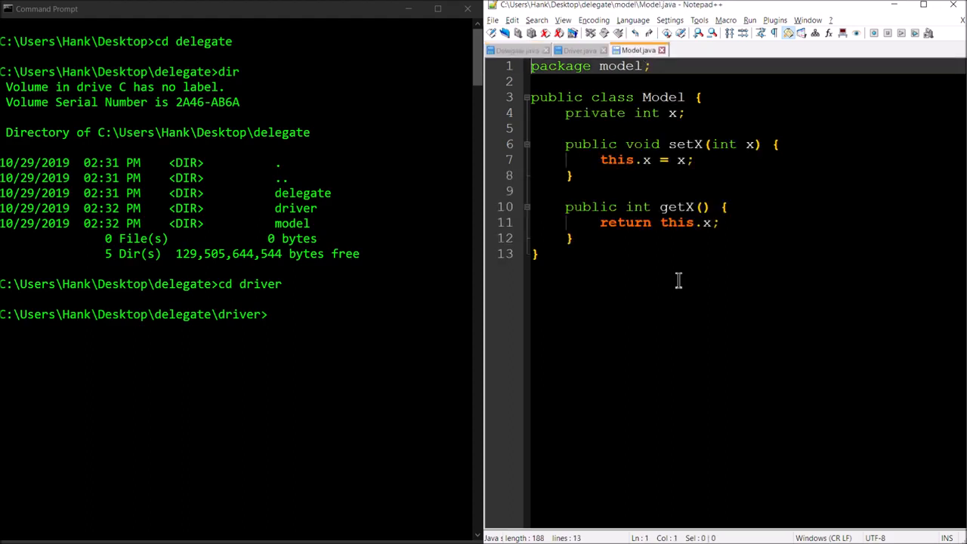
mouse_move(586, 275)
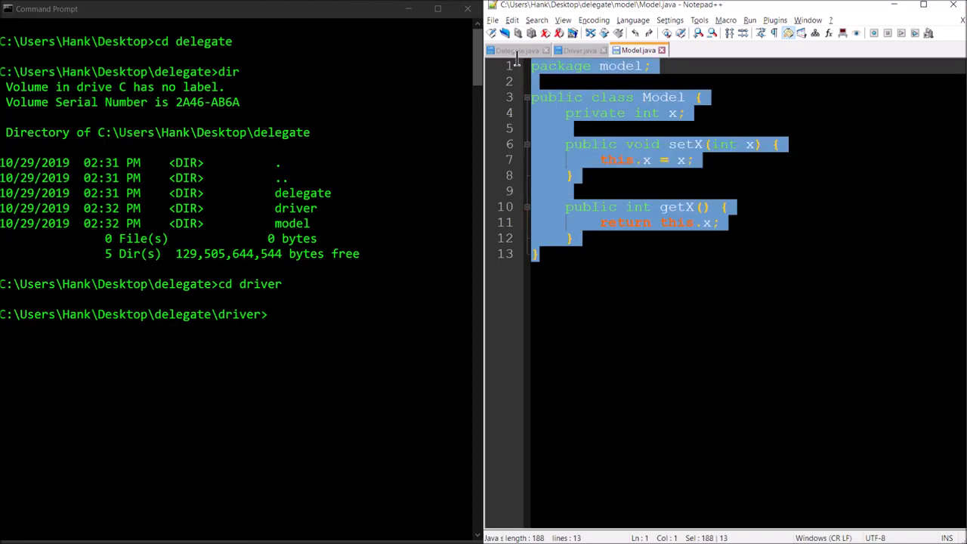
click(749, 368)
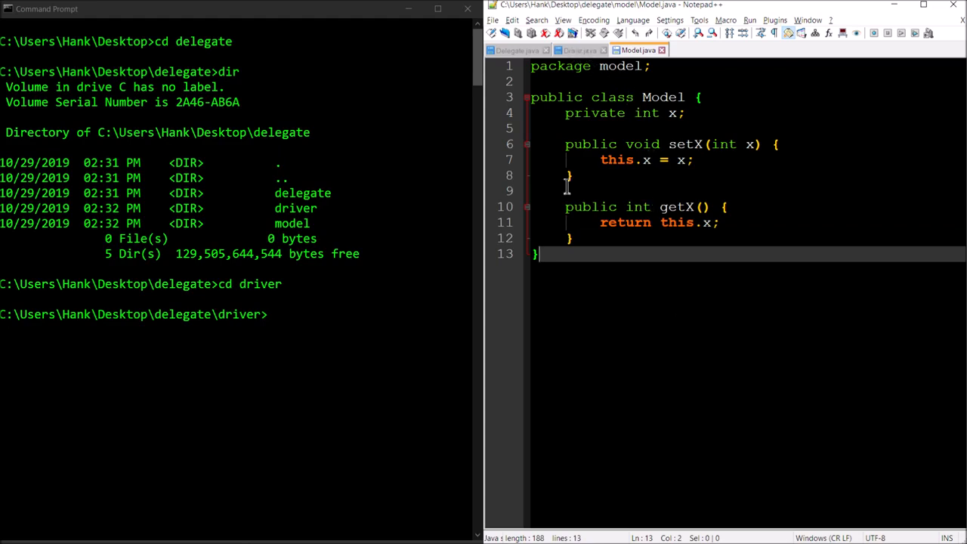
mouse_move(648, 296)
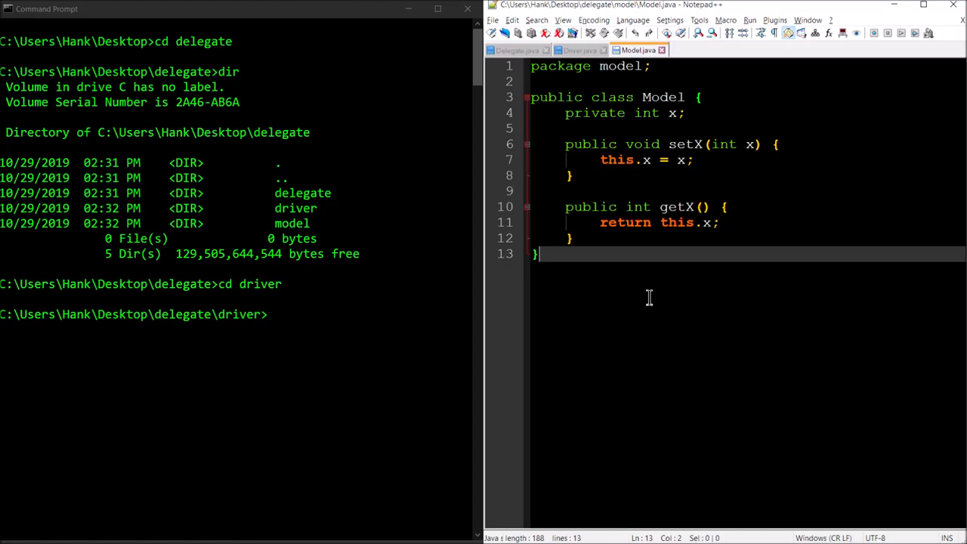
mouse_move(652, 284)
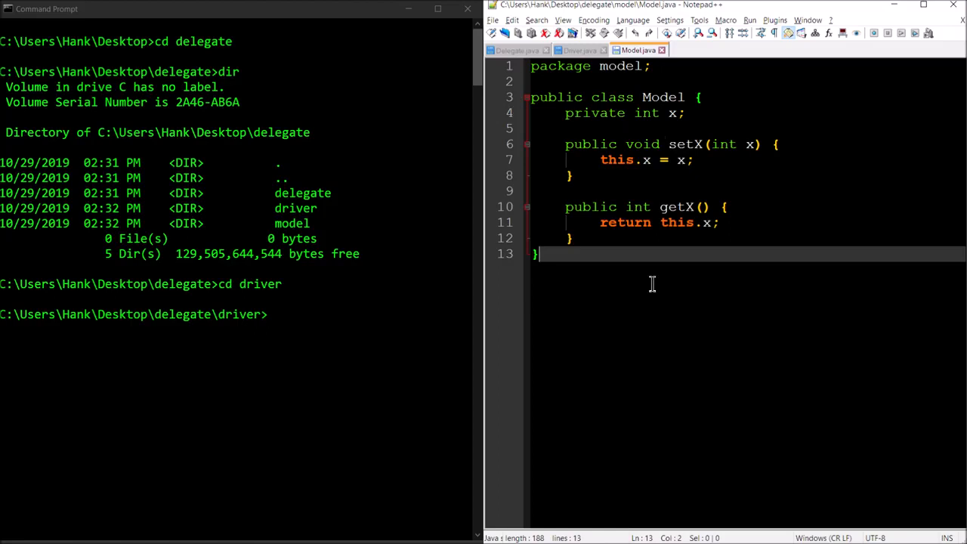
In Driver.java, delete the stray comma after new Model() and select the word Delegate
click(580, 50)
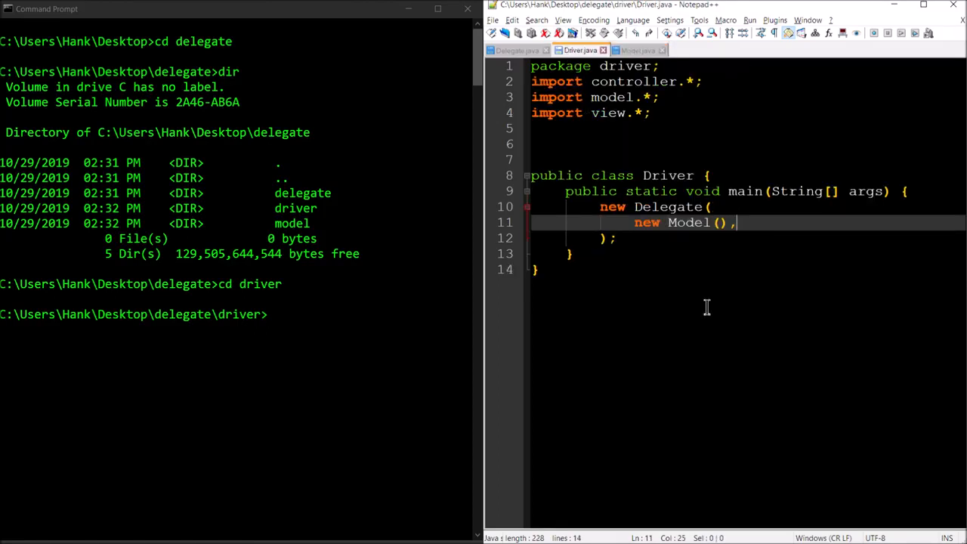
mouse_move(734, 148)
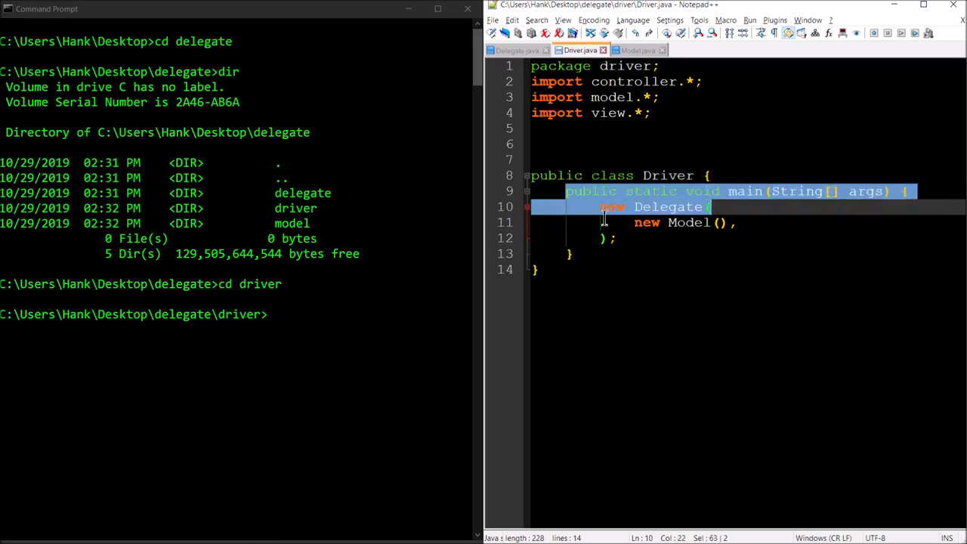
click(599, 207)
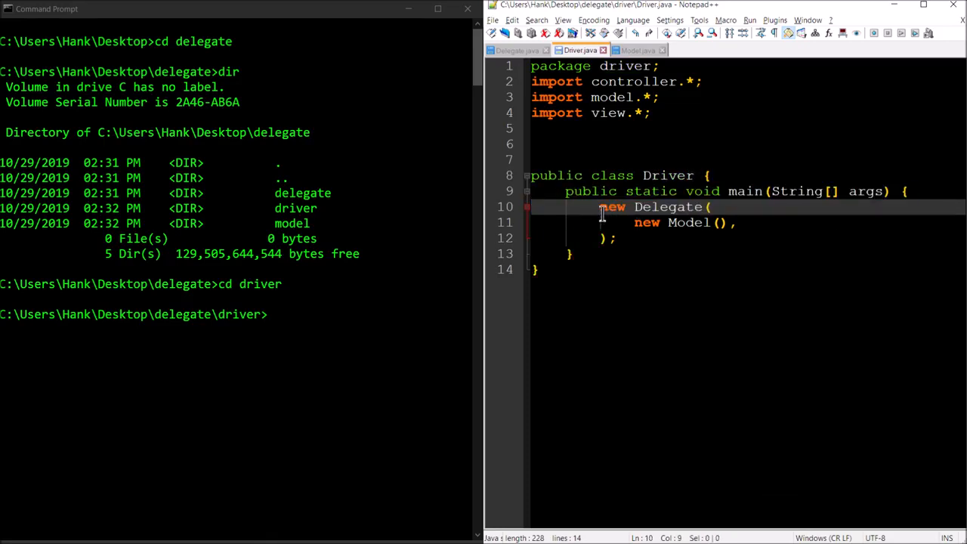
drag(599, 207, 710, 206)
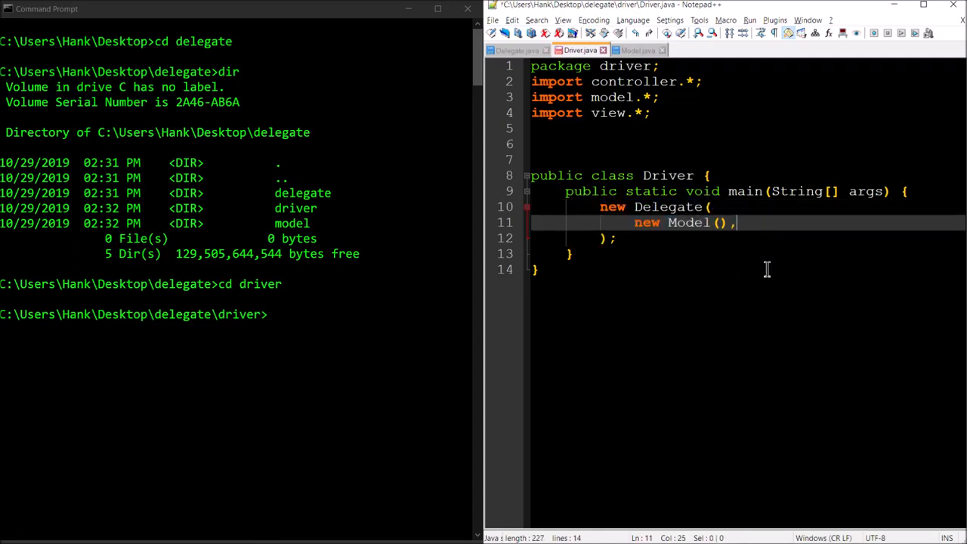
key(BackSpace)
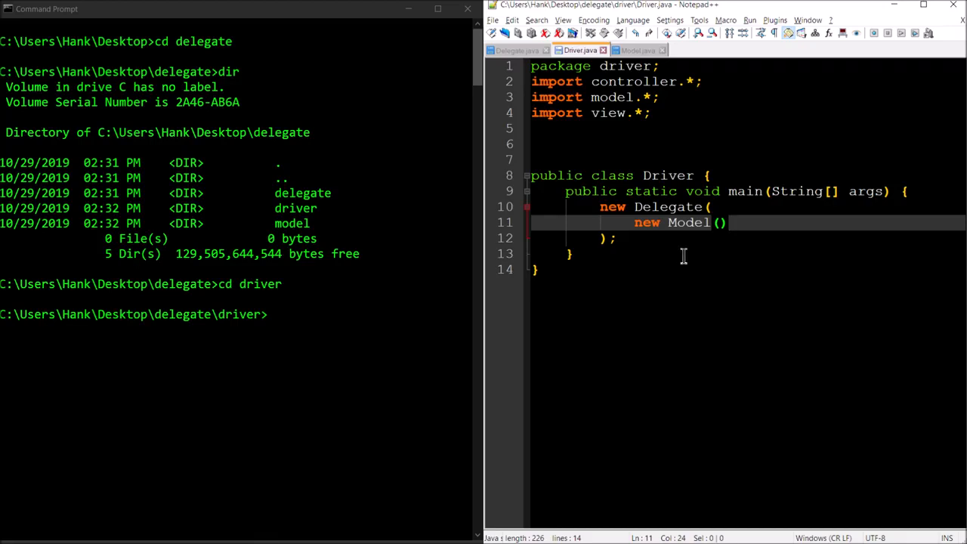
double_click(646, 222)
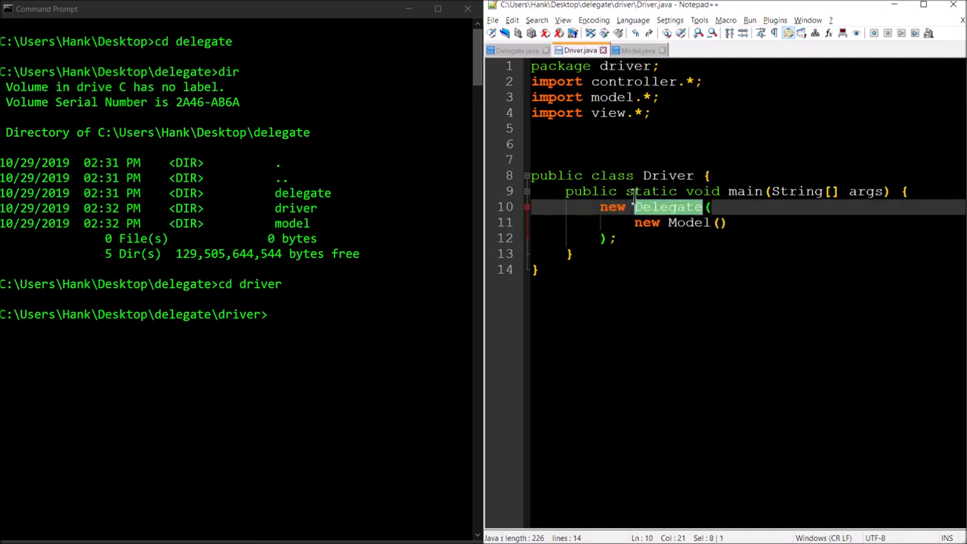
mouse_move(516, 49)
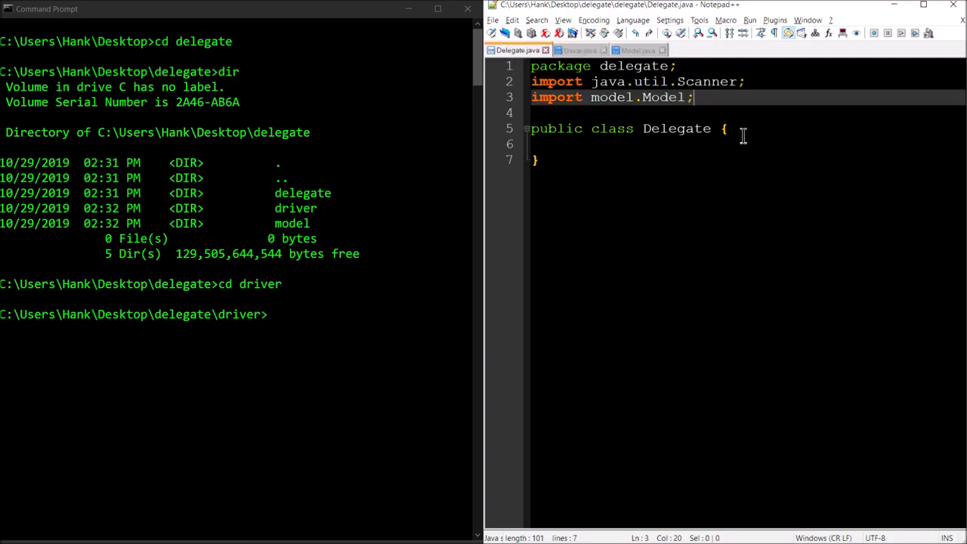
Place the caret after Delegate's opening brace and start an indented blank line in the class body
click(728, 127)
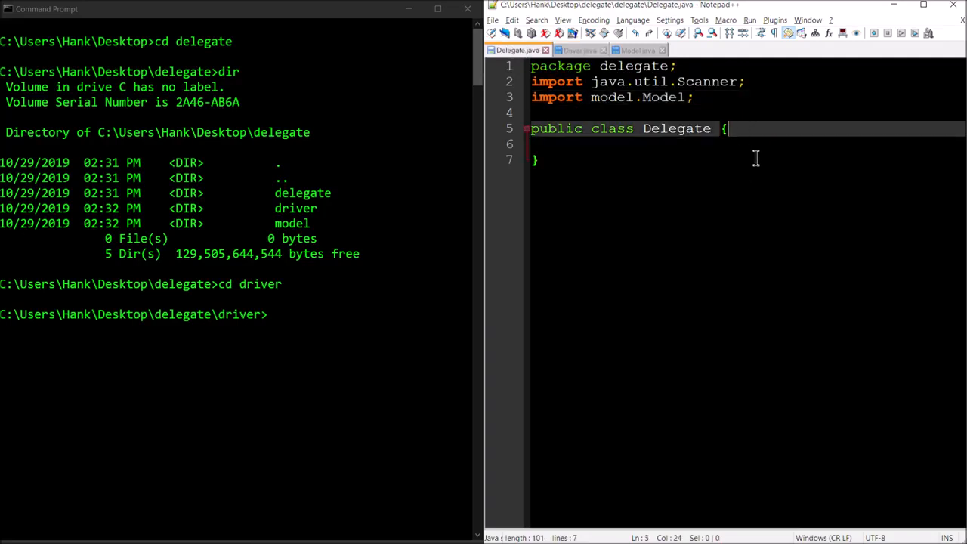
click(580, 50)
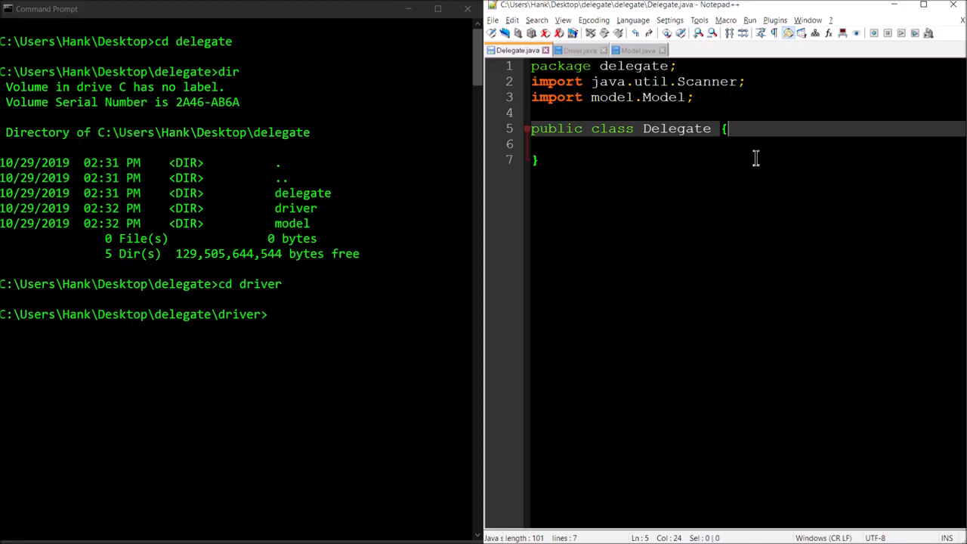
mouse_move(675, 147)
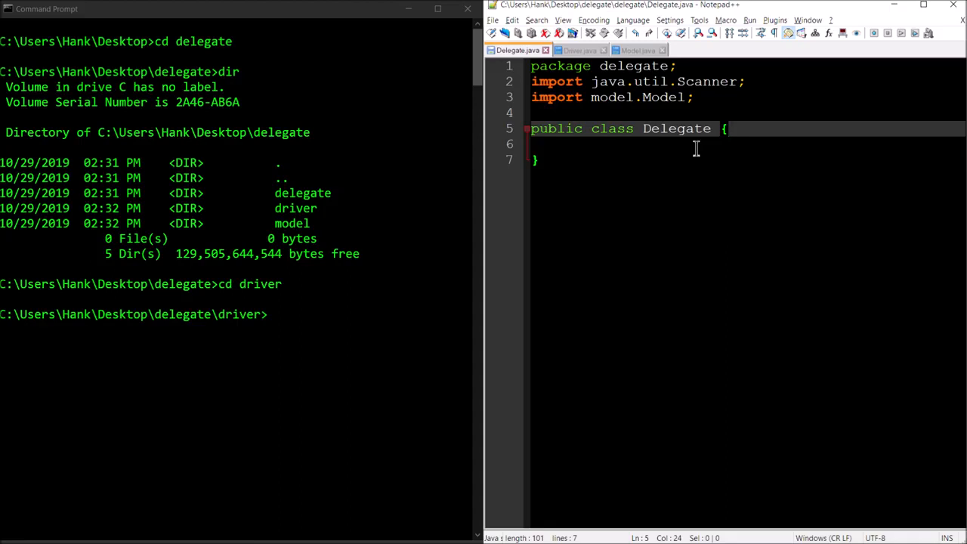
key(Enter)
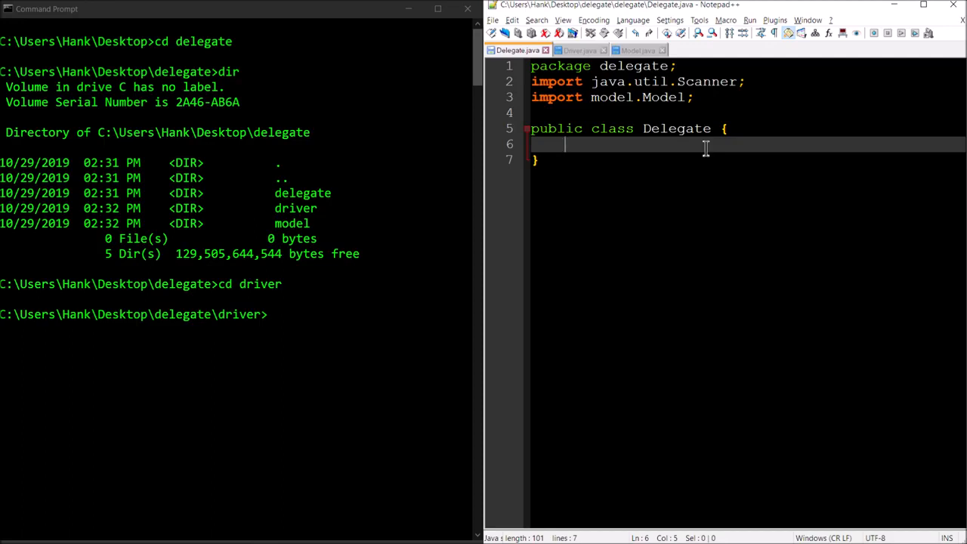
Declare private Model m; and a public Delegate(Model m) constructor assigning this.m = m;
text(private)
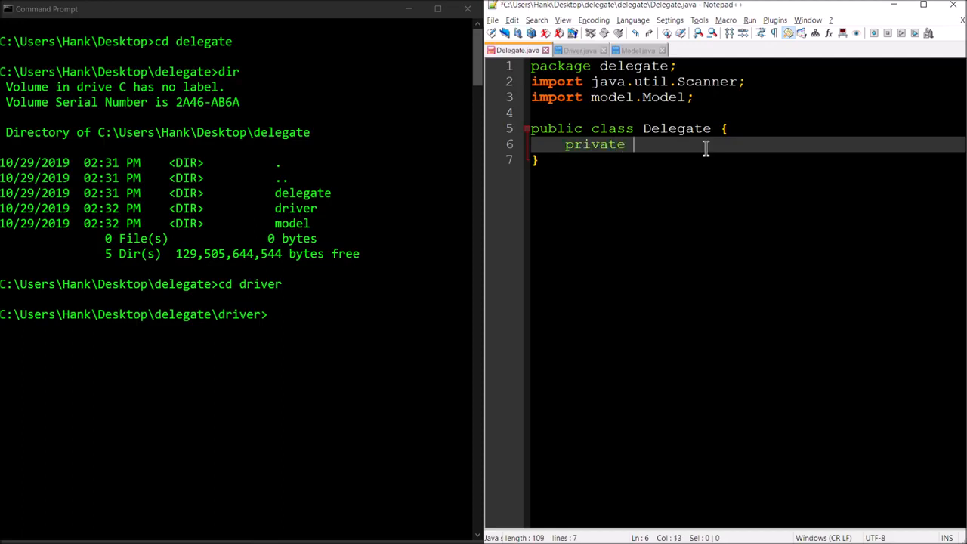
text(Model m;)
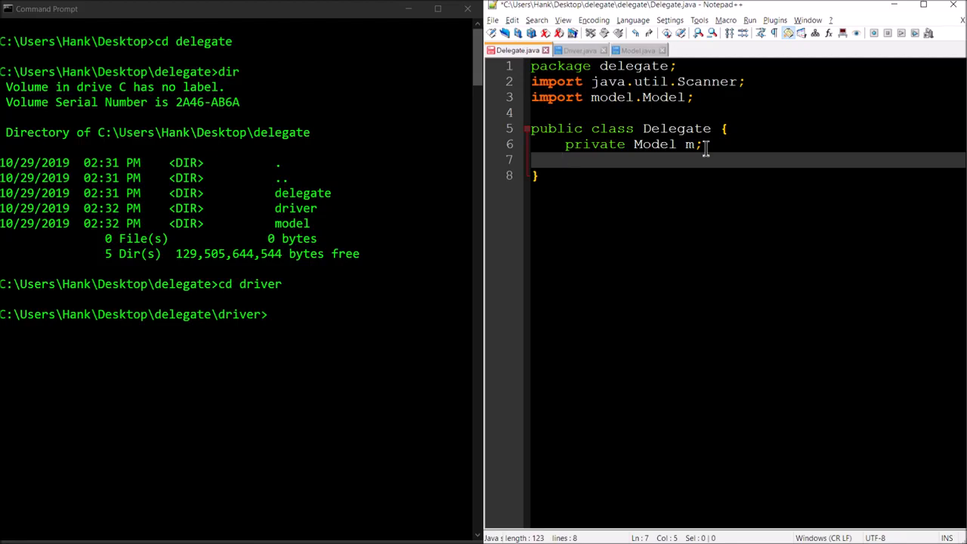
key(Enter)
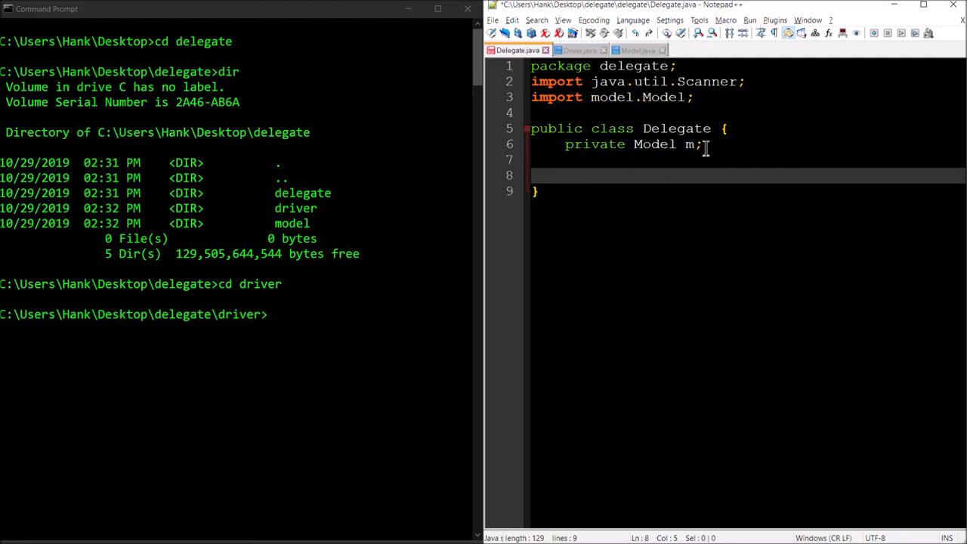
text(public)
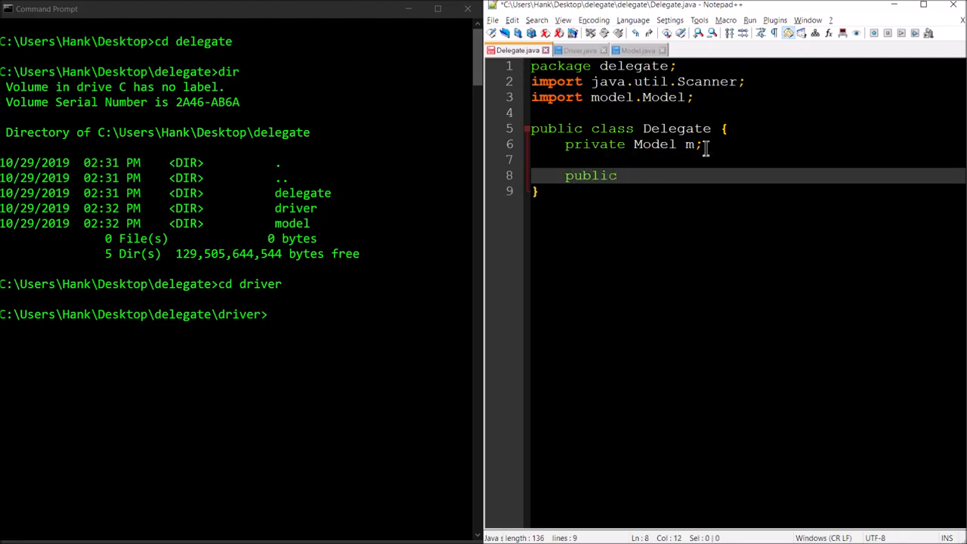
text(Delegat)
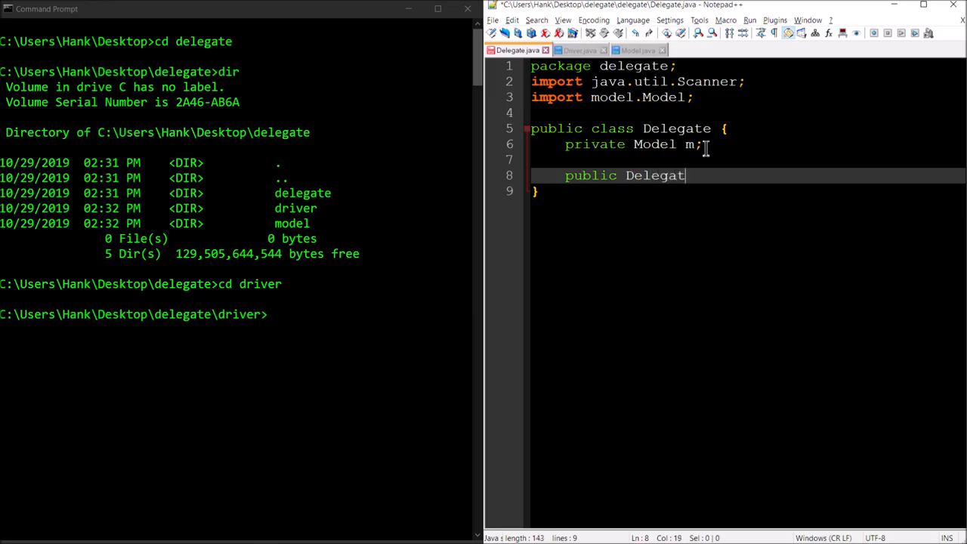
text((Model)
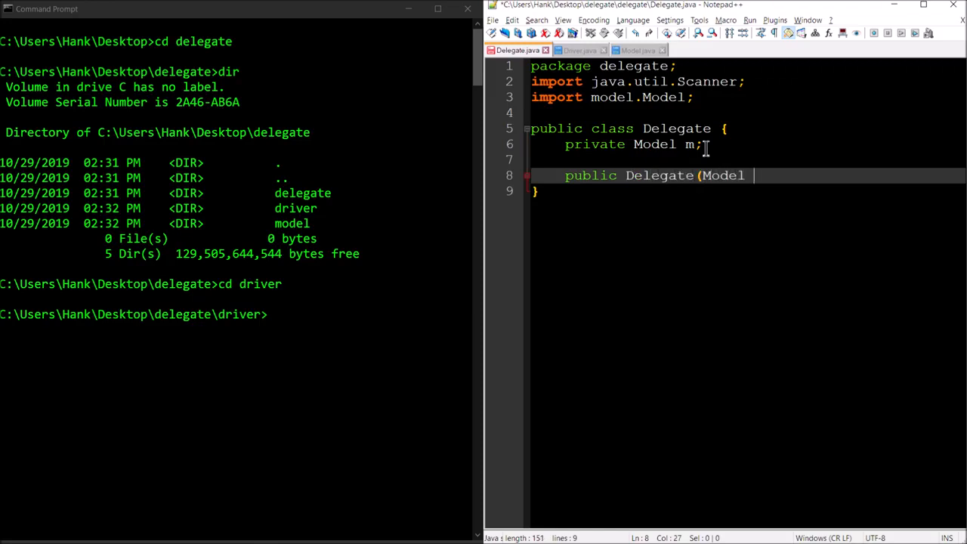
text(m)  {)
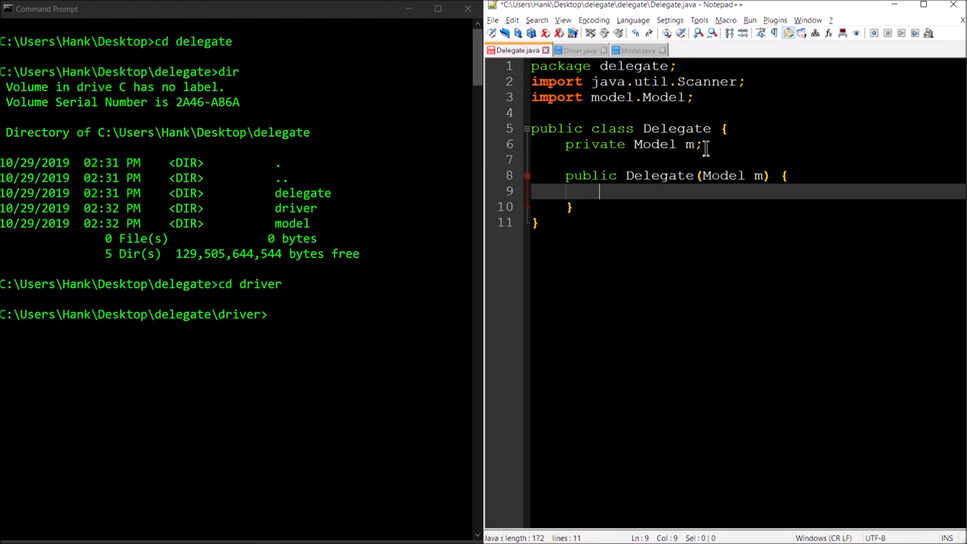
text(this.m)
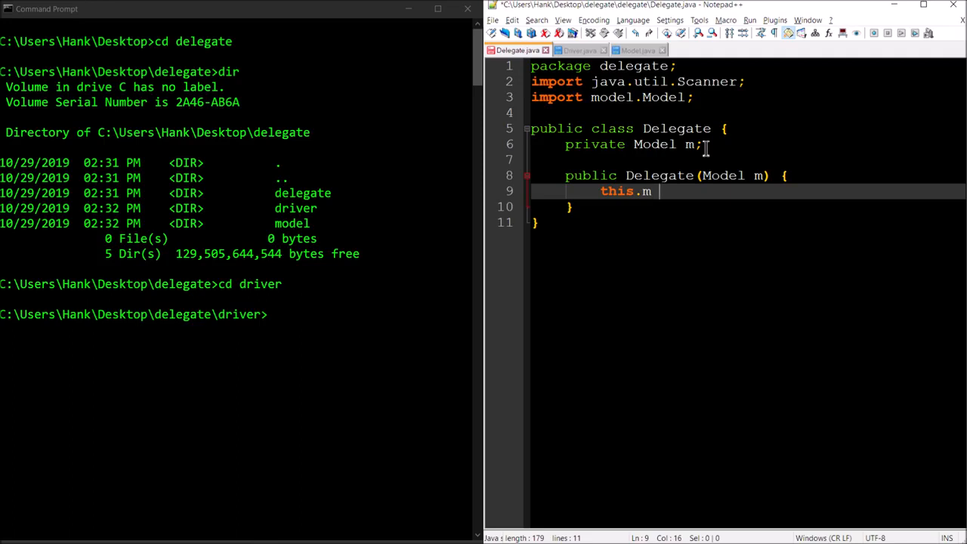
text(= m;)
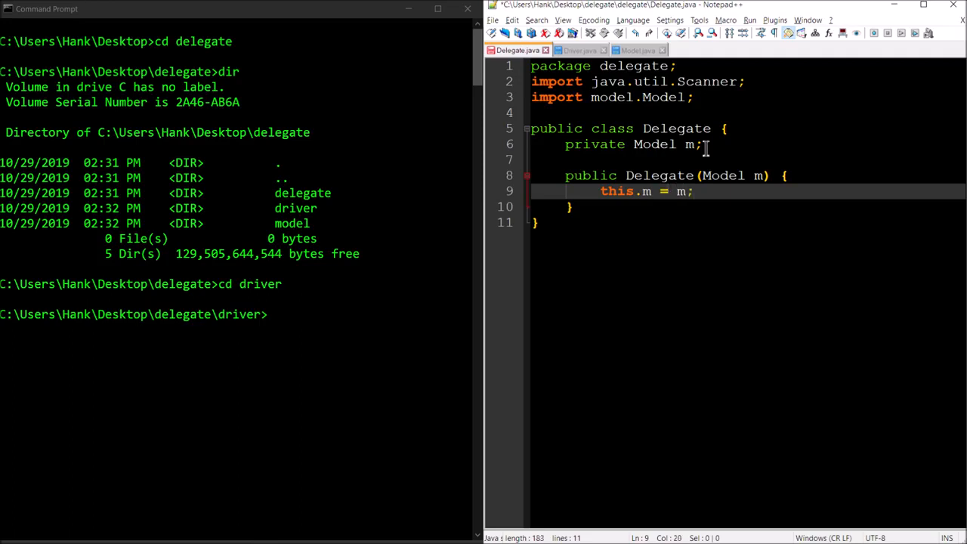
Add a '// logic for the application' comment inside the constructor
key(enter)
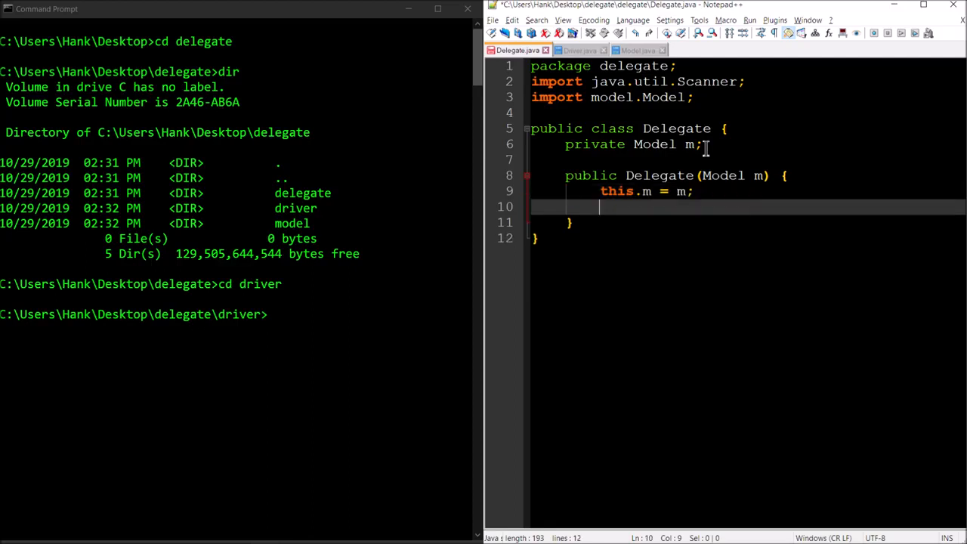
text(// logic)
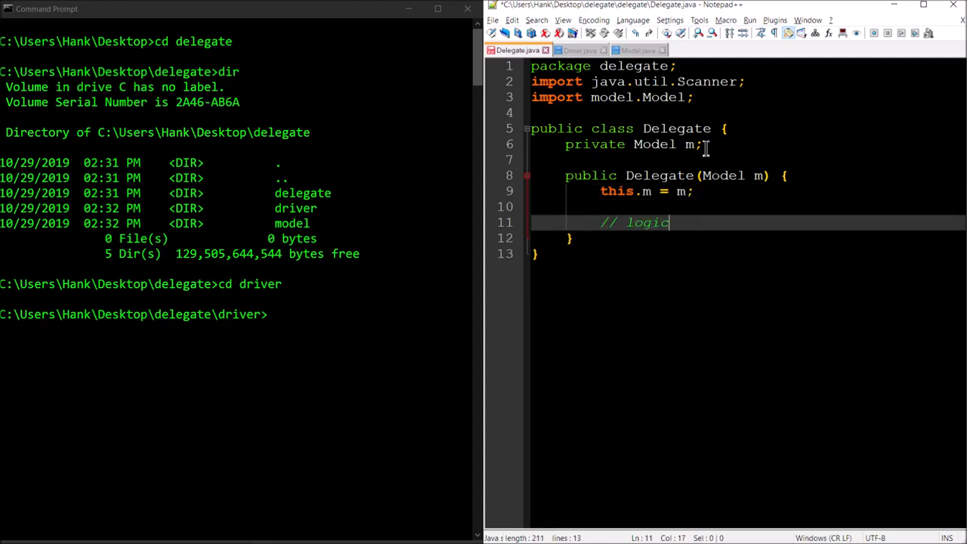
text(for the applicat)
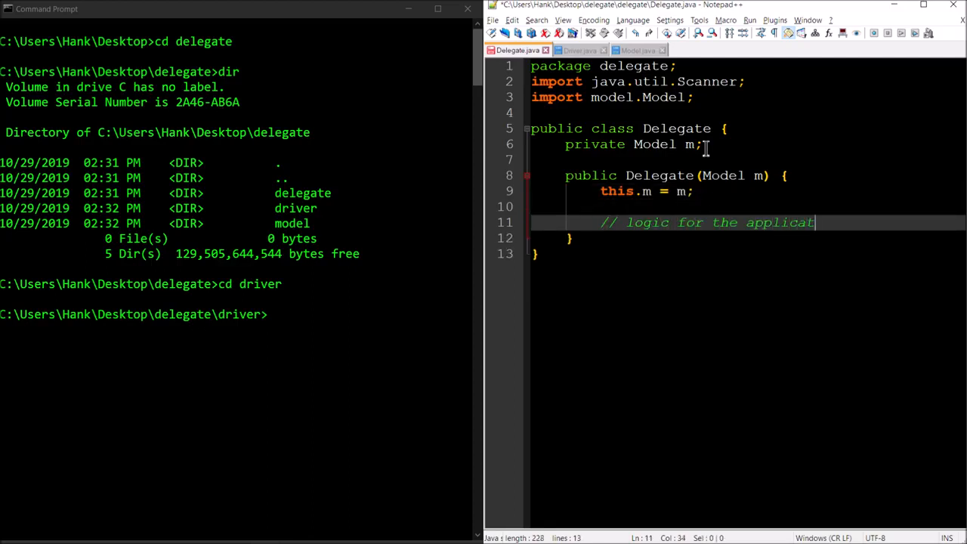
text(ion)
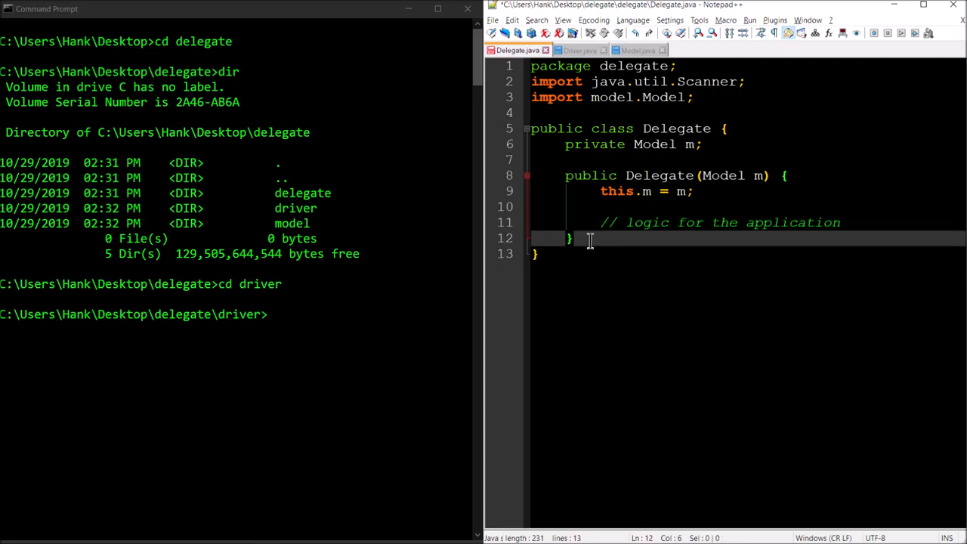
Write public void prompt(String s) { System.out.print(s); } and begin a public int method
key(Enter)
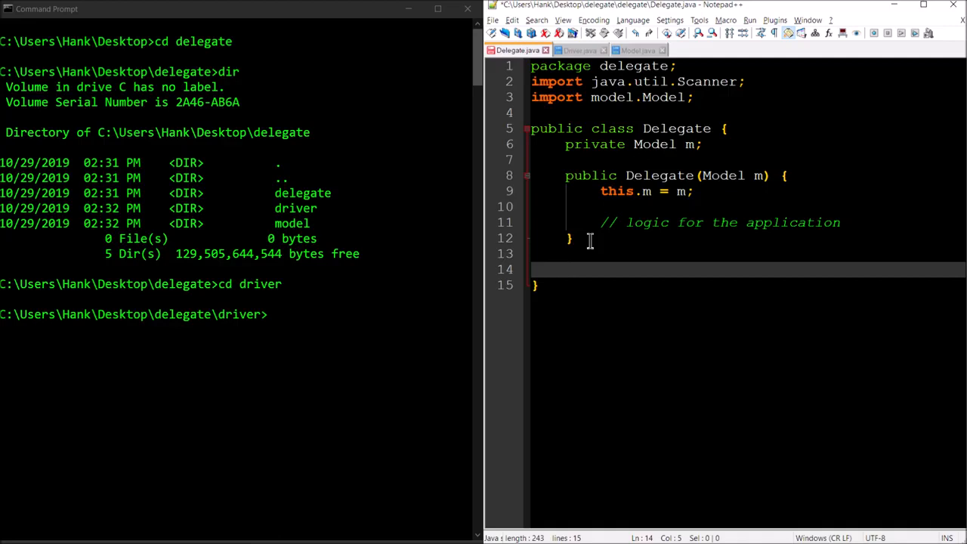
text(p)
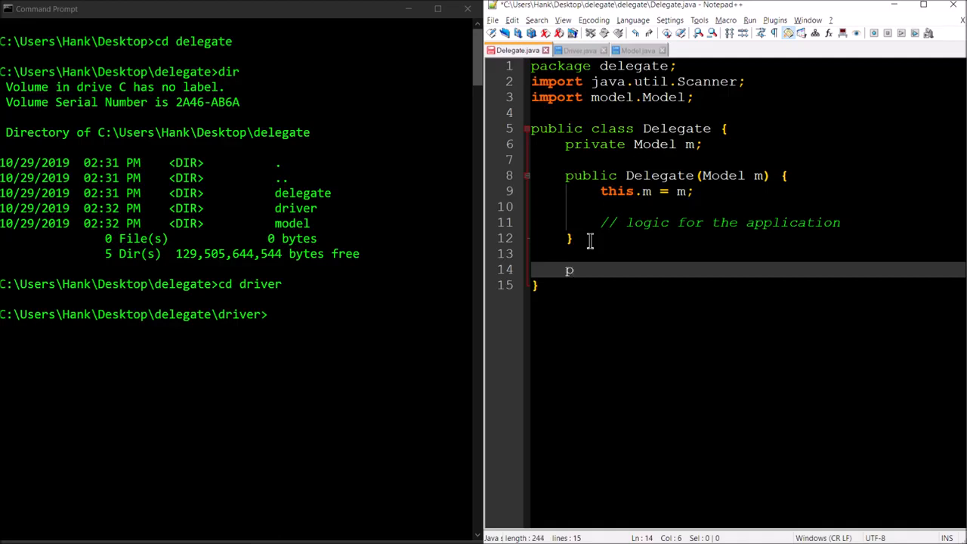
text(ublic void)
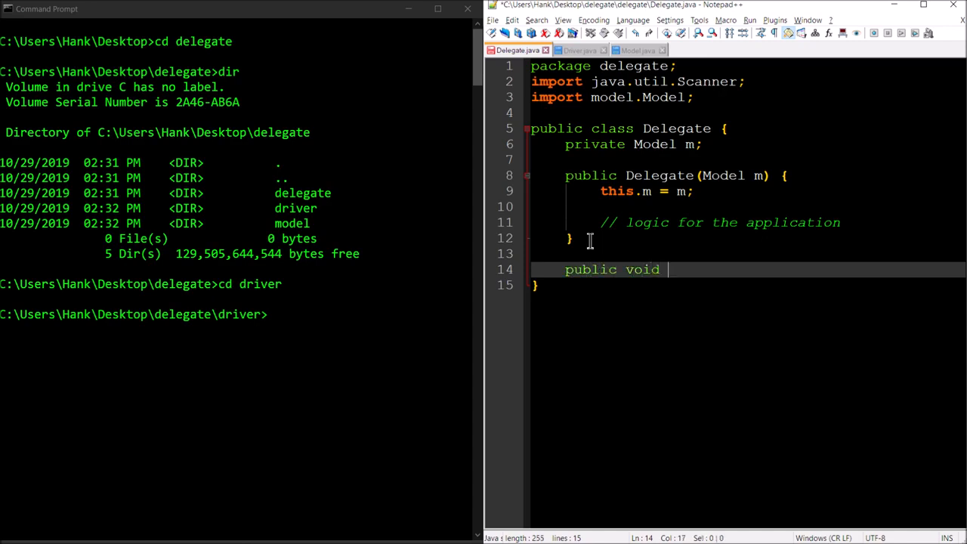
text(prompt()
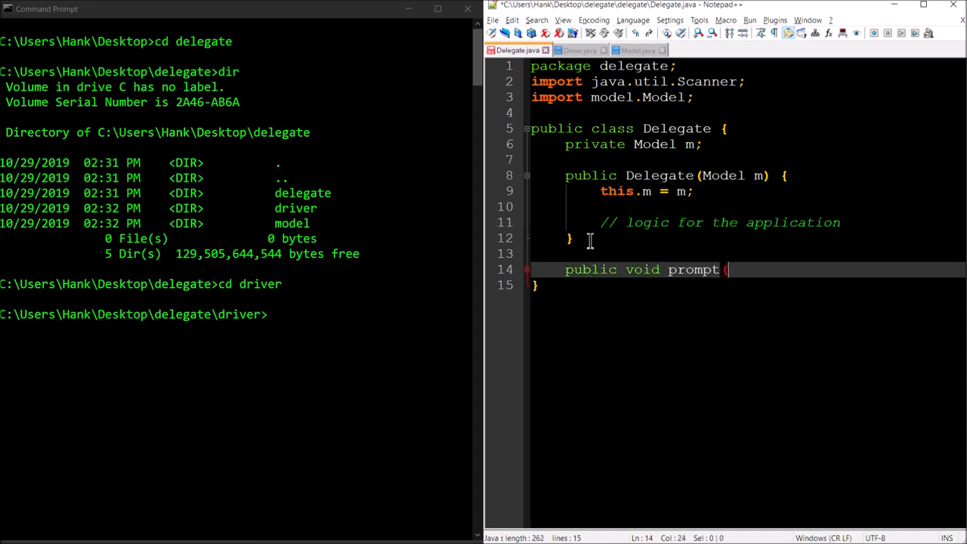
text(String s) {)
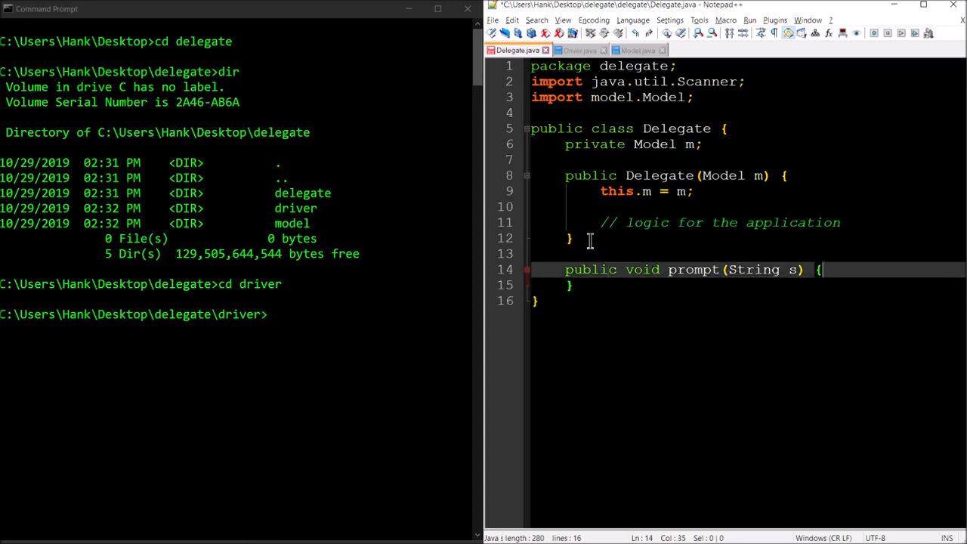
text(System.o)
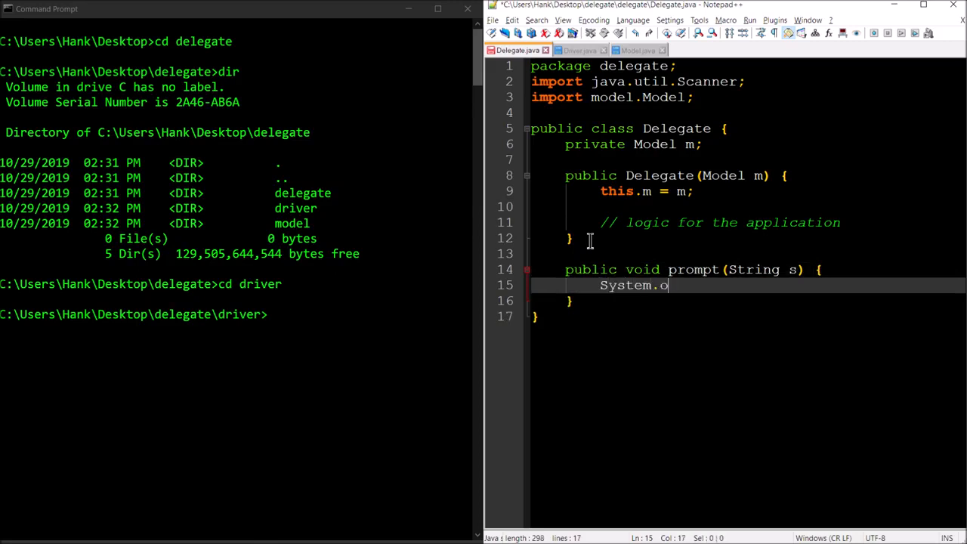
text(ut.print(s);)
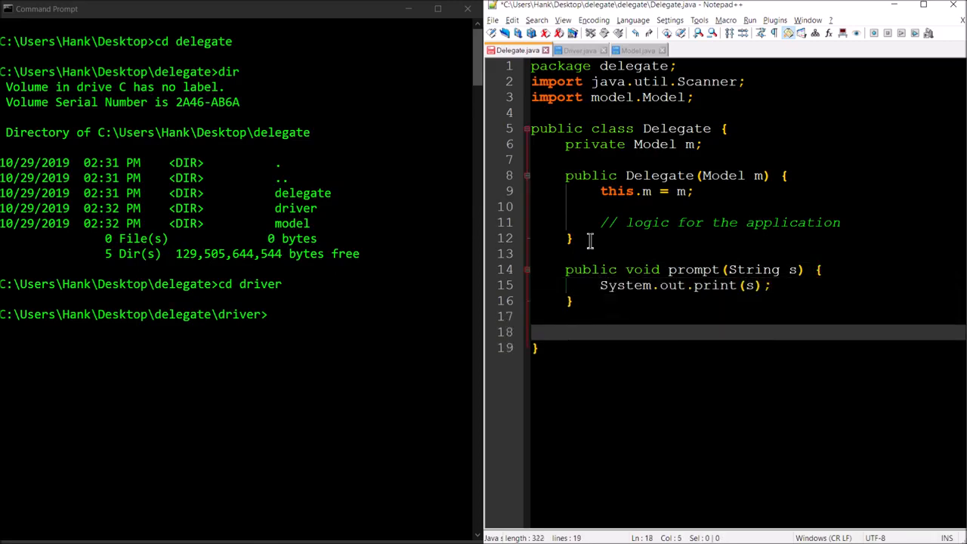
text(public int)
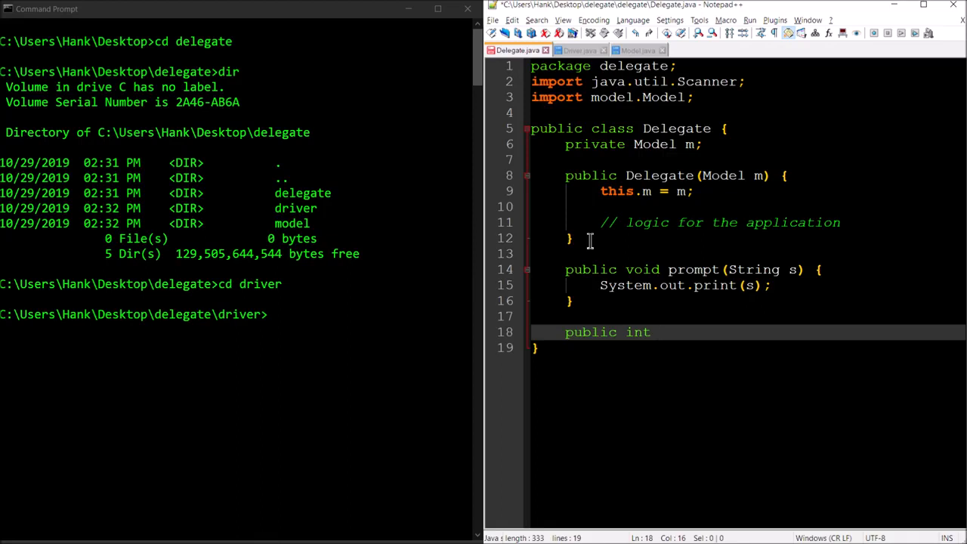
Write input() creating Scanner s = new Scanner(System.in) and returning s.nextInt
text(input)
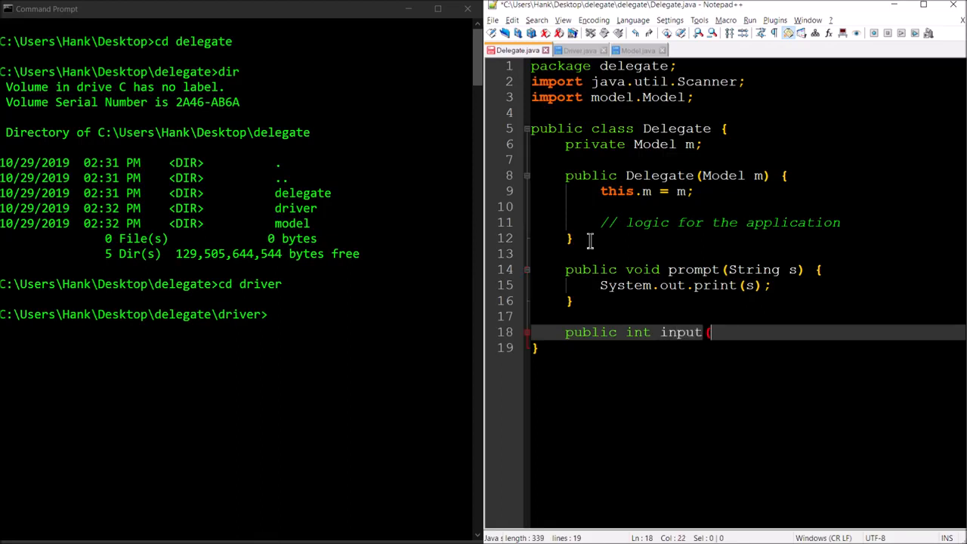
text(() {)
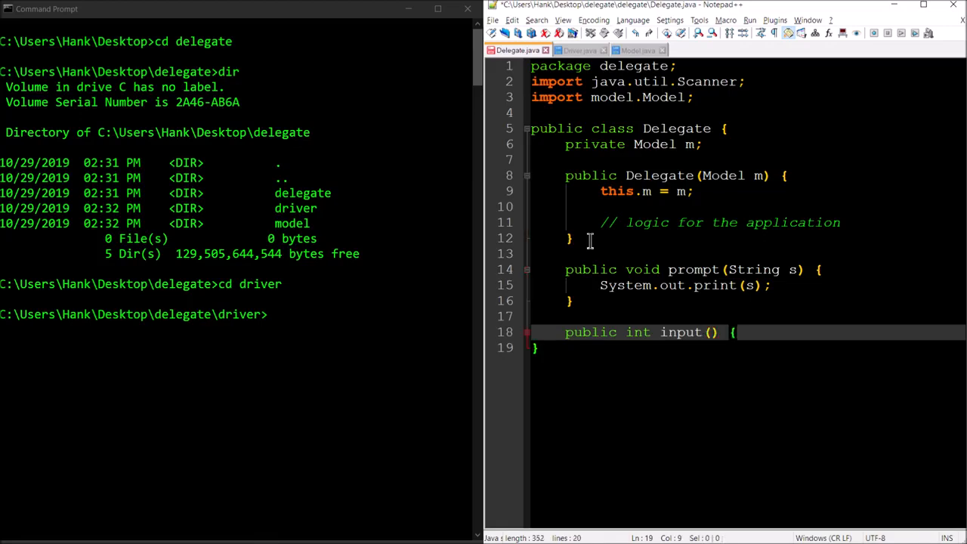
text(S)
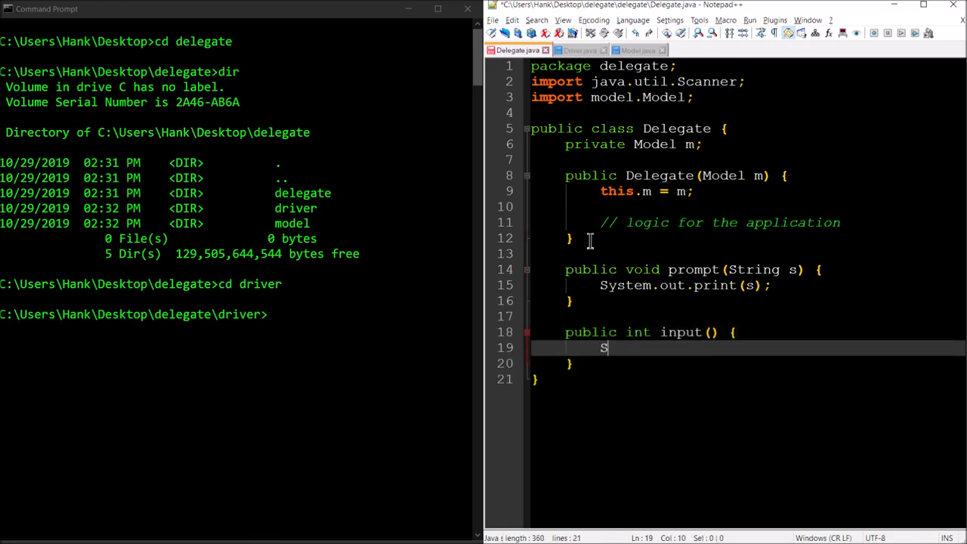
text(canner n)
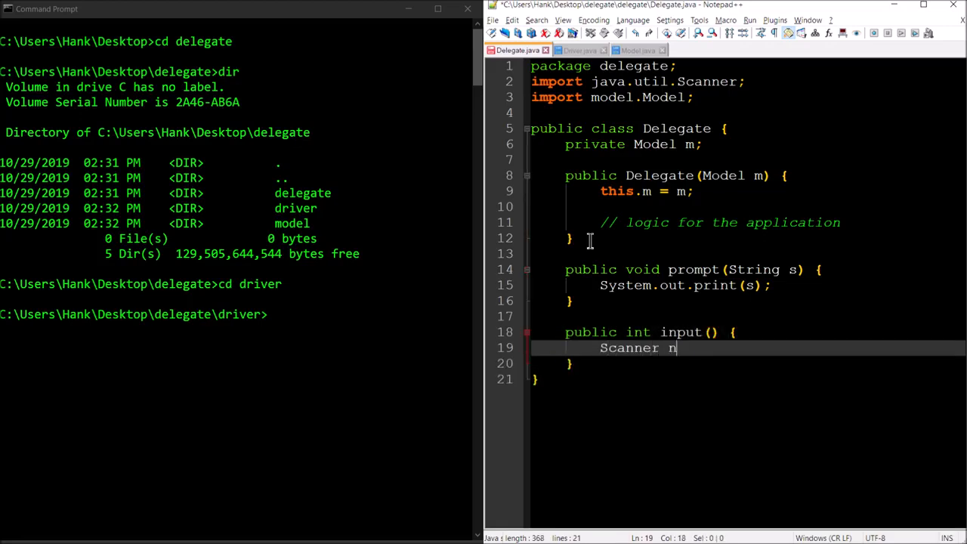
text(s = new)
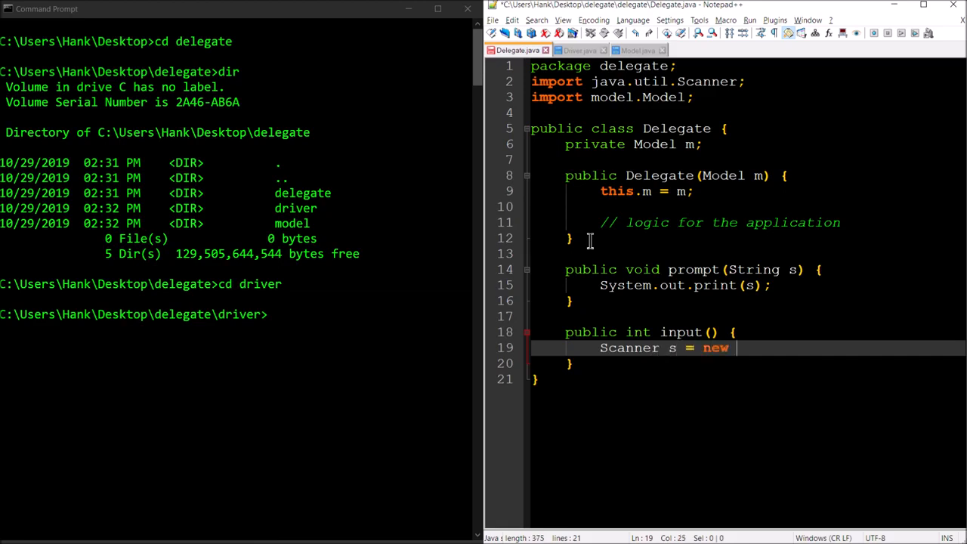
text(Scanner)
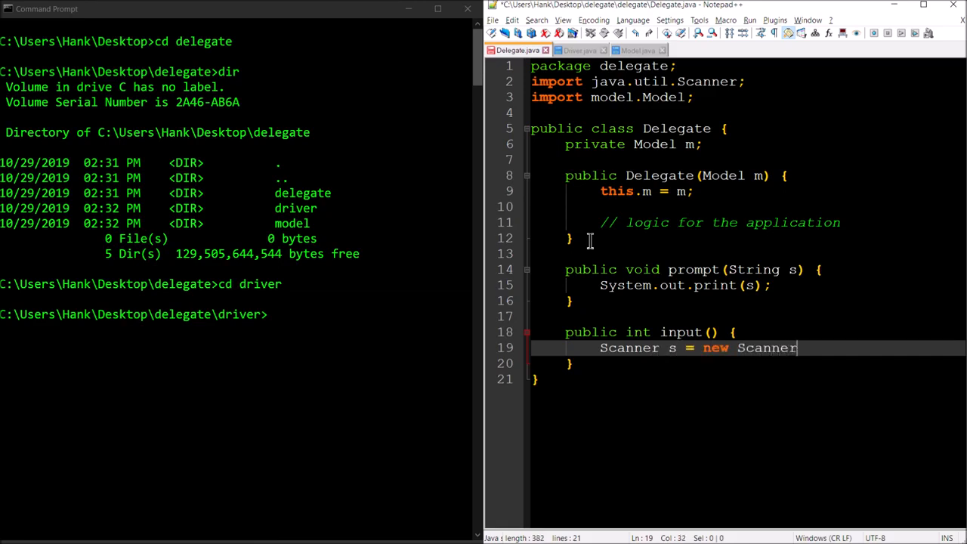
text((System.in);)
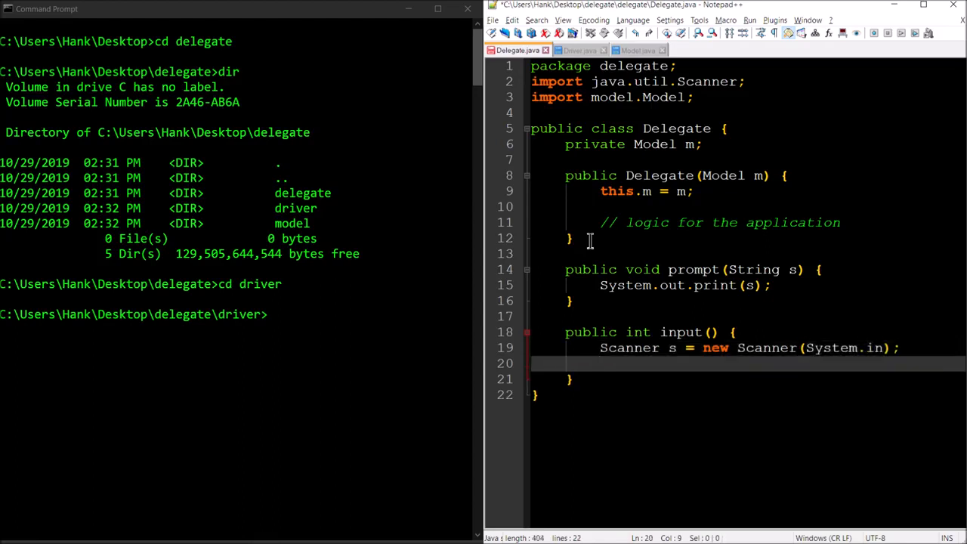
text(return s)
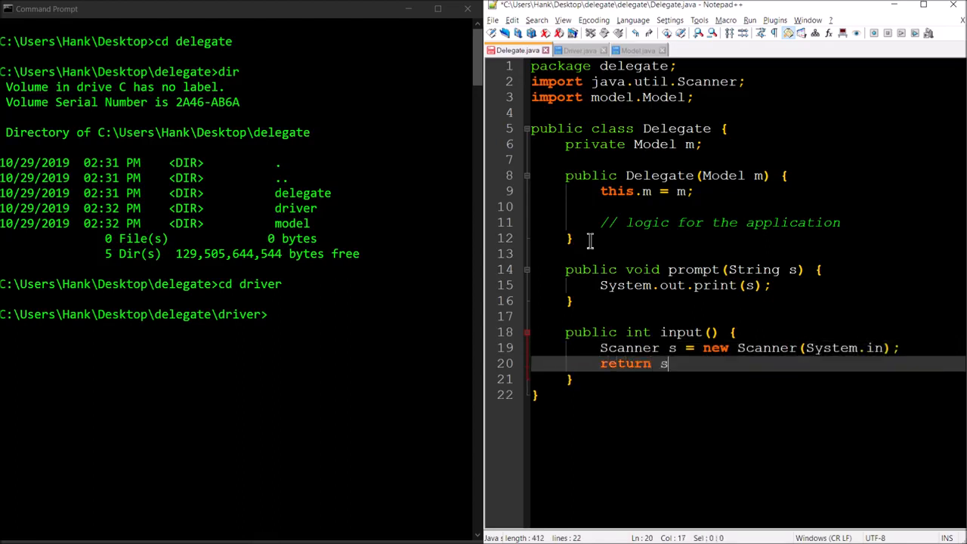
text(.nextInt)
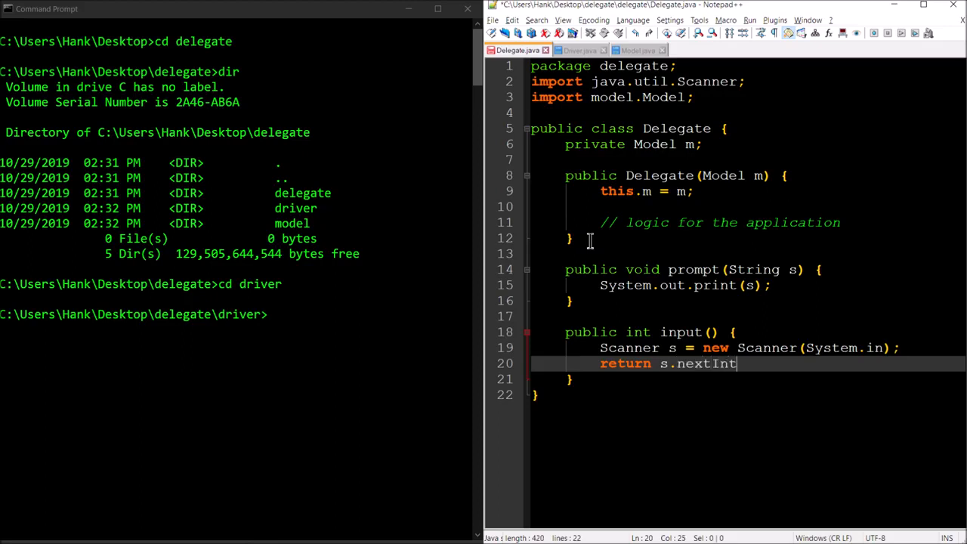
Finish nextInt(); and comment above prompt that these previous were part of the "VIEW"
text(();)
text(//)
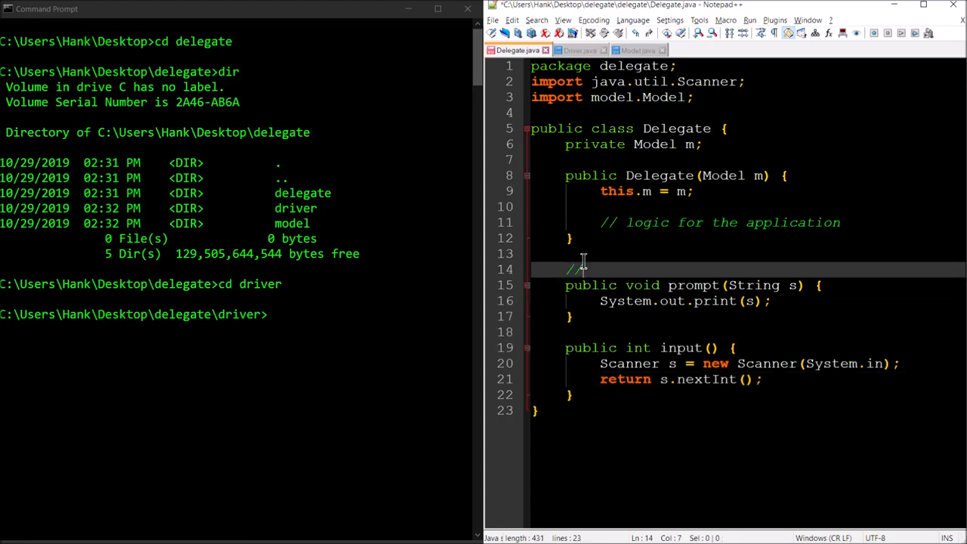
text(these previous)
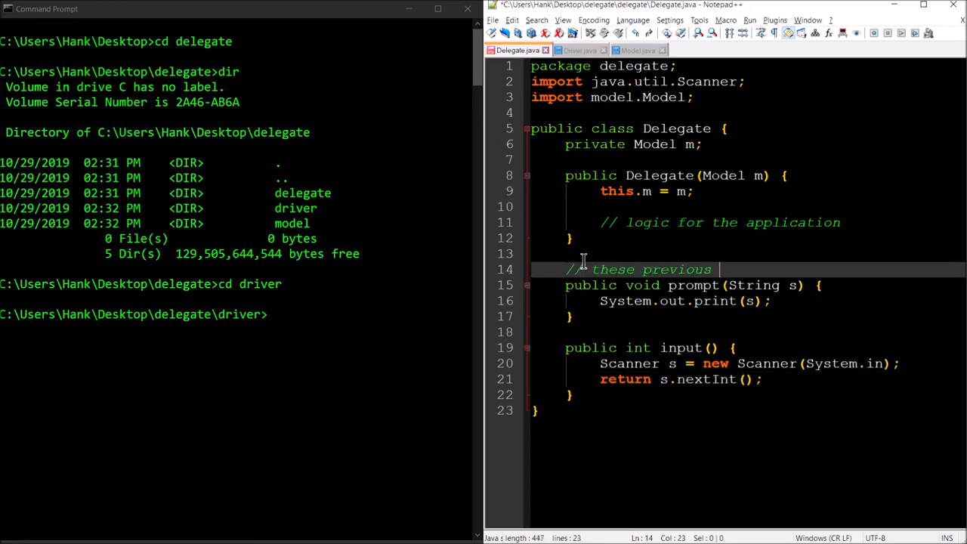
text(were part of the)
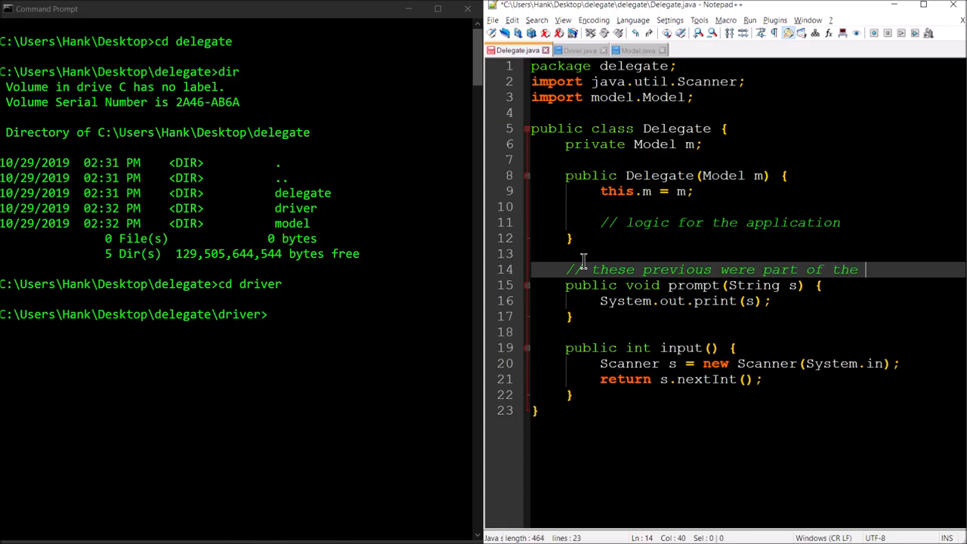
text("VIEW".)
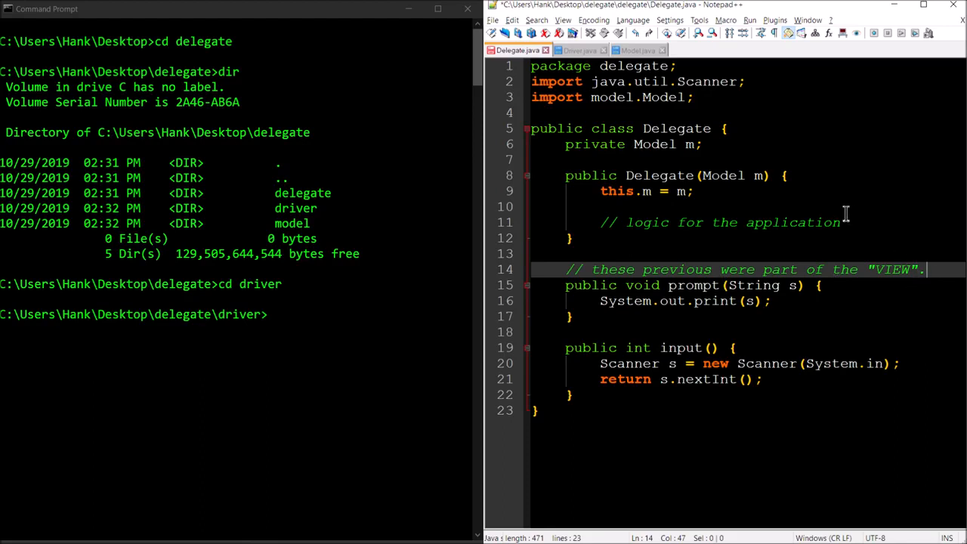
click(846, 222)
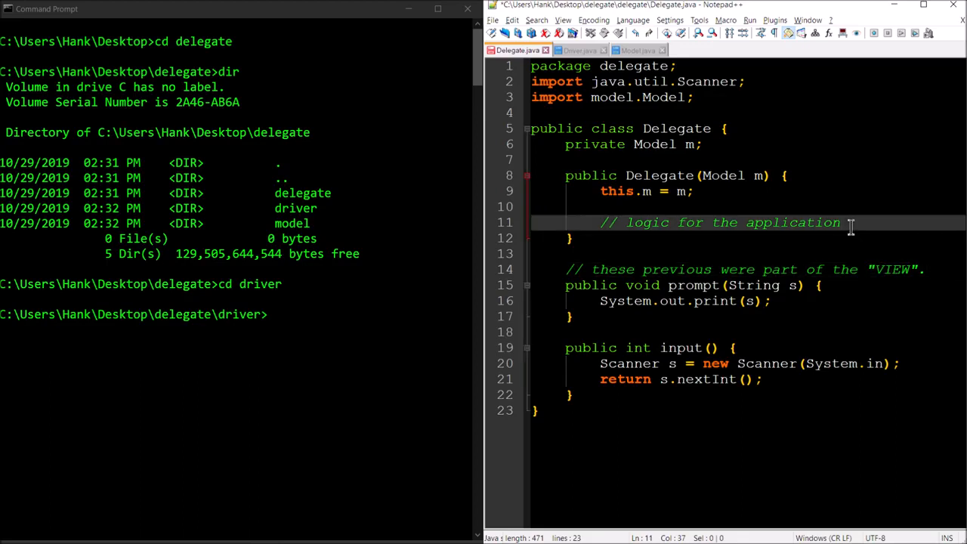
Comment that this logic previously would have been separate in the Controller entity
text(//)
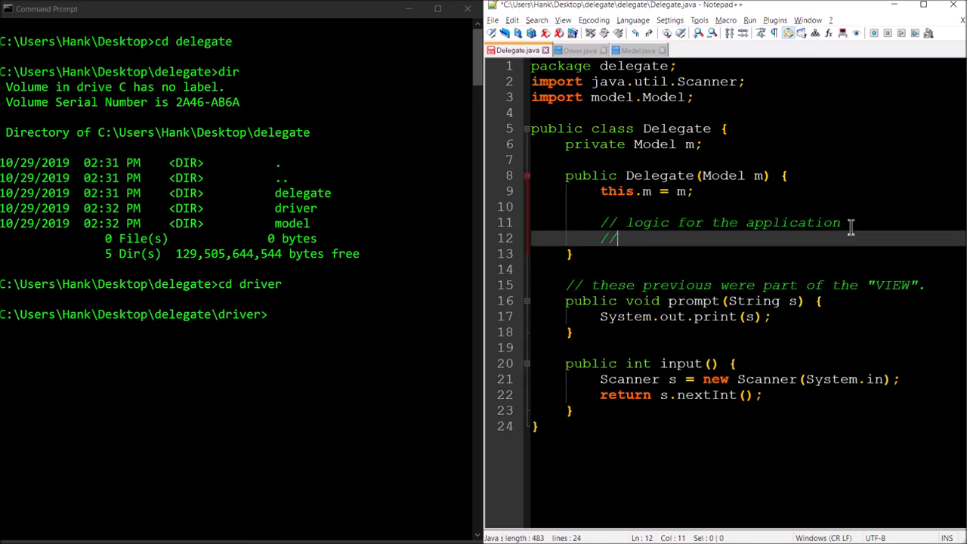
text(previously would ha)
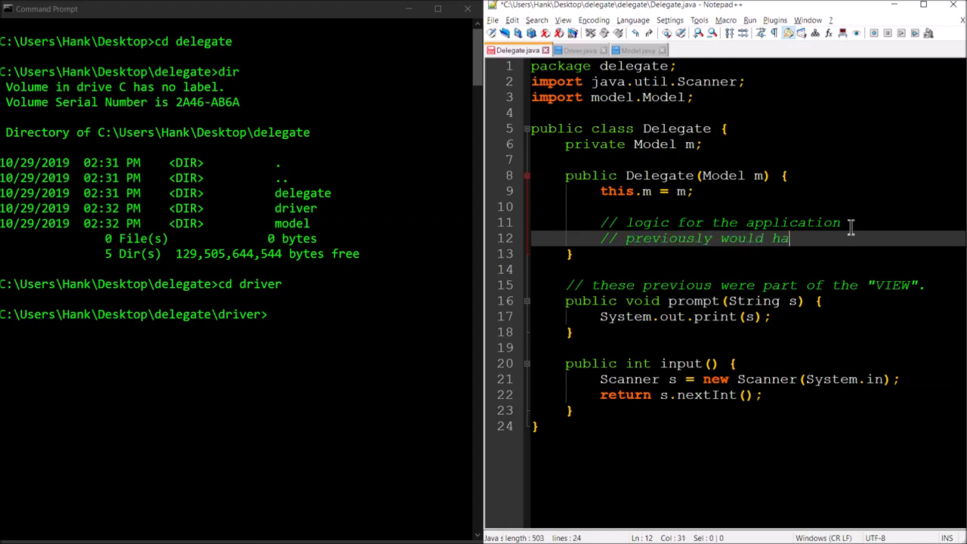
text(ve been separate)
text(// in the View entity)
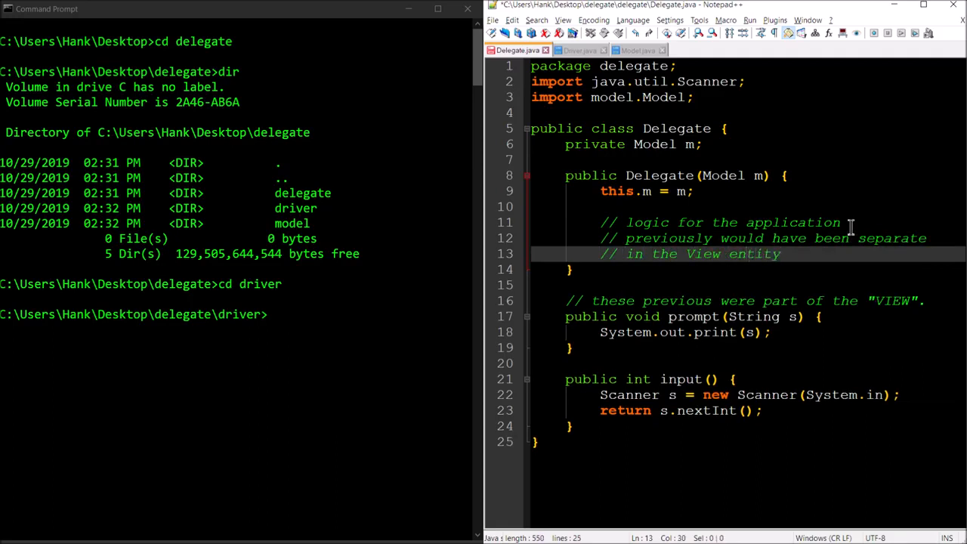
text(Controller)
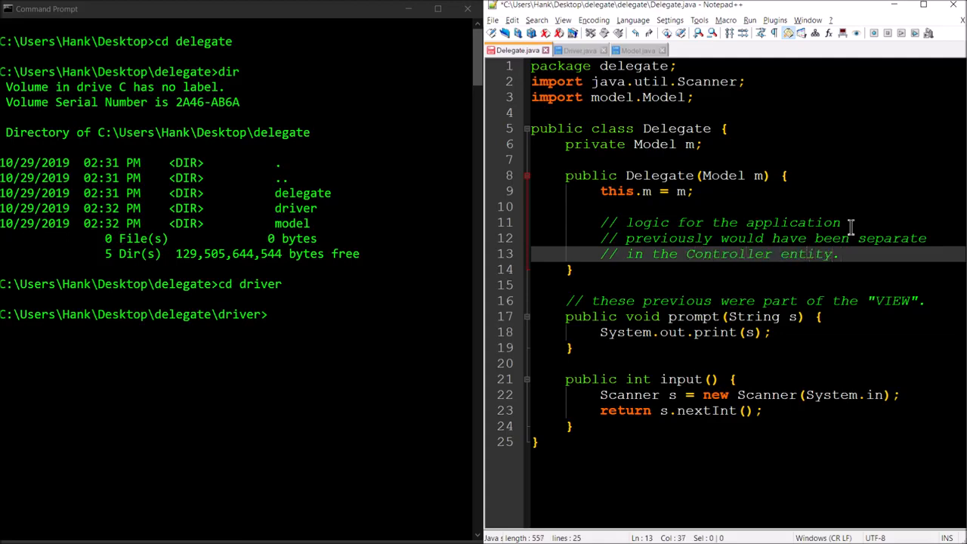
key(Enter)
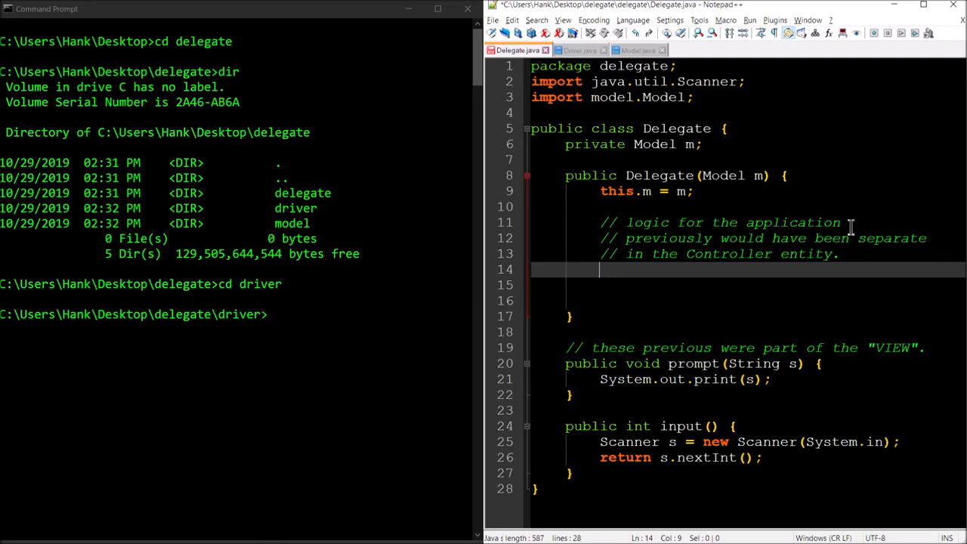
Have the constructor call prompt("Enter an integer: "), int i = input(), and m.setX(i)
text(prompt)
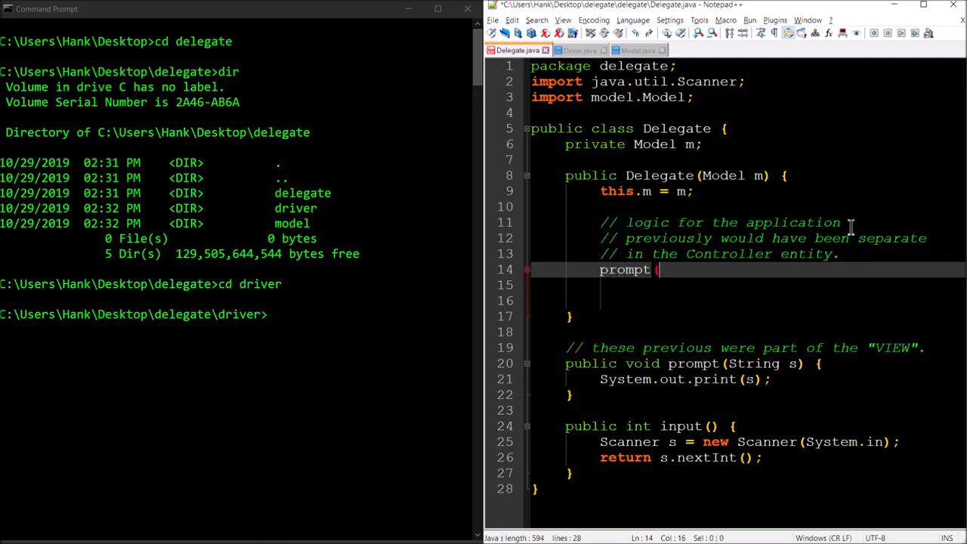
text(("Enter a)
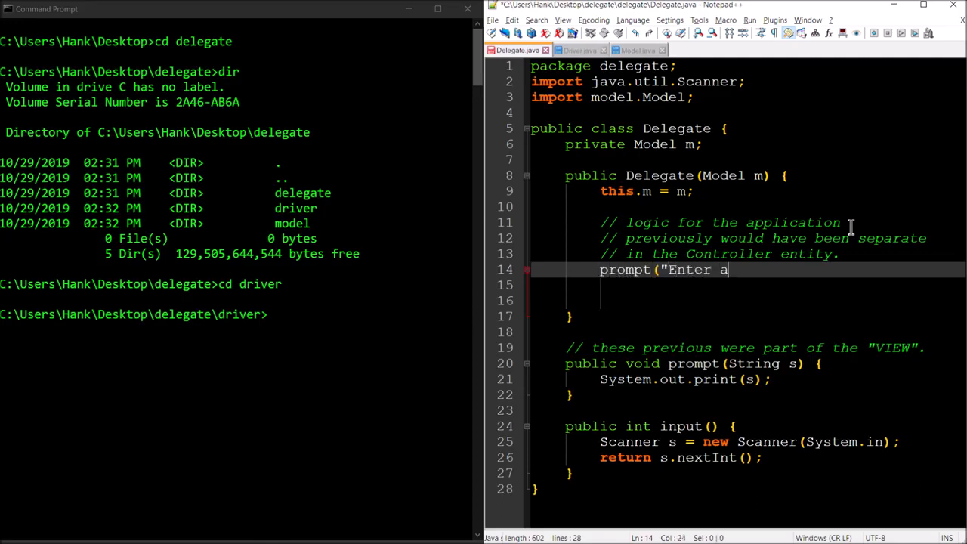
text(n integer: ");)
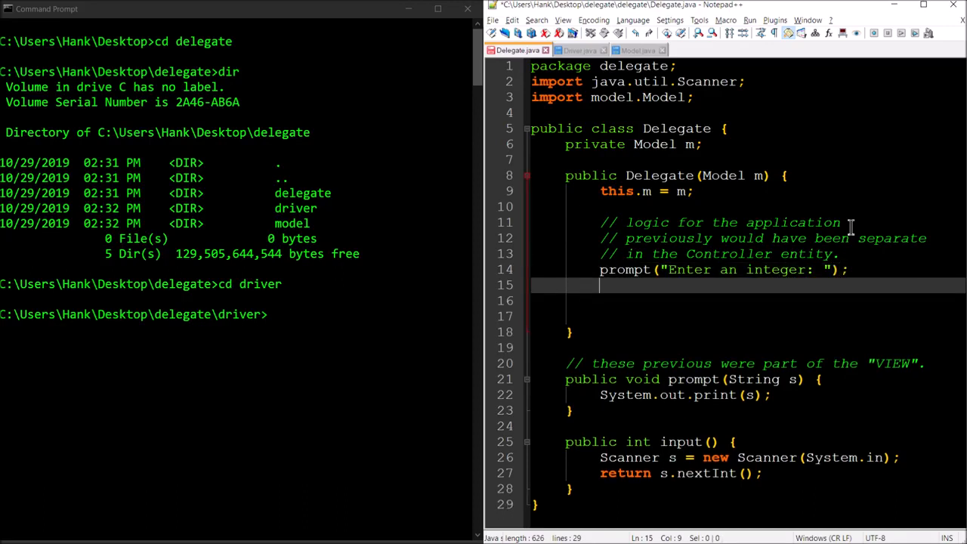
text(int i)
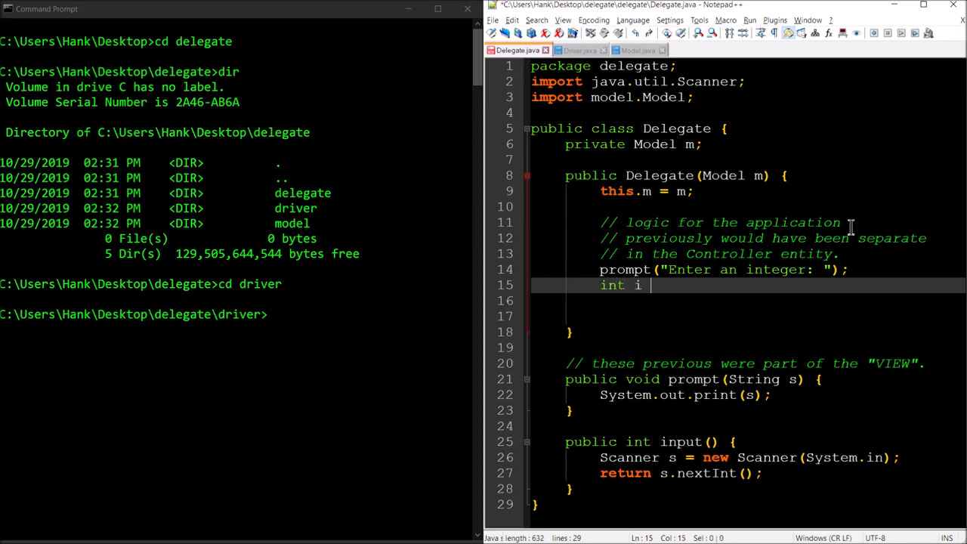
text(= input();)
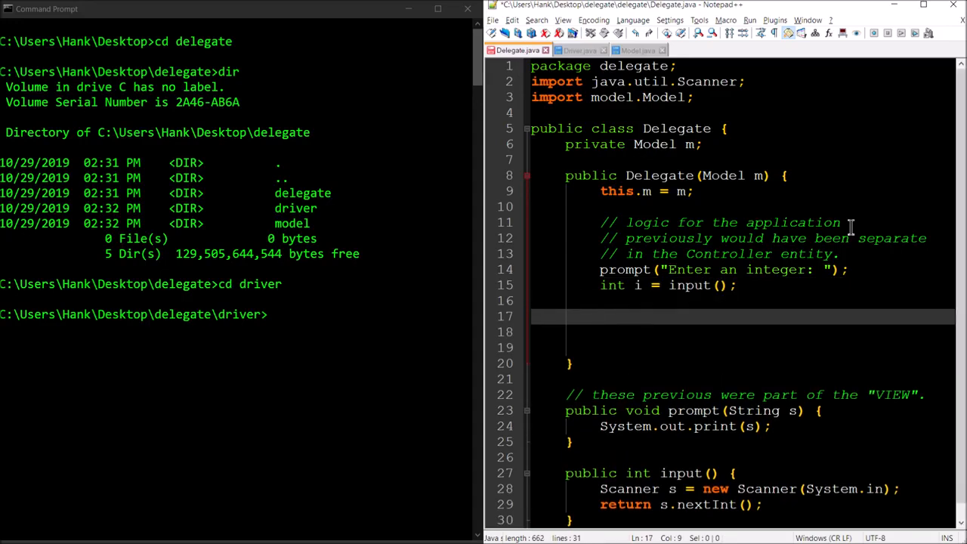
text(m.)
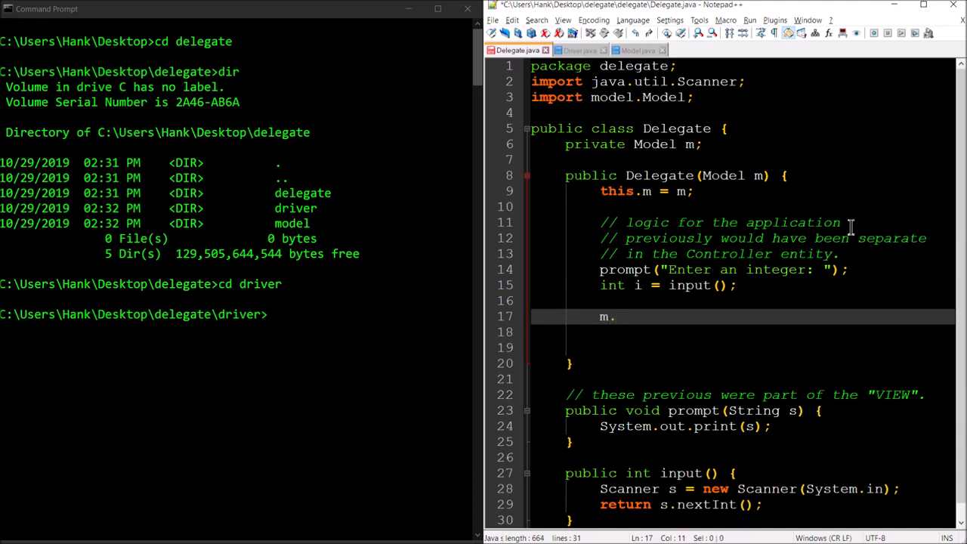
text(setX(i);)
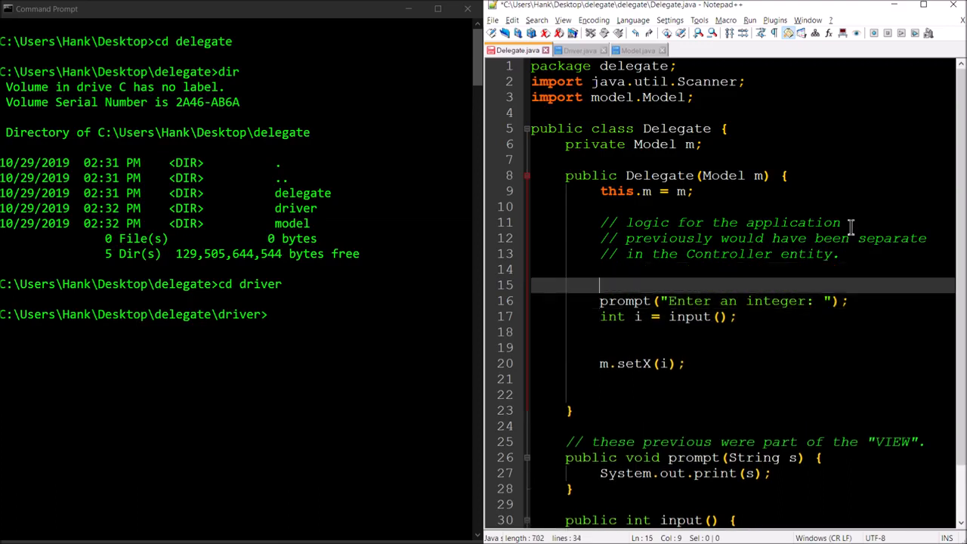
Comment the steps: prompt for integer, retrieve their response, pass that onto the model, confirm
text(// prompt the user for an)
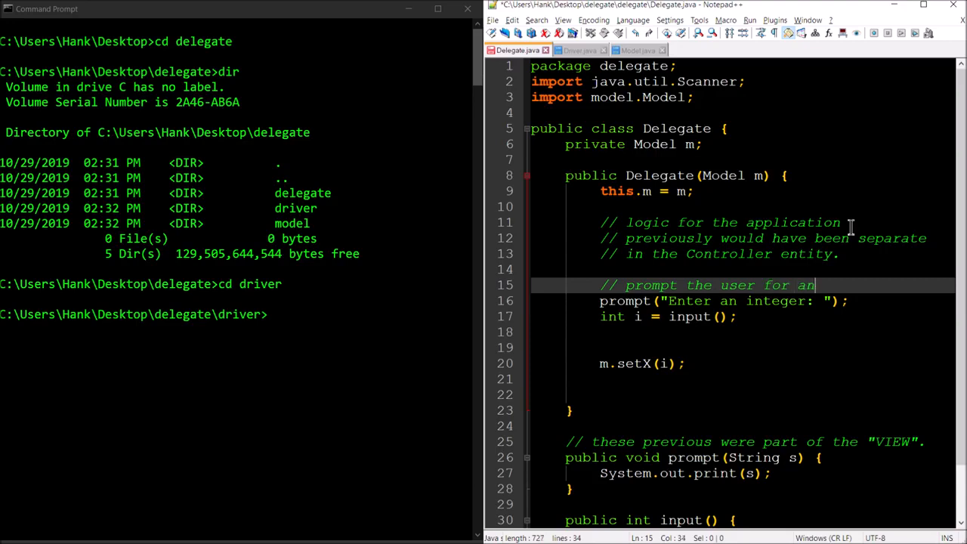
text(integer)
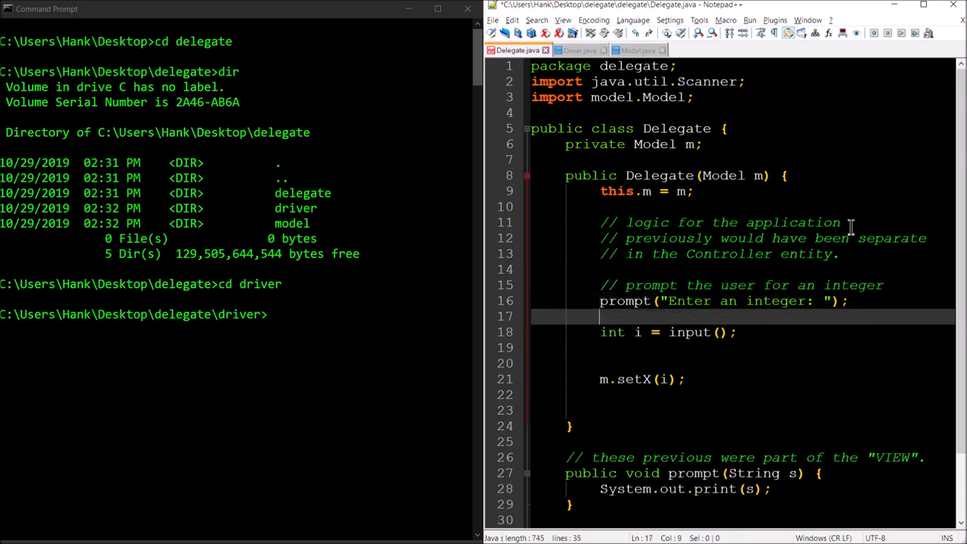
text(// retriev)
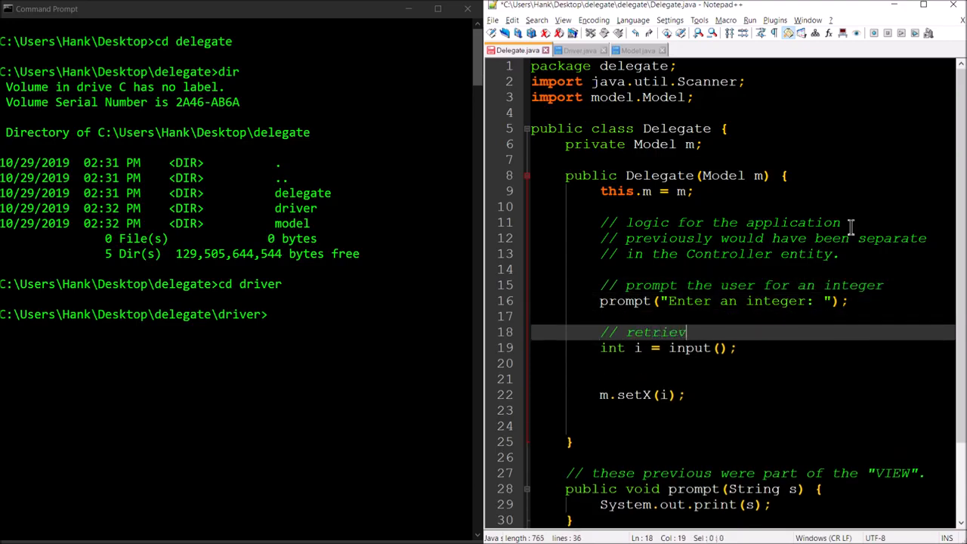
text(e their response)
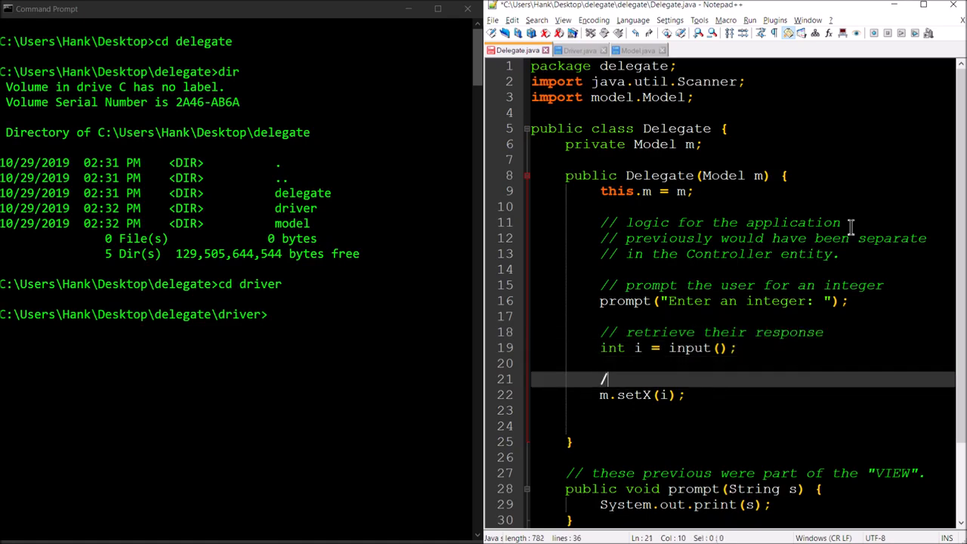
text(/ pass that onto the model)
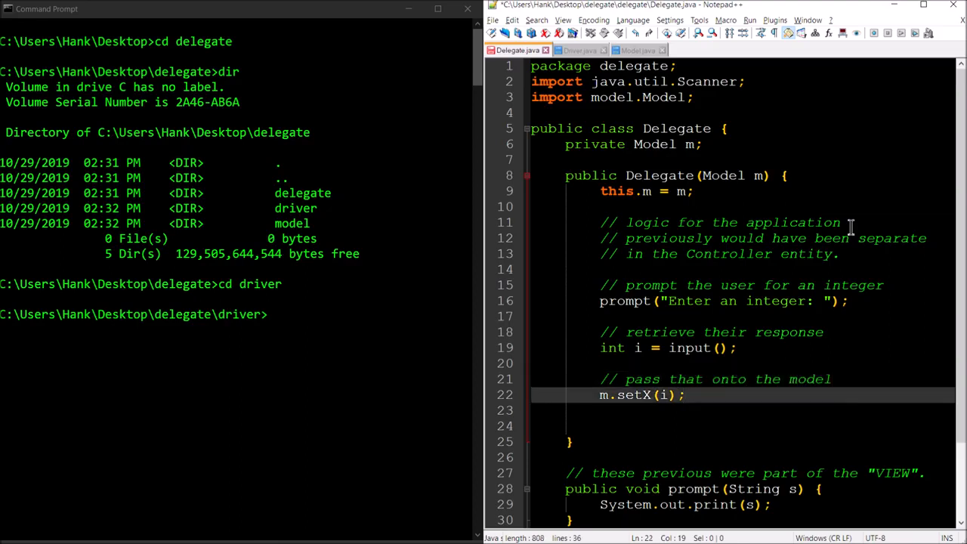
text(// confirm to the user that it was stored)
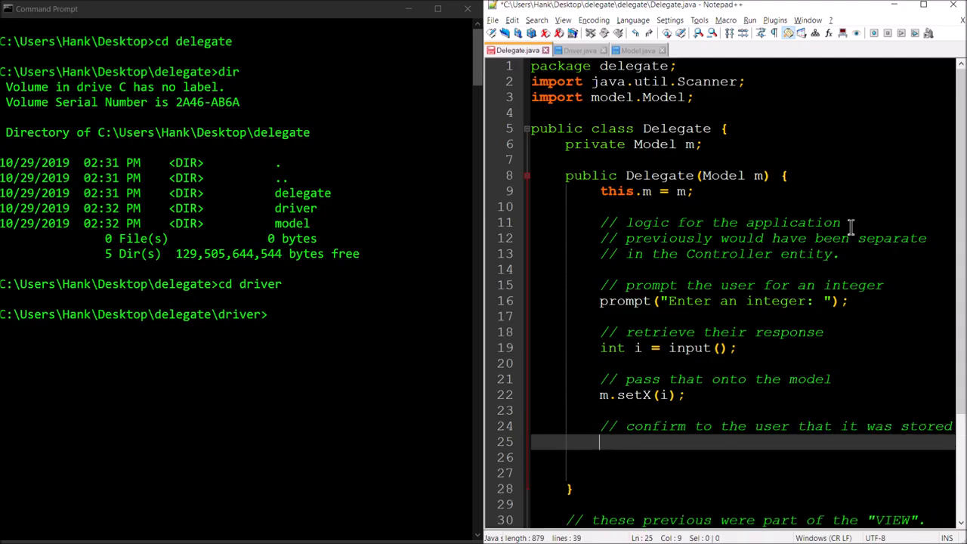
Add prompt("Your response was stored!\n"); confirming the value was stored
text(prompt(")
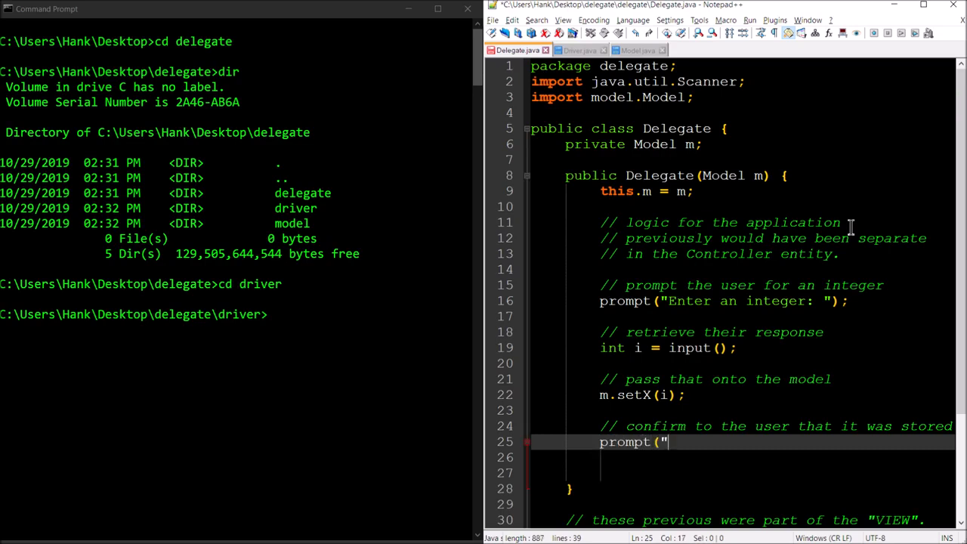
text(Your rep)
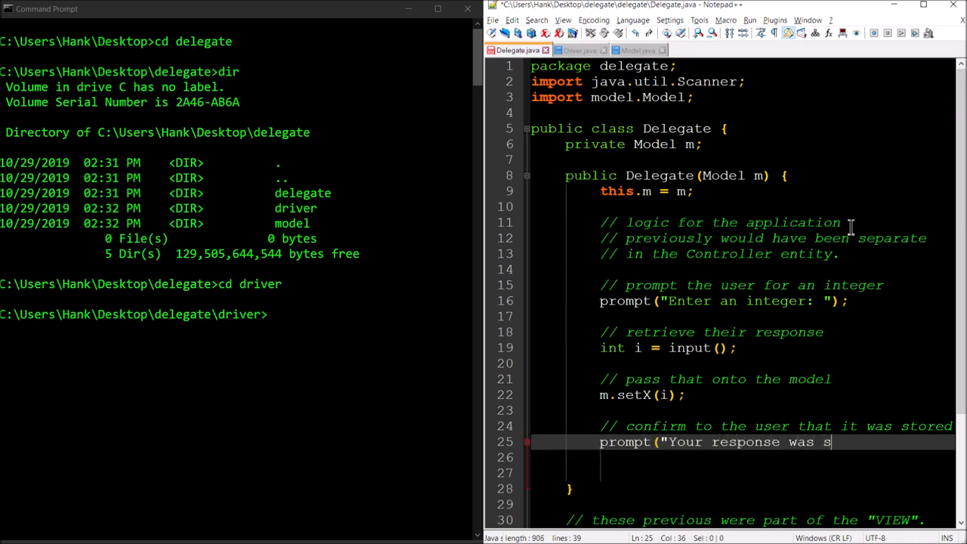
text(tored!\n)
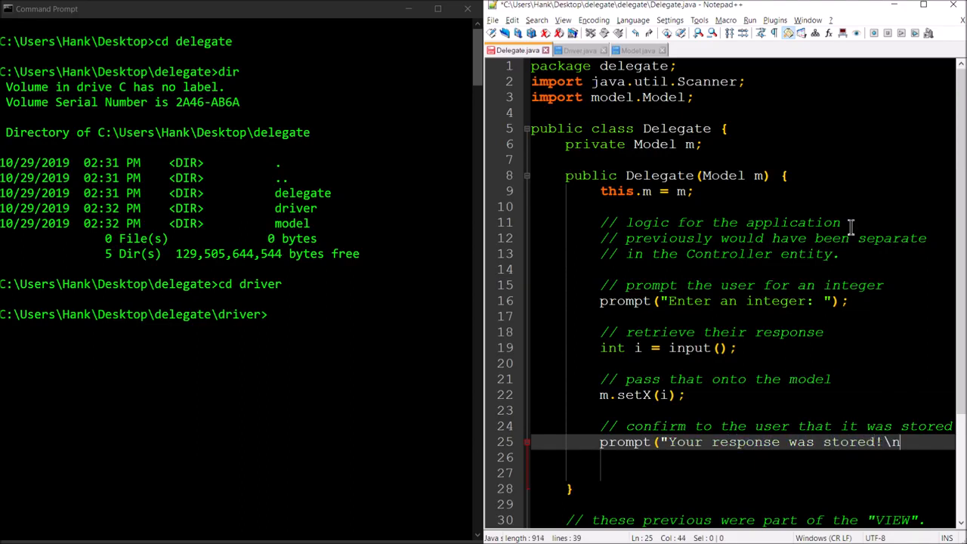
text(");)
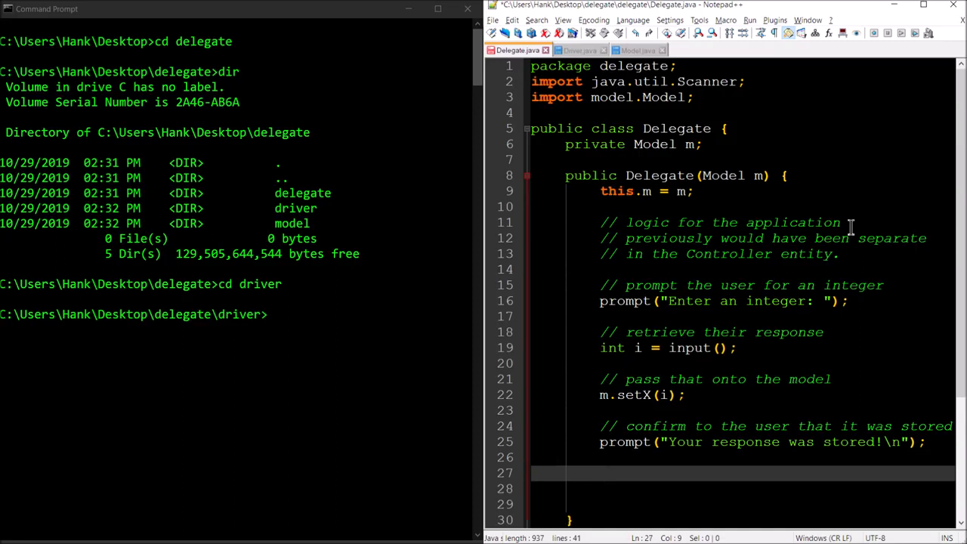
Under a 'retrieve value from model' comment, write int j = m.getX(); and start the next comment
text(int j =)
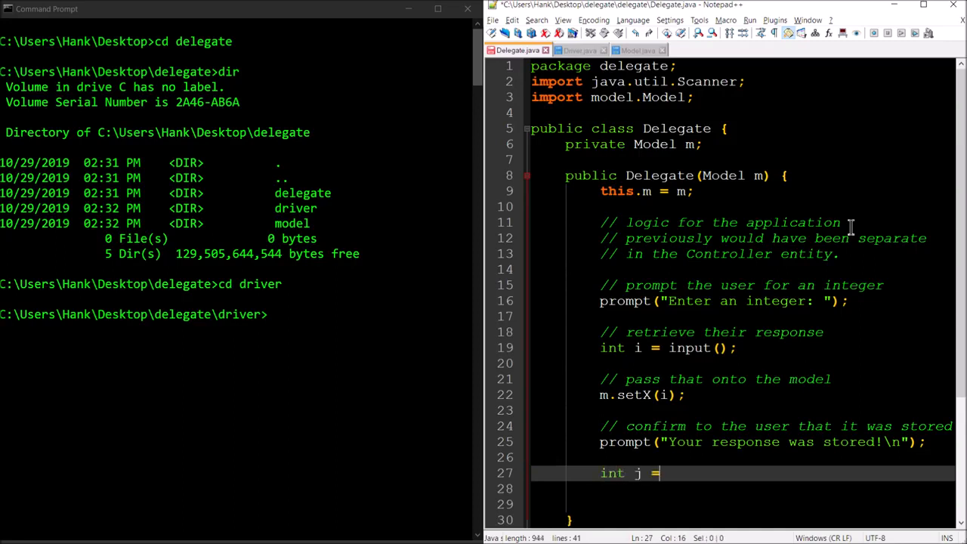
text(///)
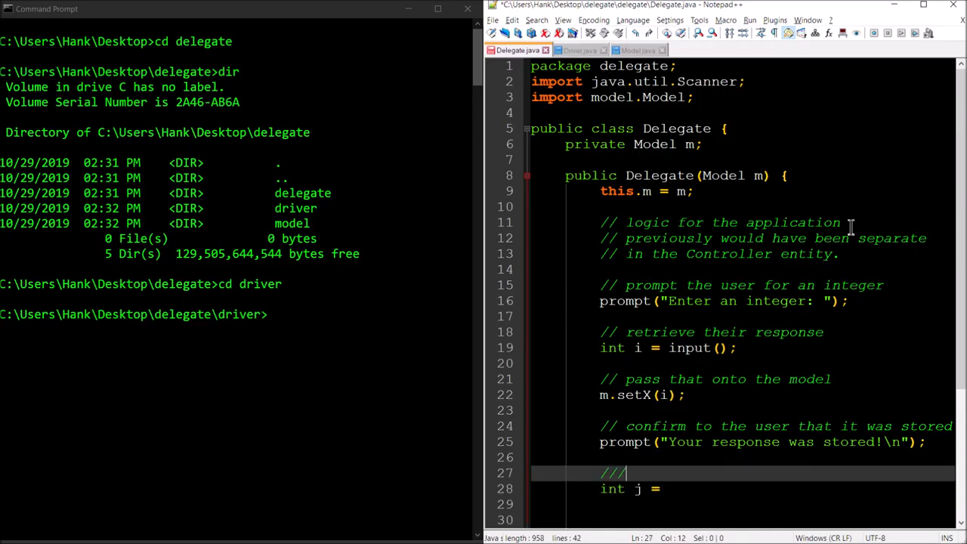
text(retrieve va)
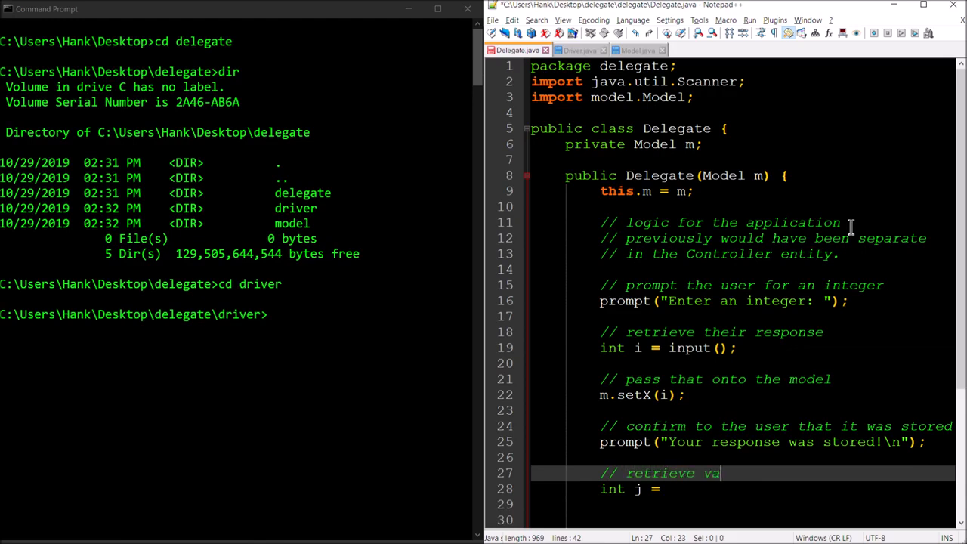
text(lue from model)
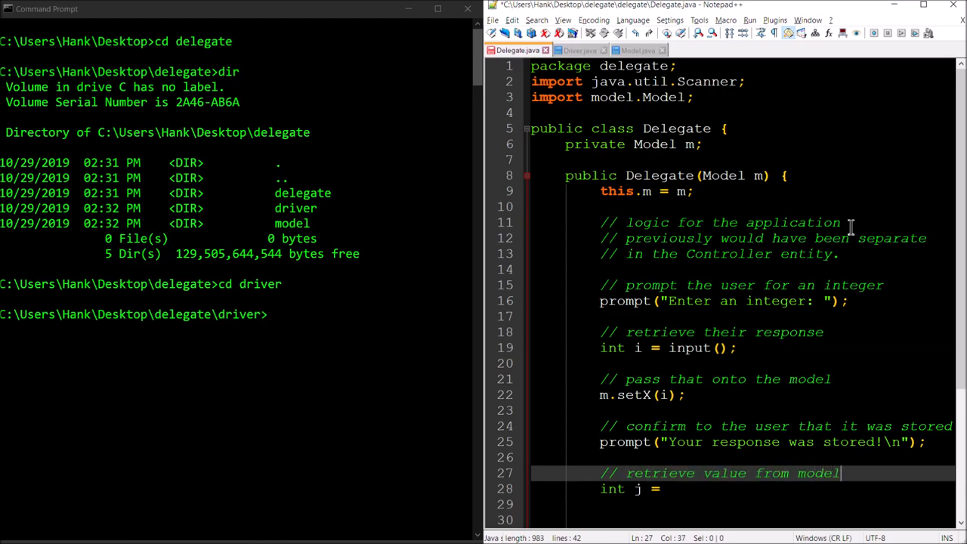
text(m.get)
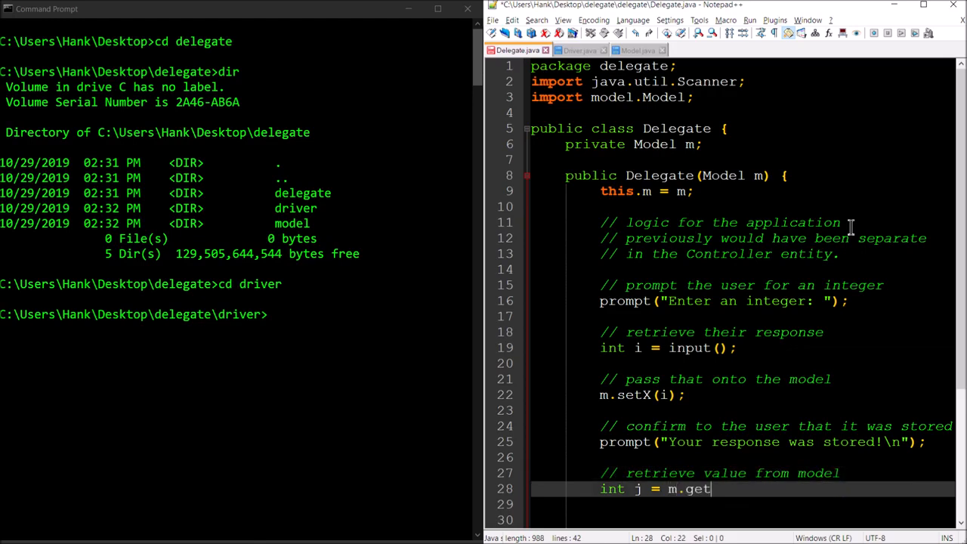
text(X();)
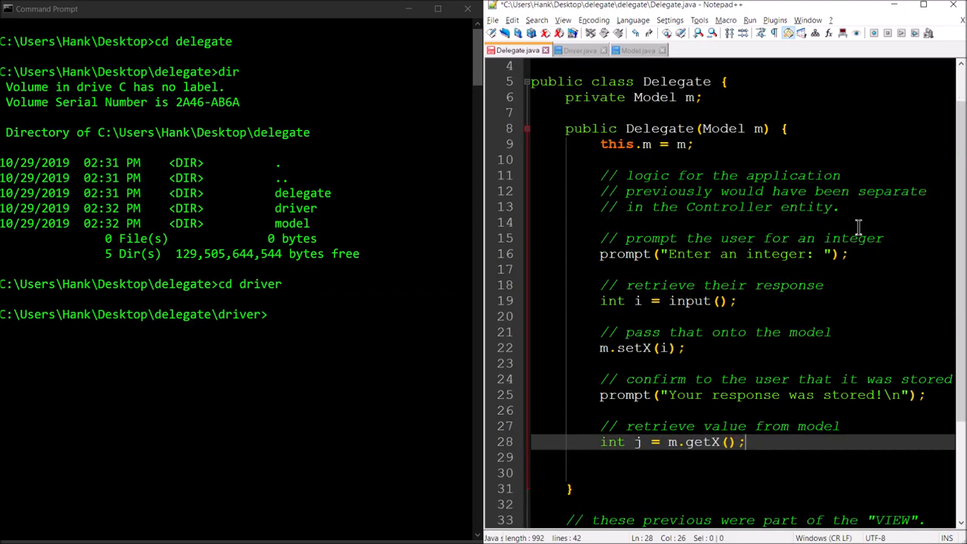
text(// s)
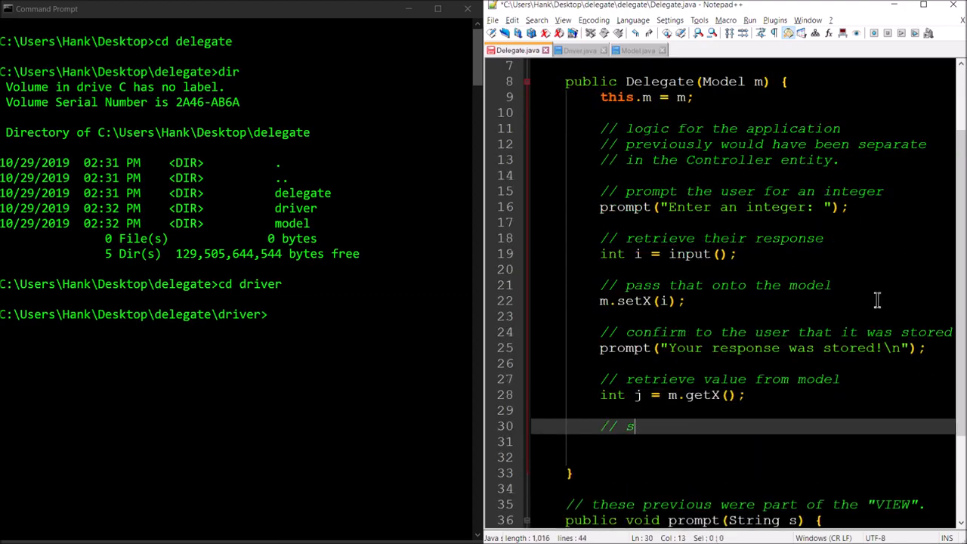
Finish the 'show it to the user' comment and type prompt("The value stored is: " + j + "\ so far
text(how it to the user)
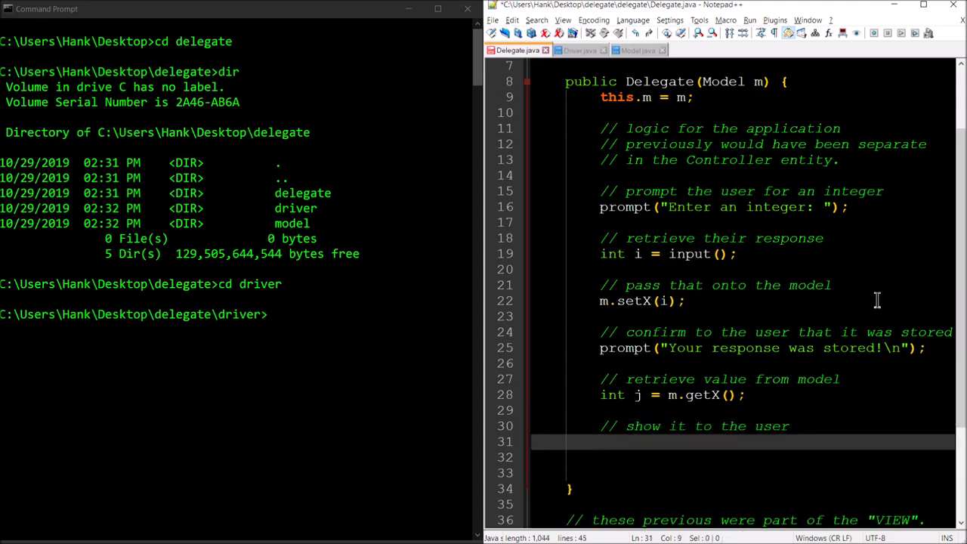
text(p)
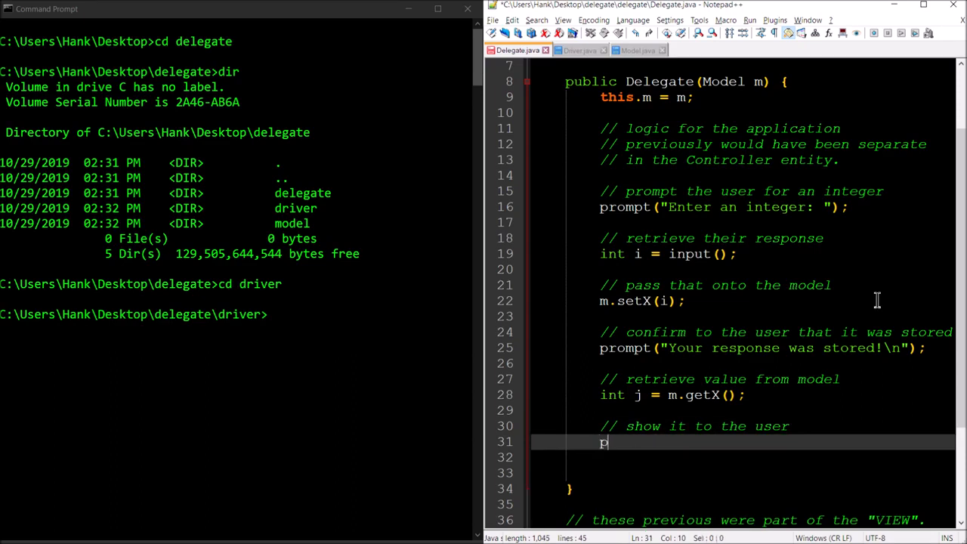
text(rompt(')
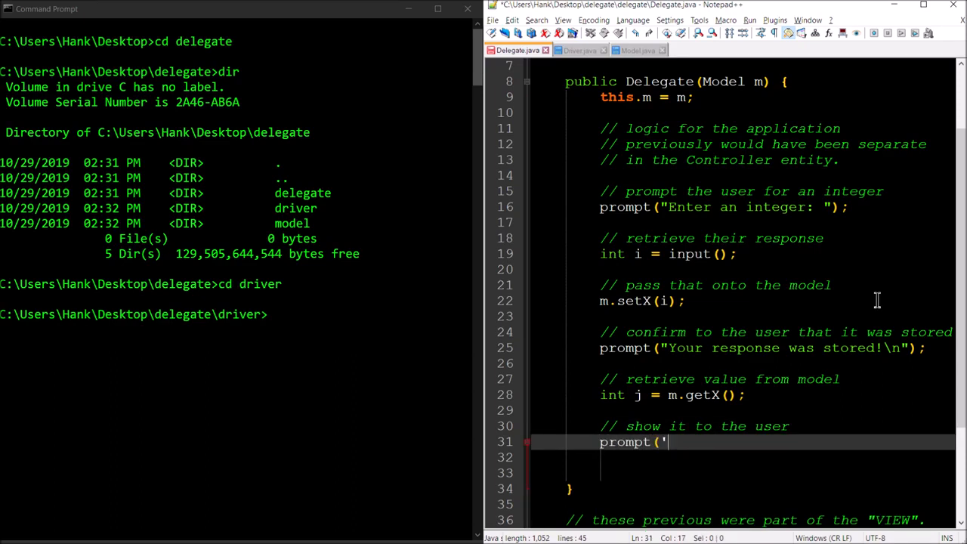
text("The value s)
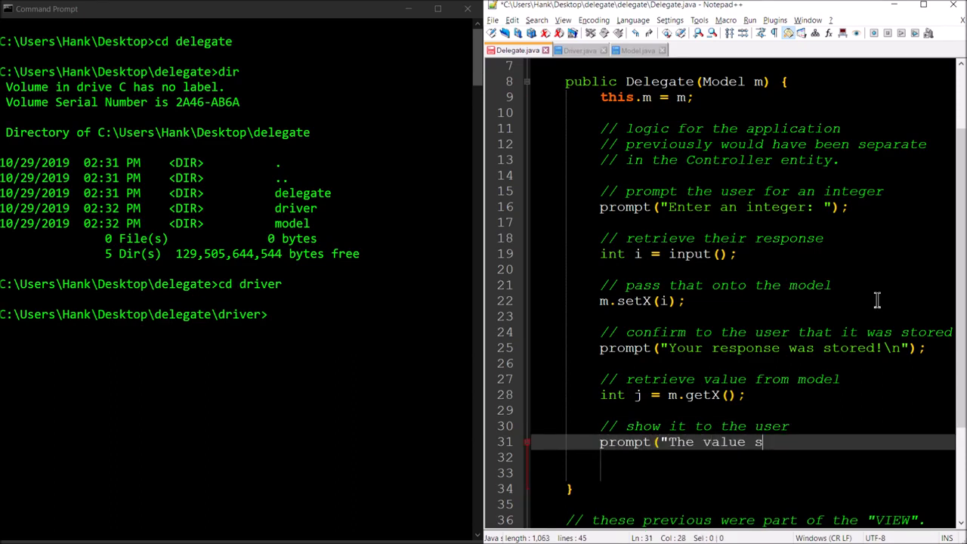
text(tored is: " +)
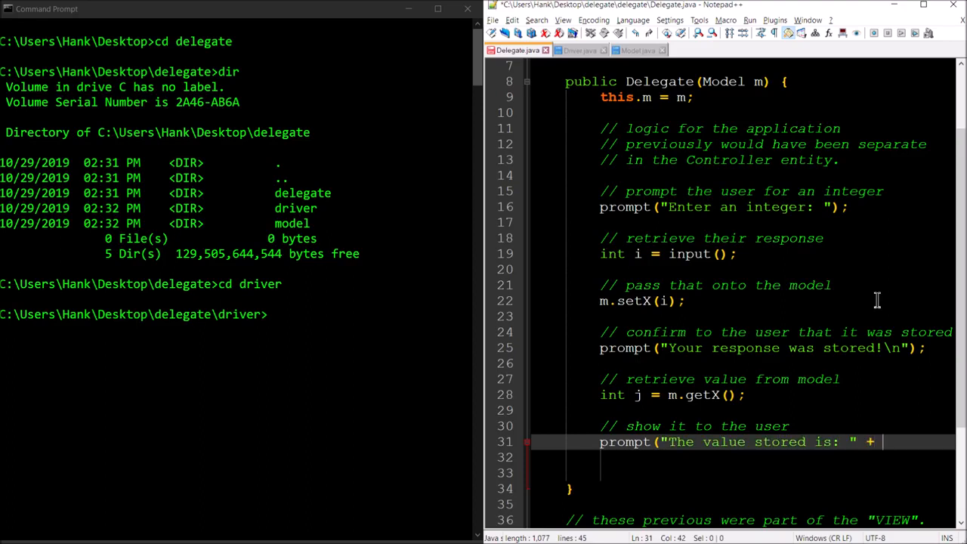
text(j)
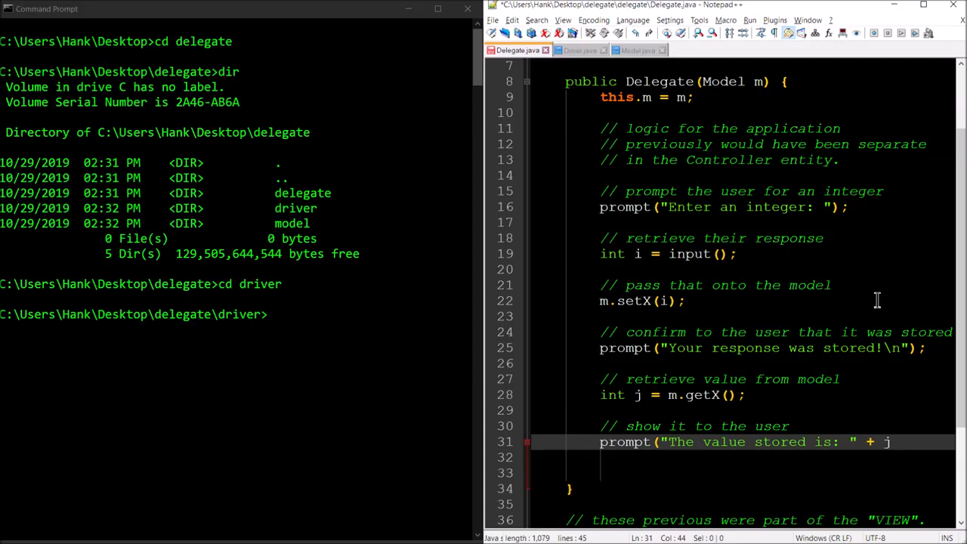
text(+ "\)
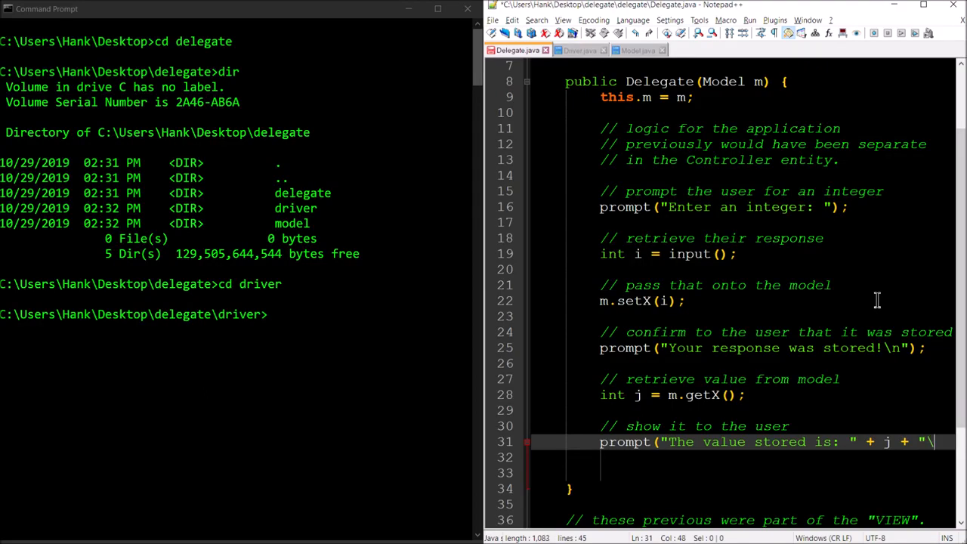